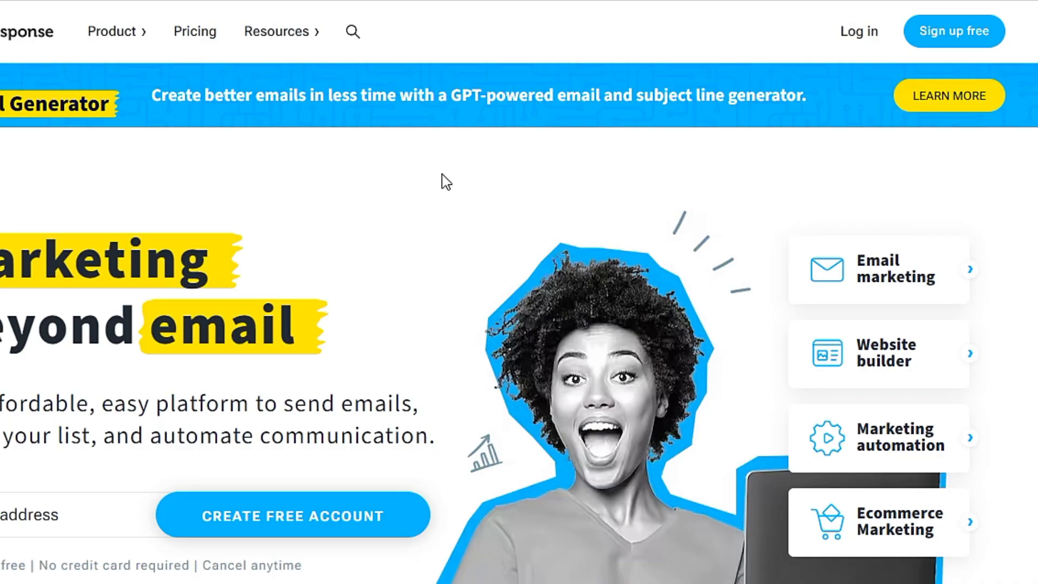
mouse_move(520, 286)
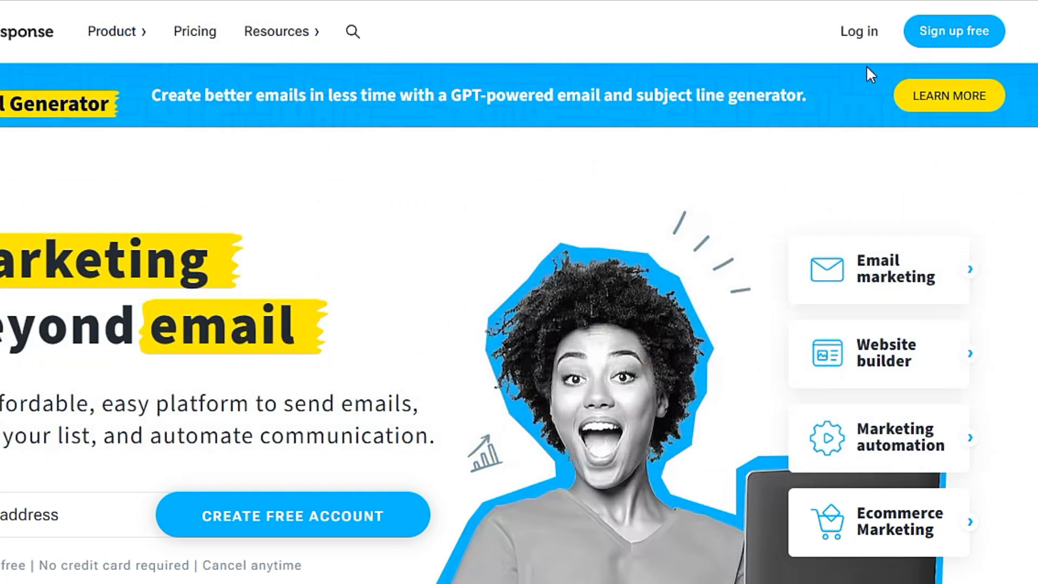
mouse_move(954, 31)
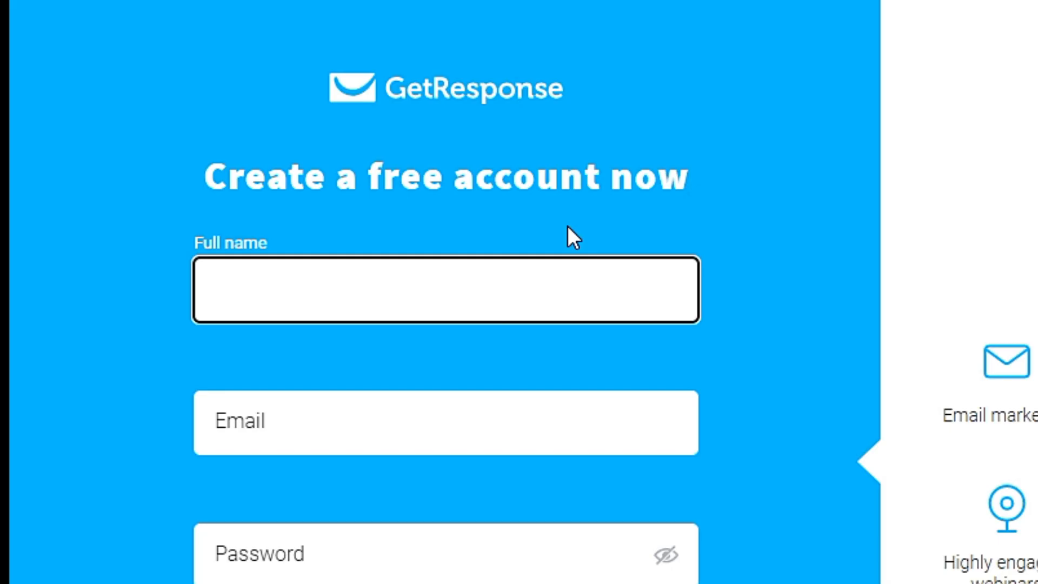
Step: Submit the empty free-account sign-up form so full name, email and password show as required
left_click(308, 289)
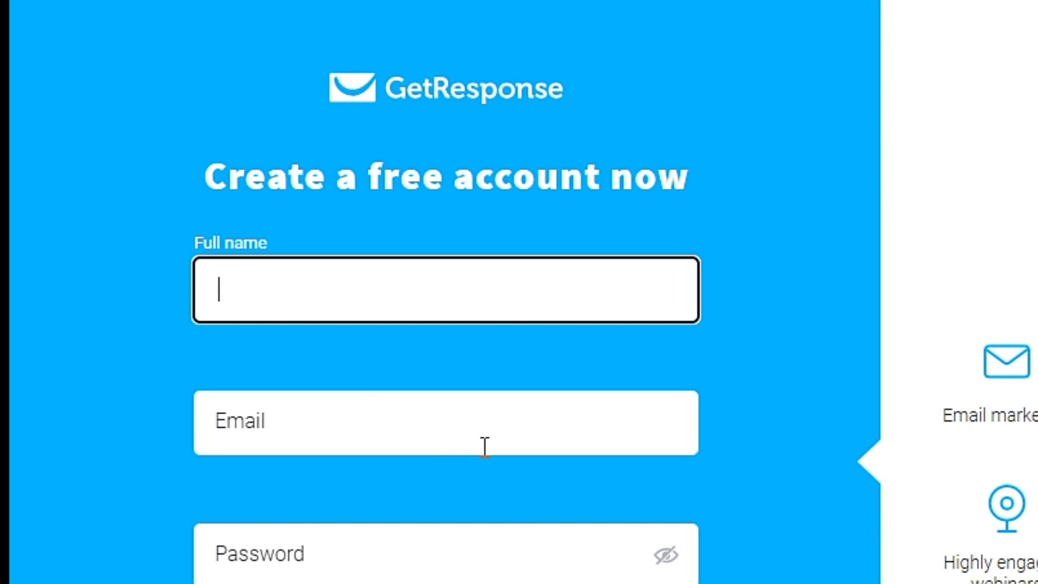
scroll("down", 3)
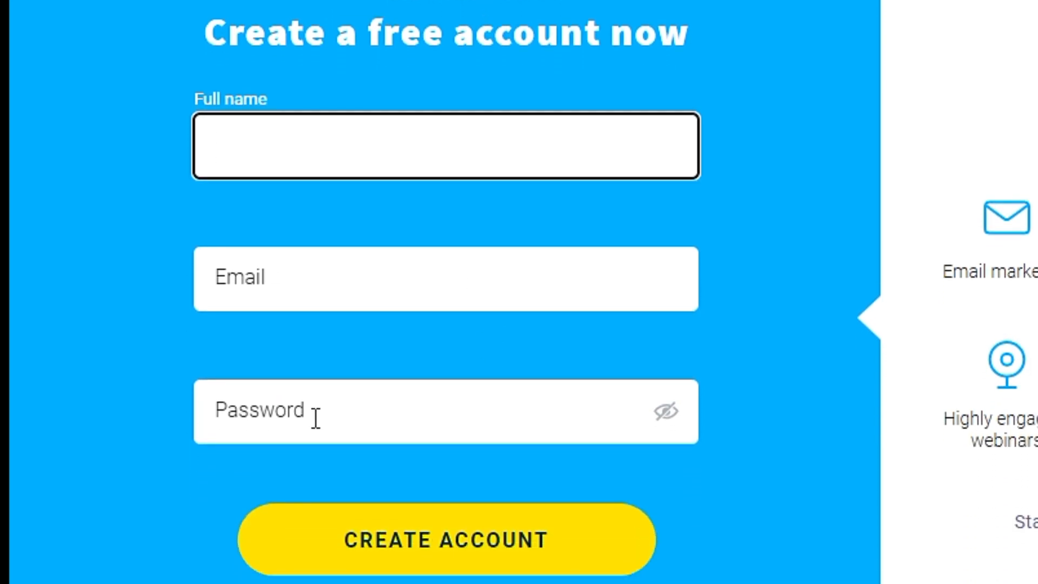
scroll("down", 3)
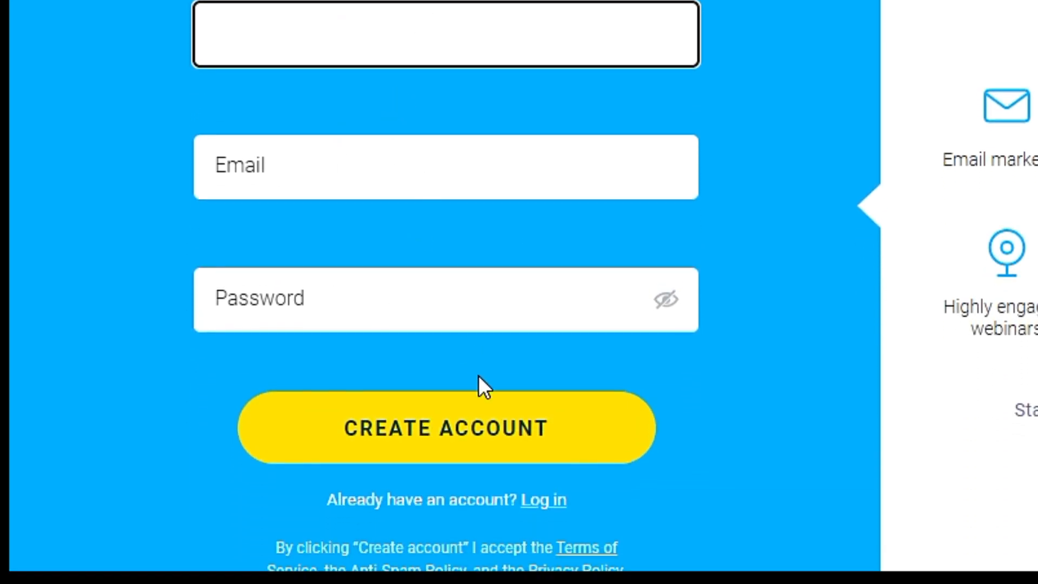
left_click(445, 427)
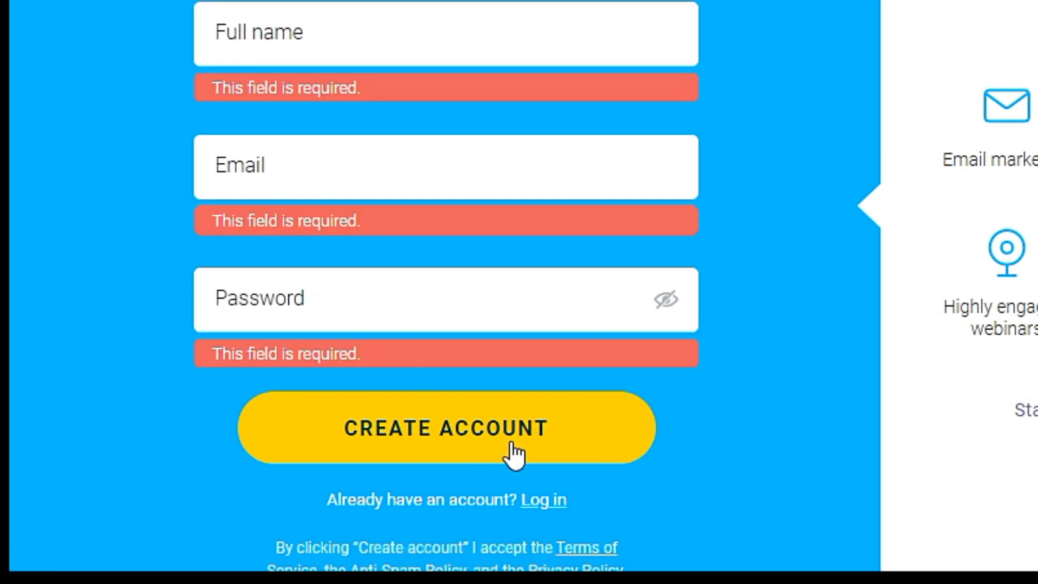
left_click(446, 428)
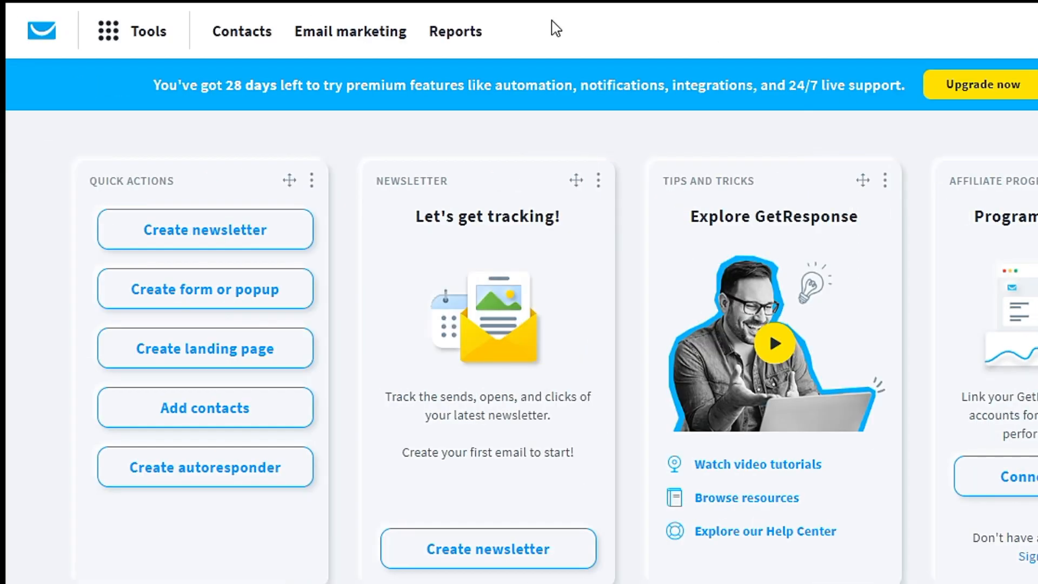
mouse_move(61, 71)
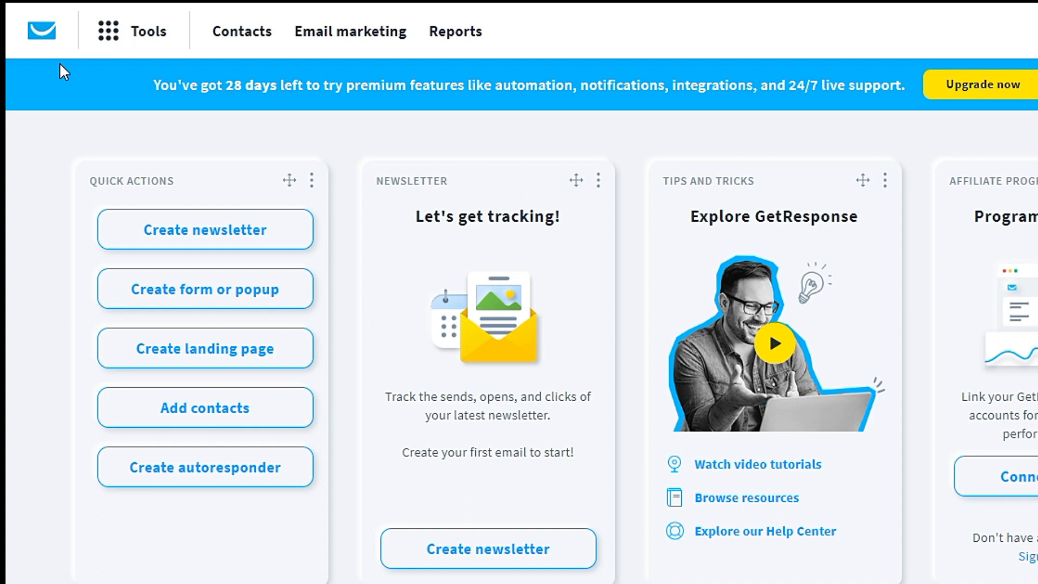
mouse_move(221, 14)
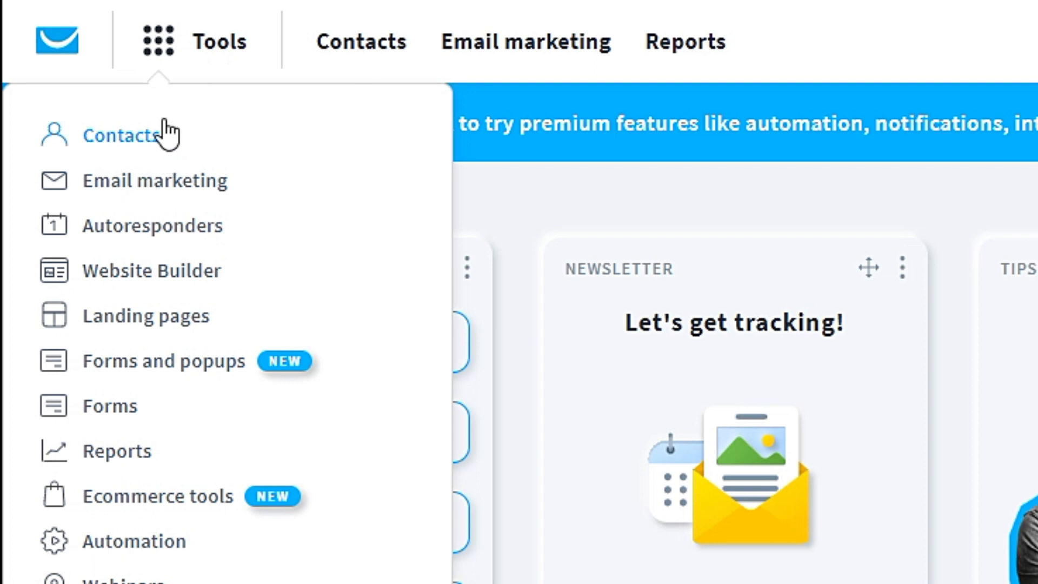
mouse_move(248, 232)
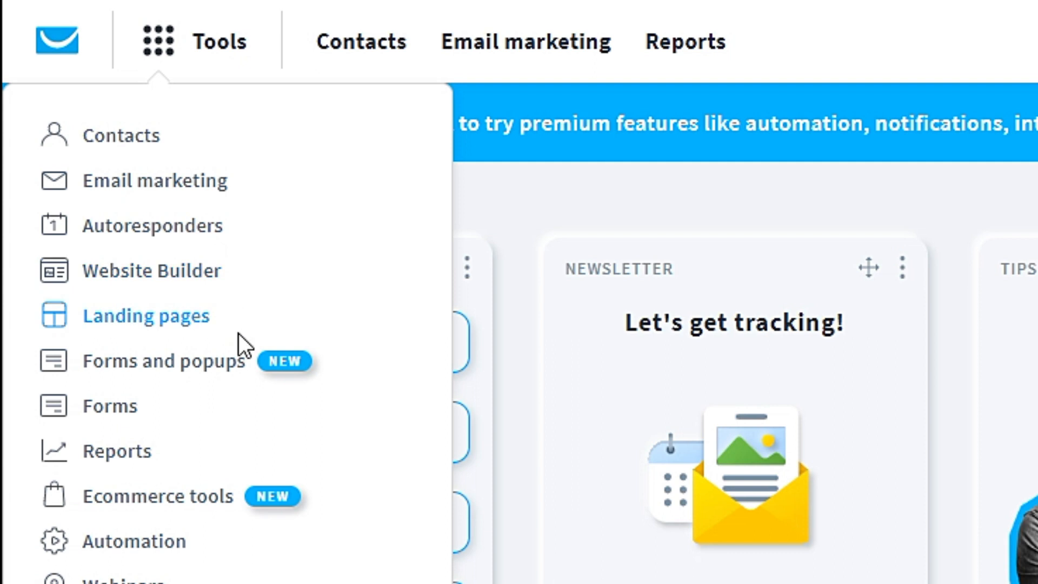
mouse_move(328, 374)
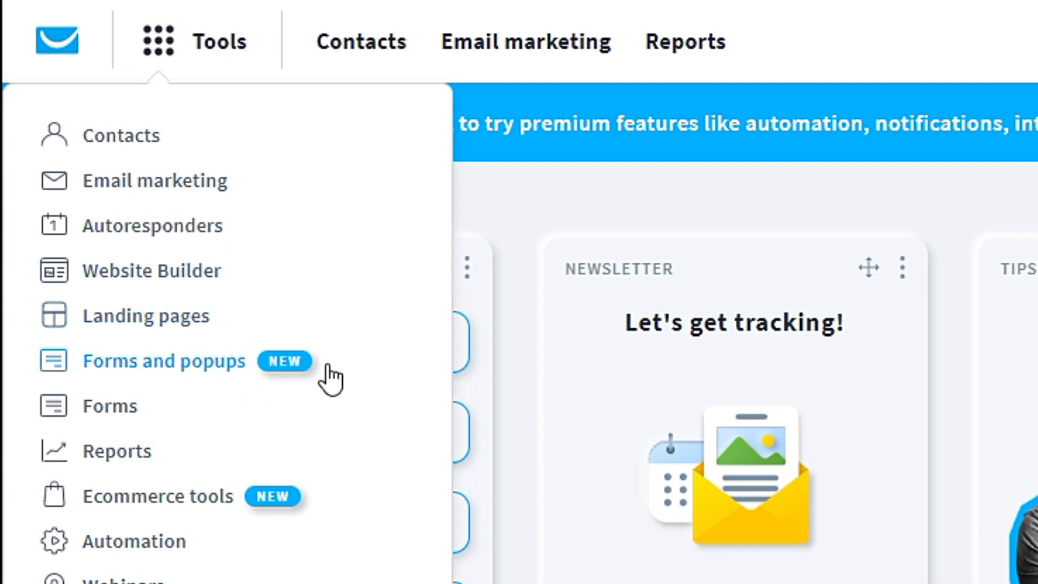
mouse_move(194, 450)
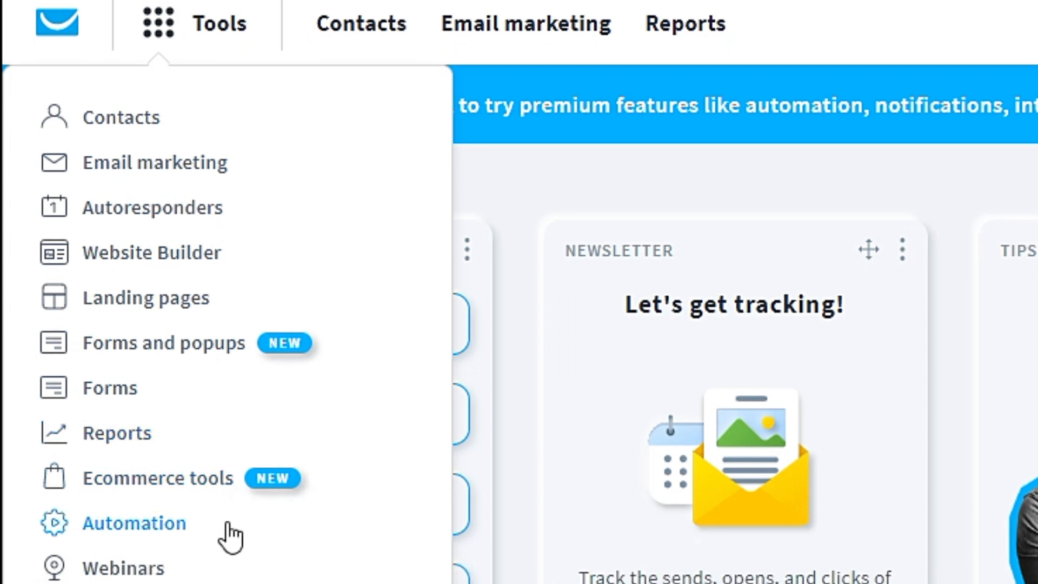
scroll("down", 3)
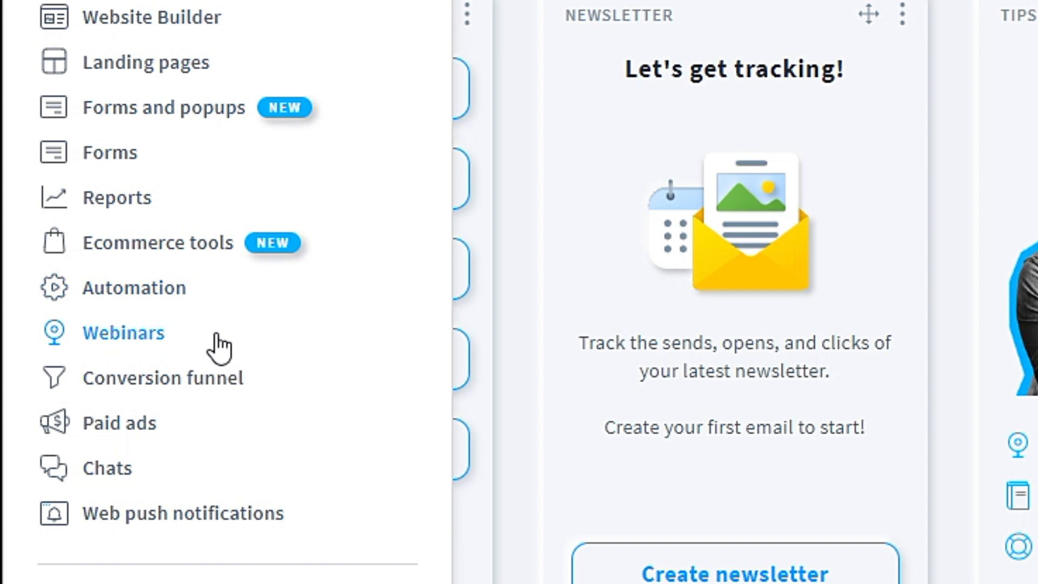
mouse_move(271, 415)
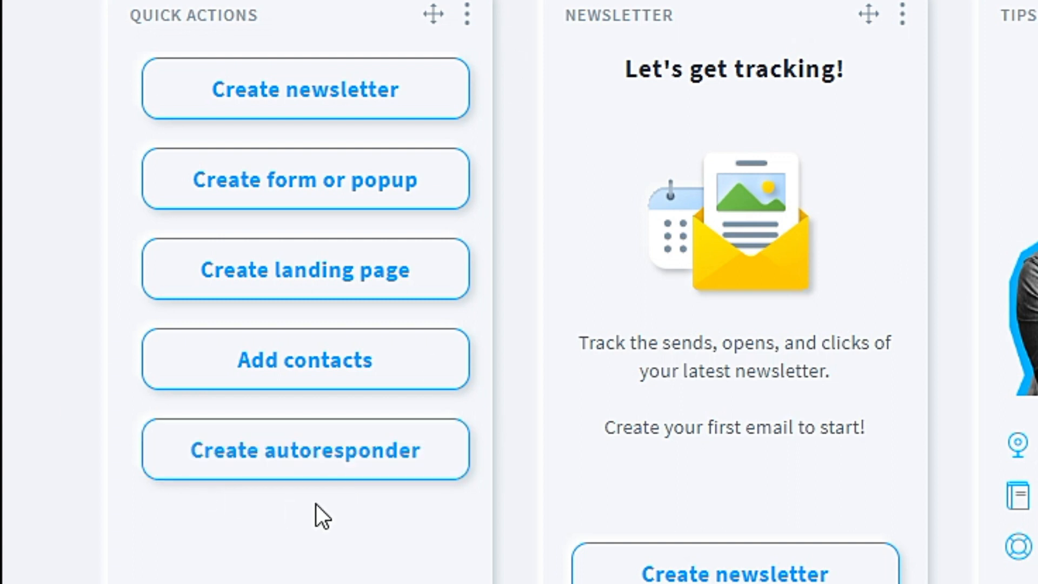
mouse_move(450, 232)
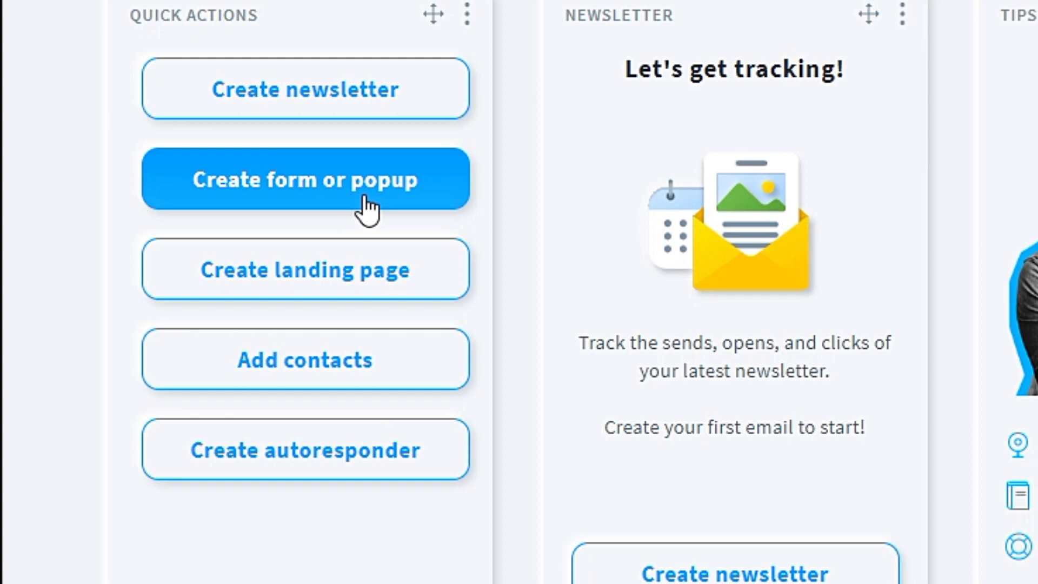
Step: Start a new form or popup and compare the In a popup and Embedded in a page options
left_click(304, 179)
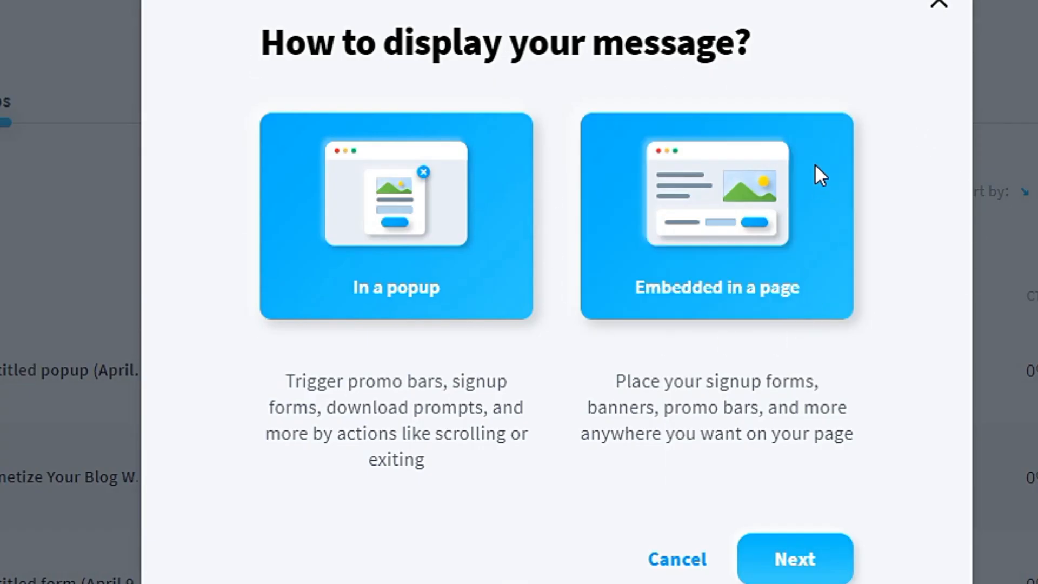
left_click(396, 216)
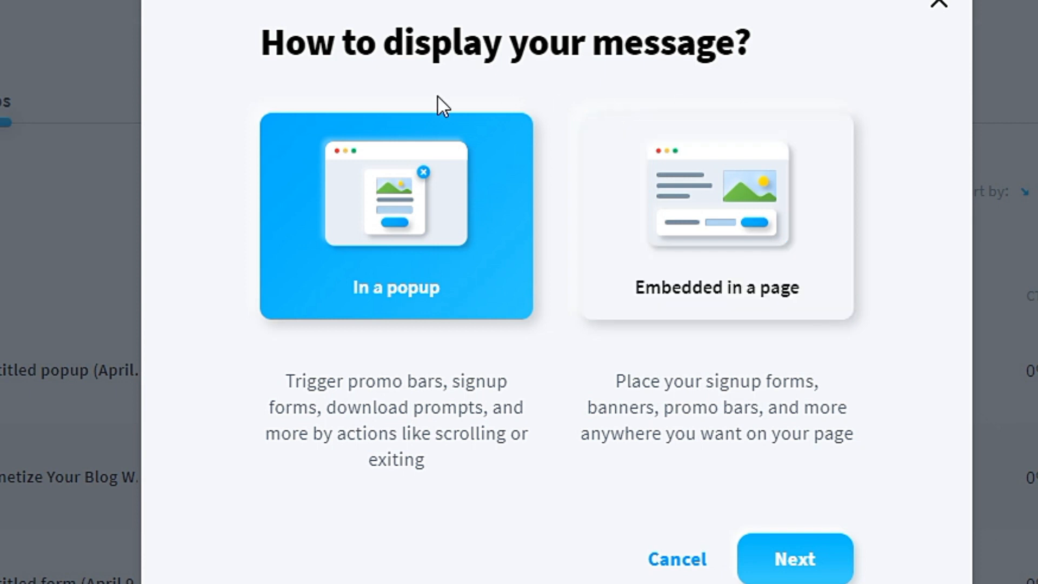
left_click(716, 218)
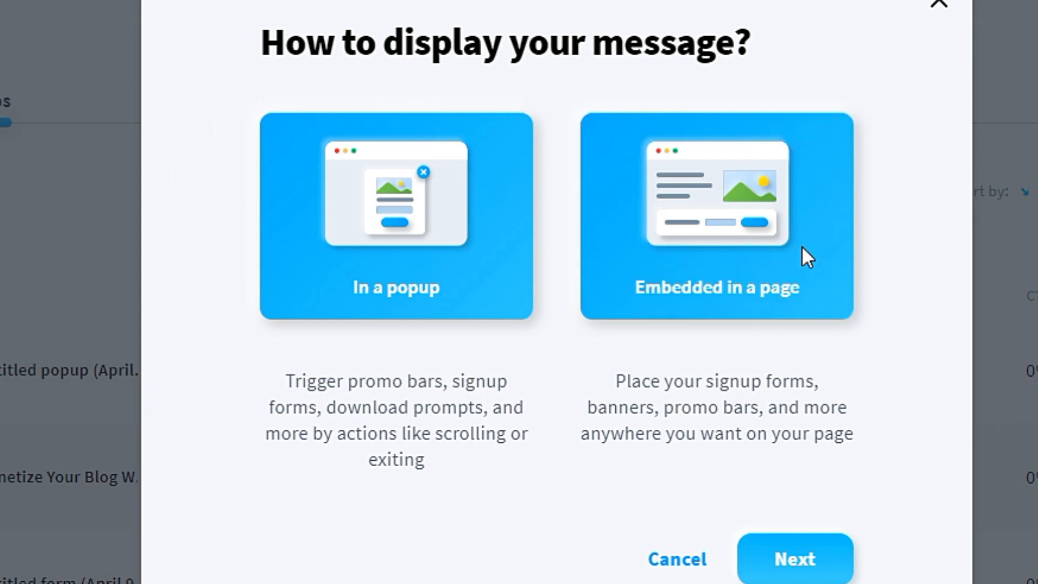
mouse_move(632, 279)
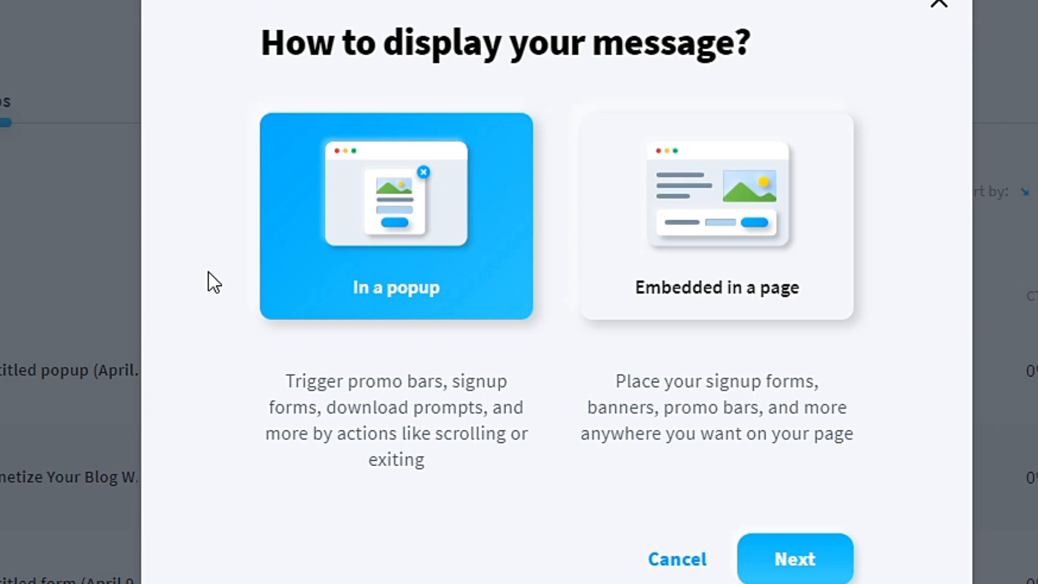
mouse_move(248, 265)
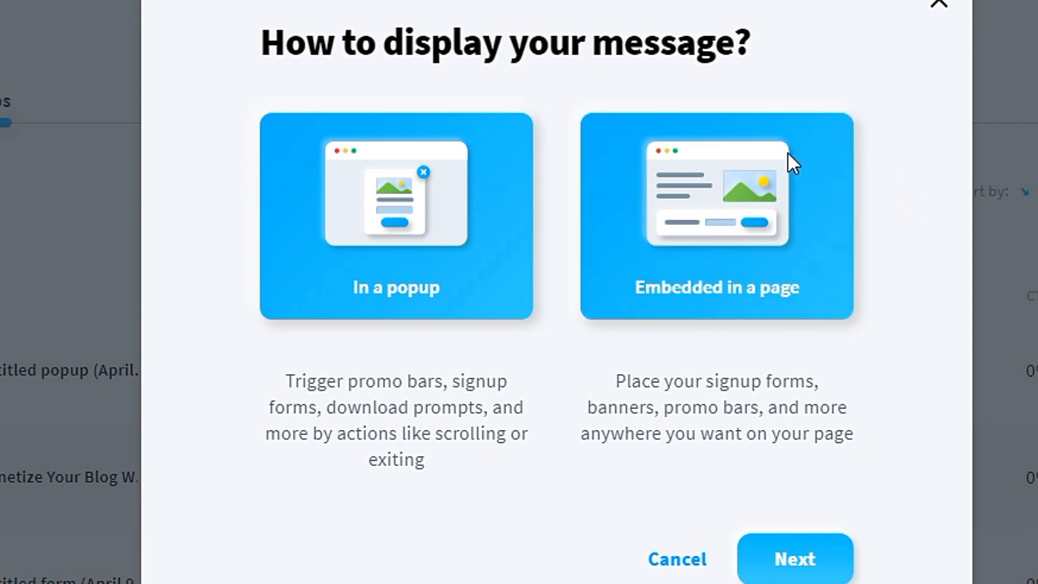
mouse_move(821, 212)
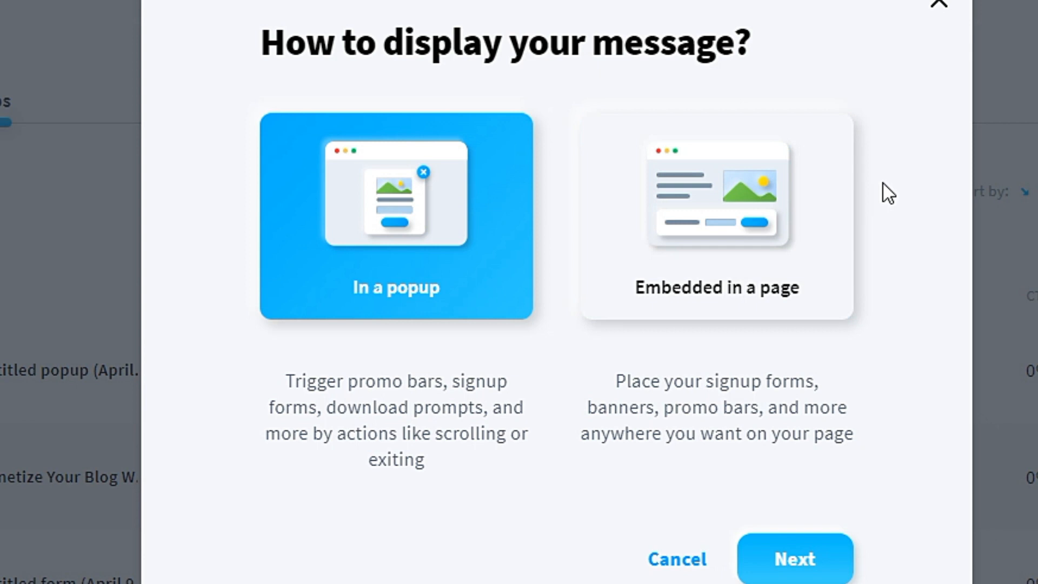
mouse_move(536, 3)
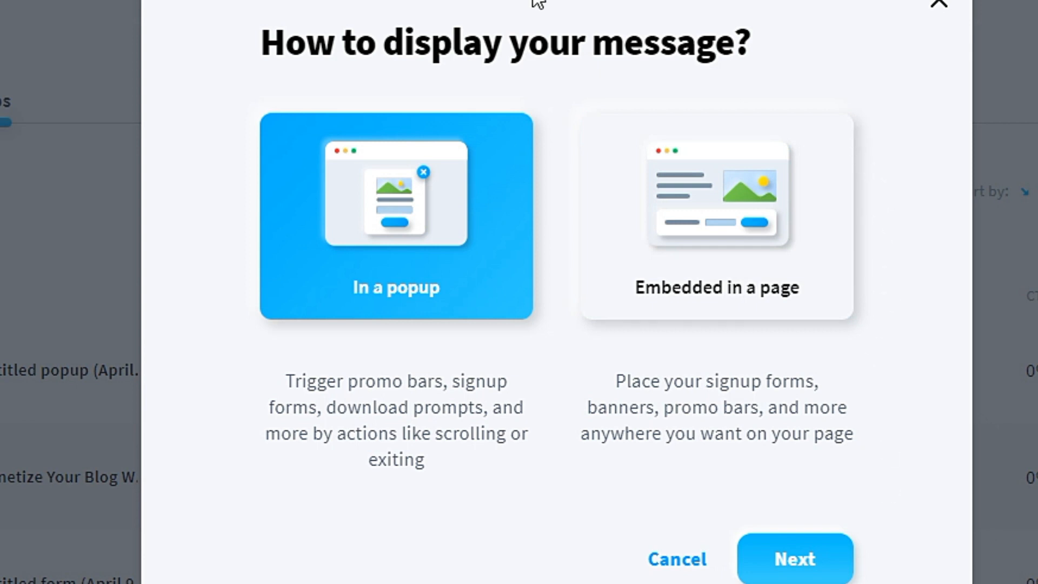
mouse_move(737, 411)
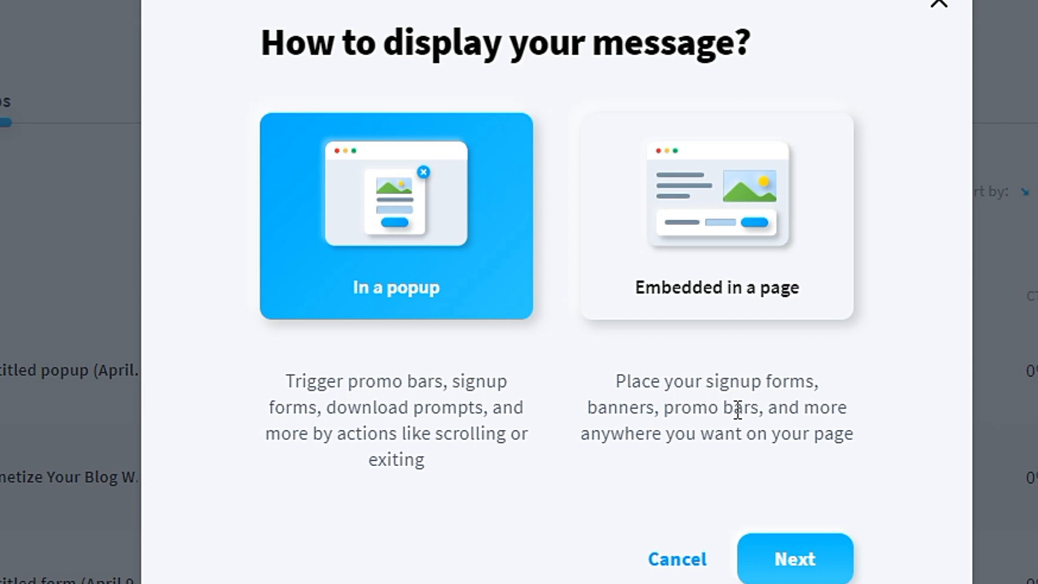
mouse_move(423, 424)
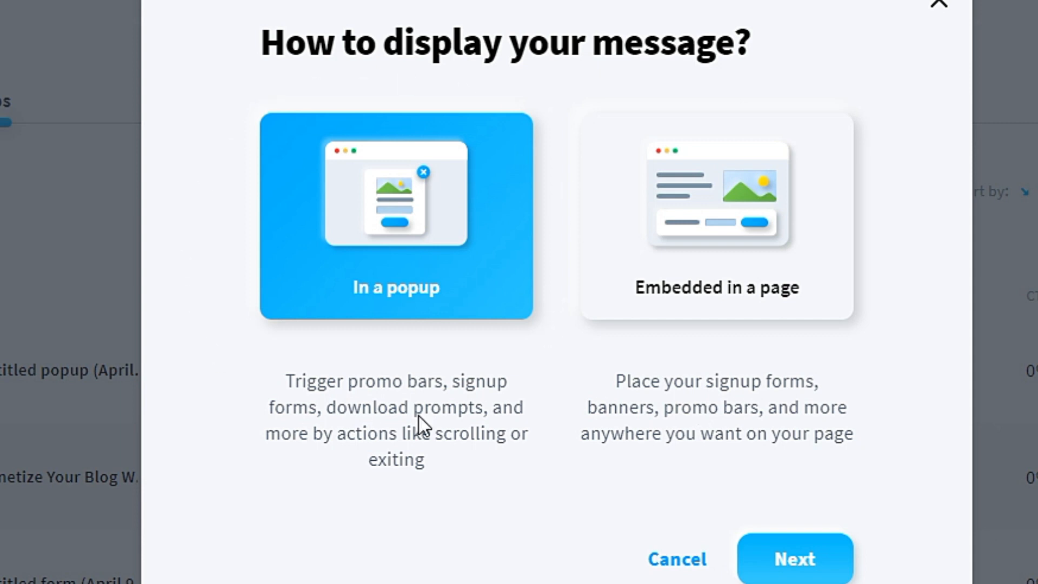
mouse_move(319, 77)
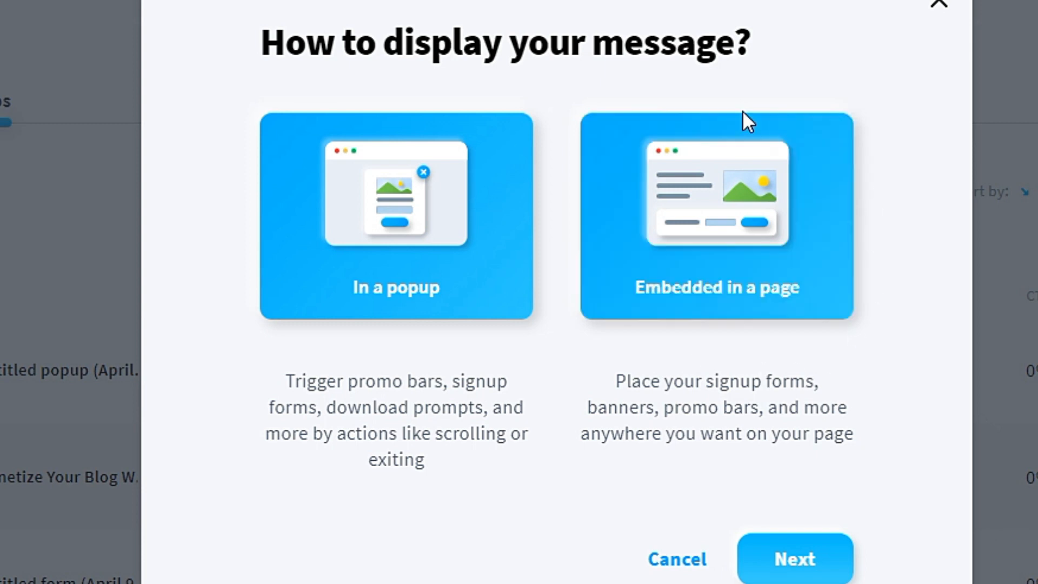
mouse_move(224, 316)
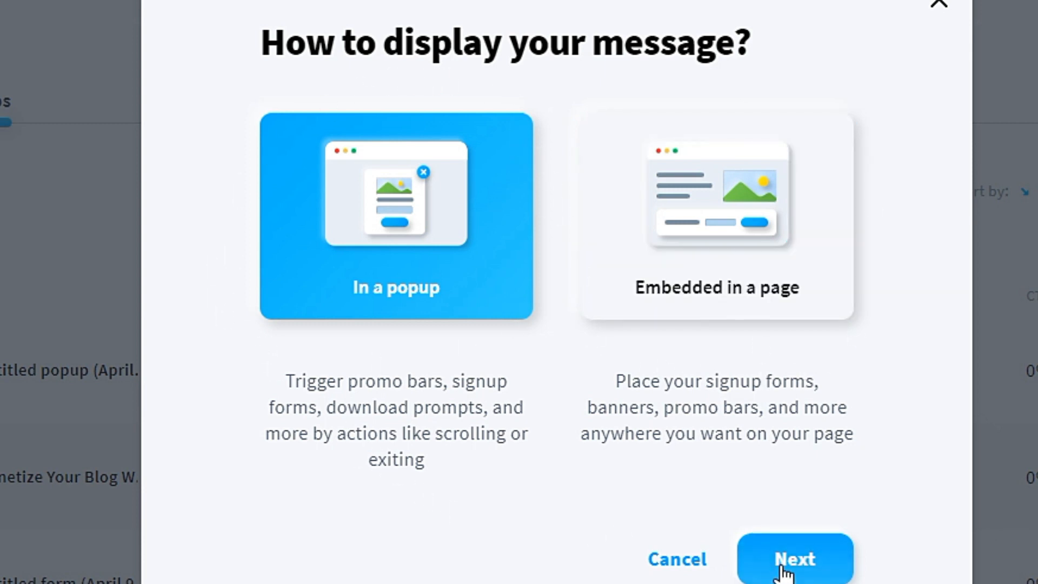
Step: Continue to the template gallery and use beach template #003, 'Register for your chance to win big!'
left_click(795, 558)
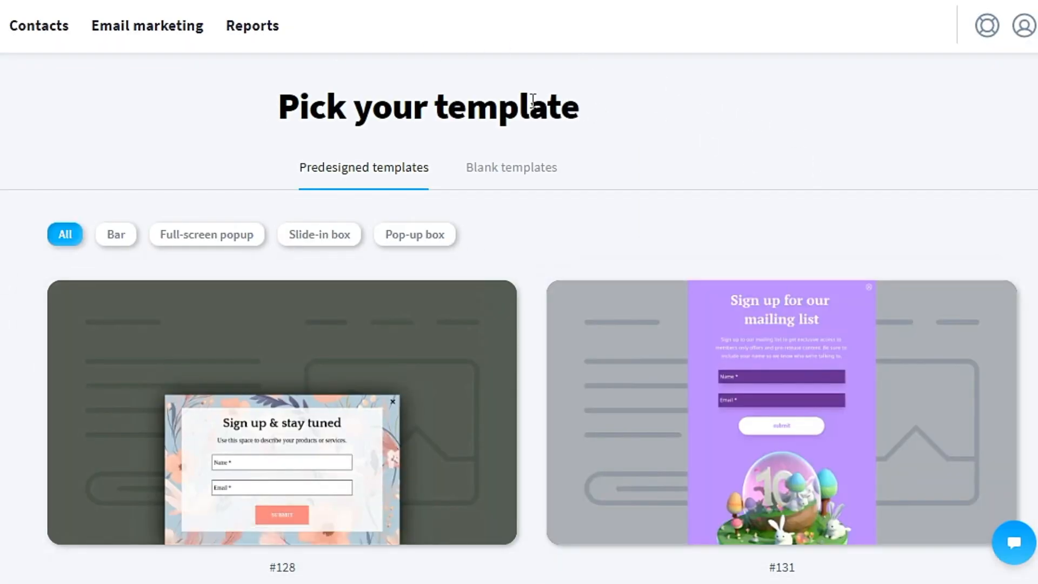
mouse_move(721, 195)
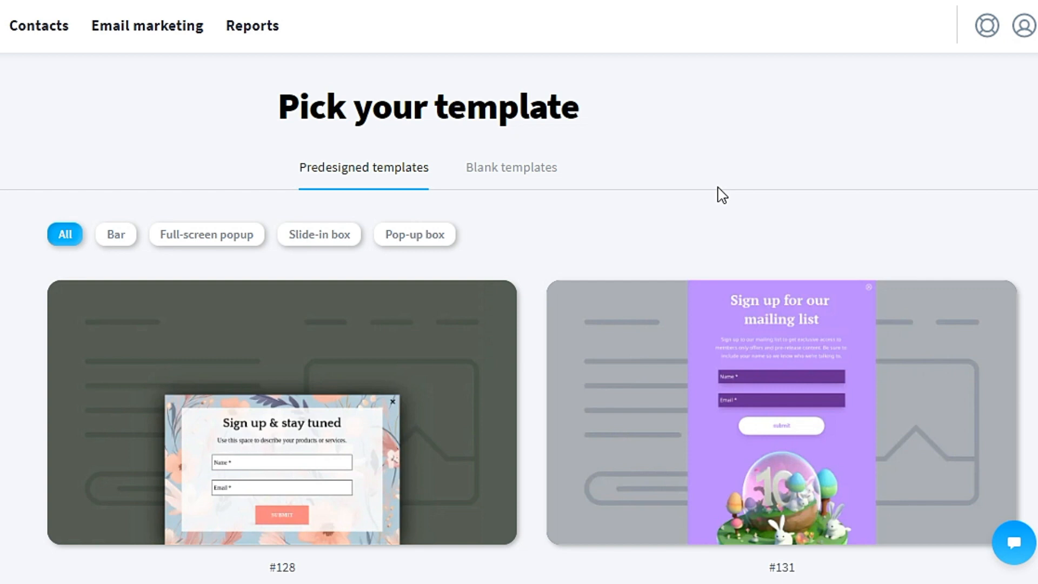
scroll("down", 3)
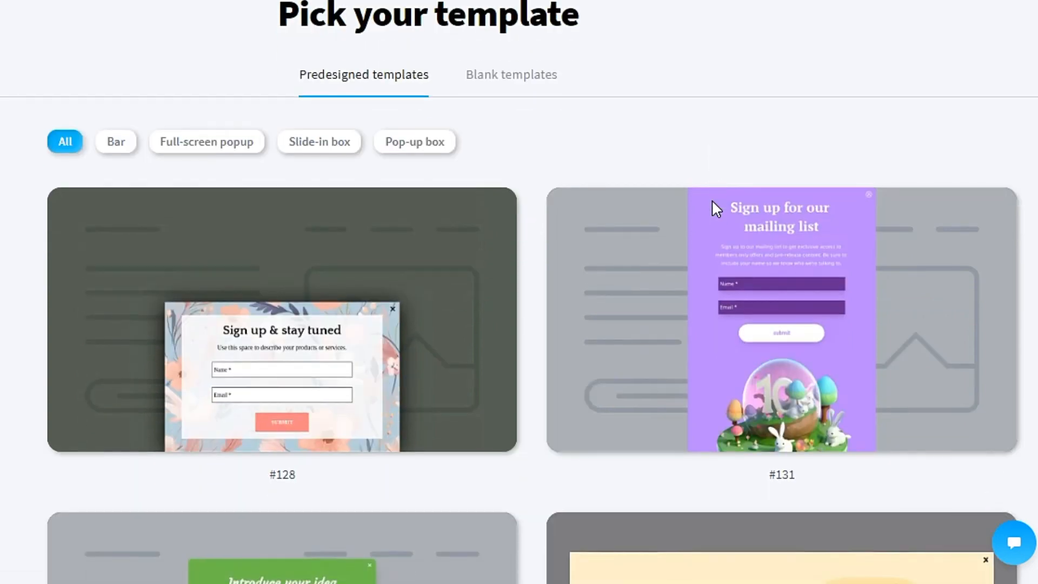
scroll("down", 3)
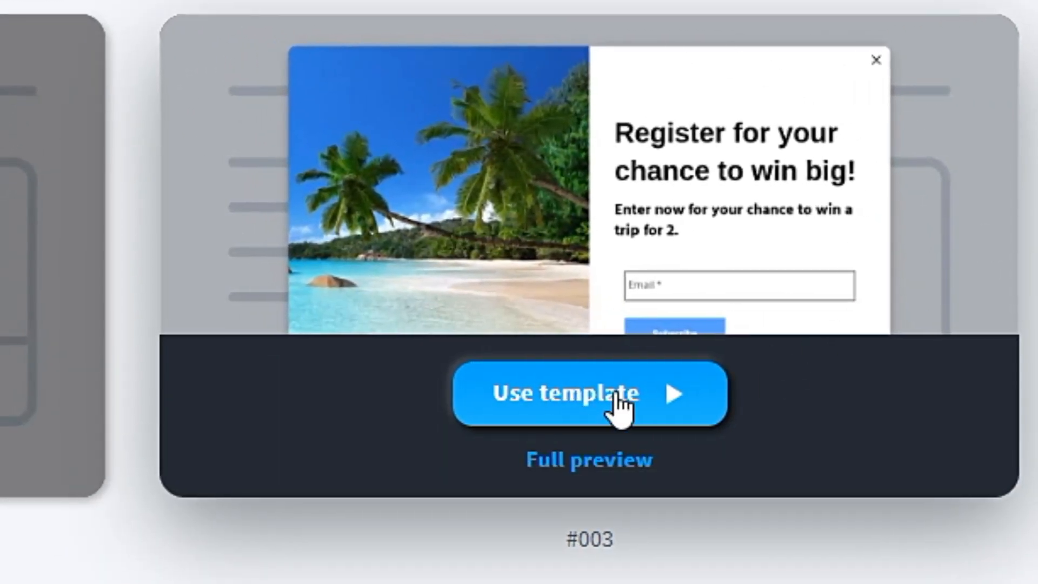
left_click(588, 394)
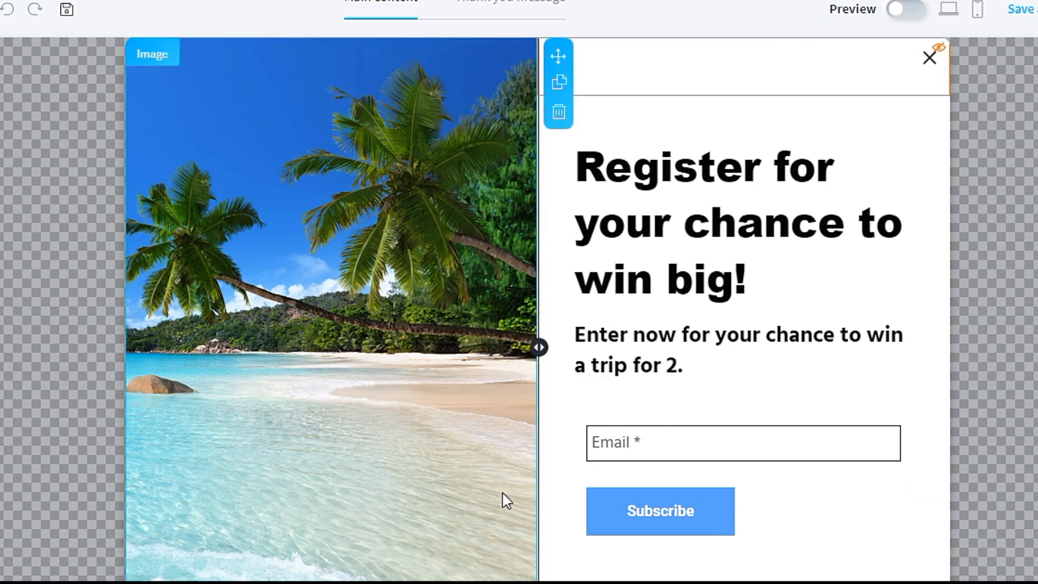
mouse_move(244, 147)
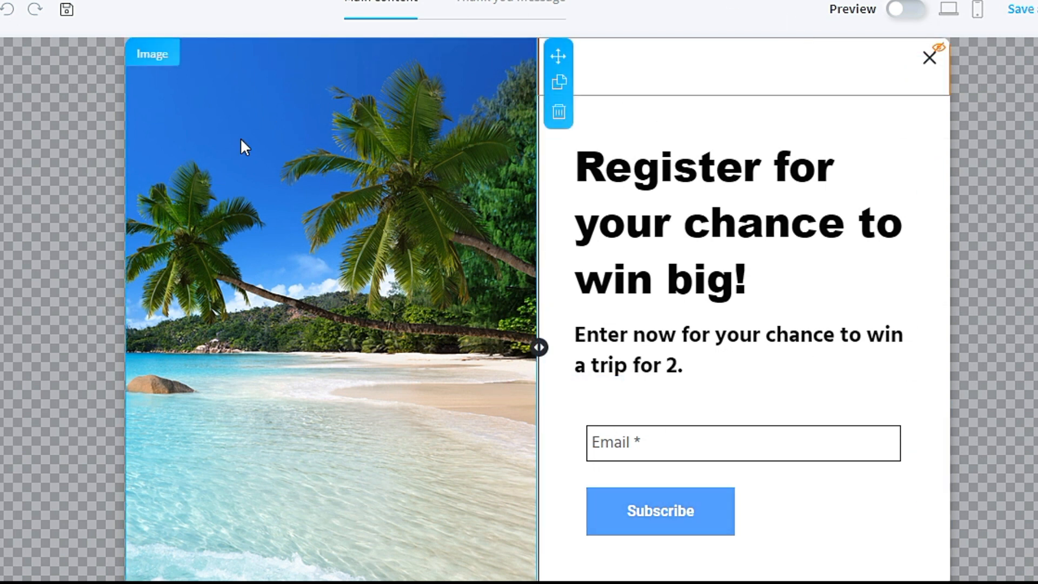
mouse_move(357, 201)
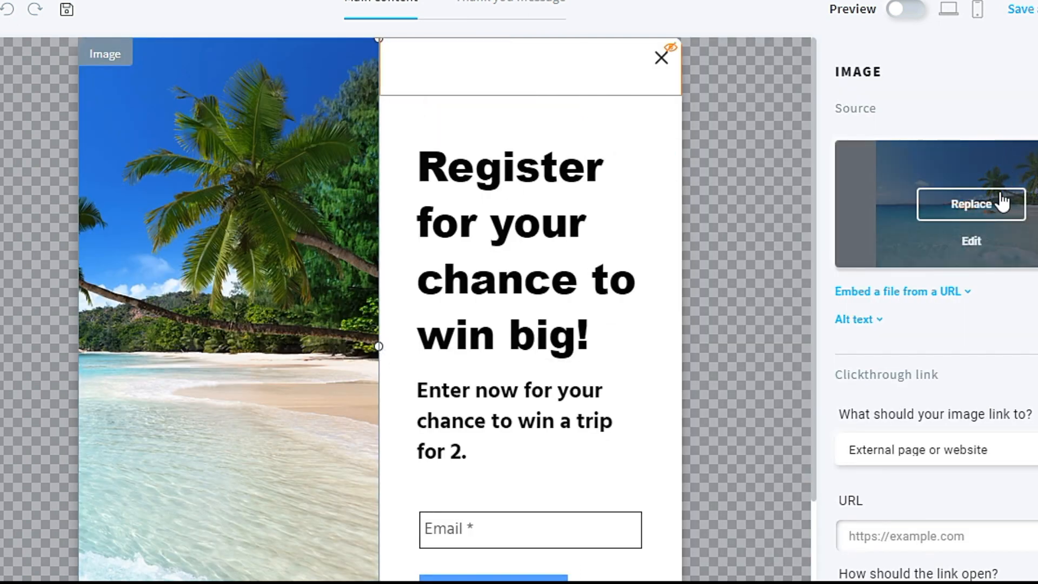
Step: Swap the beach photo for the free GetResponse stock image of a thoughtful man at a laptop
left_click(970, 204)
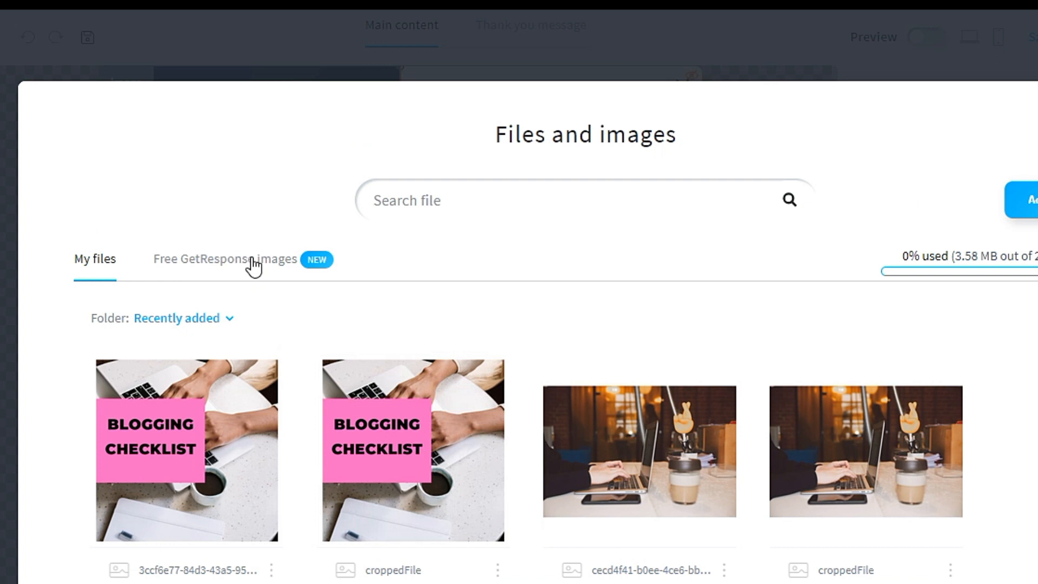
mouse_move(138, 279)
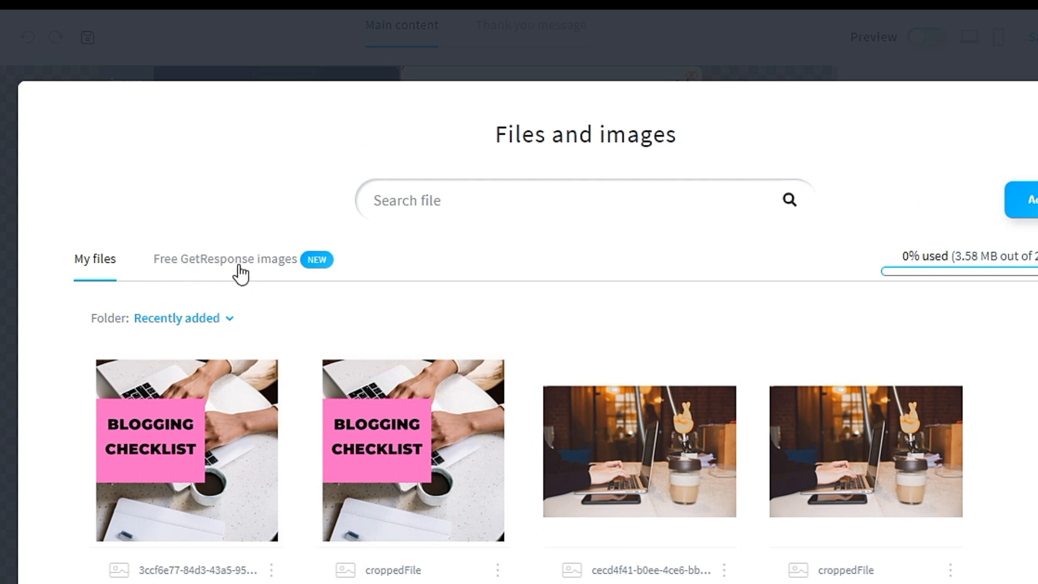
mouse_move(357, 275)
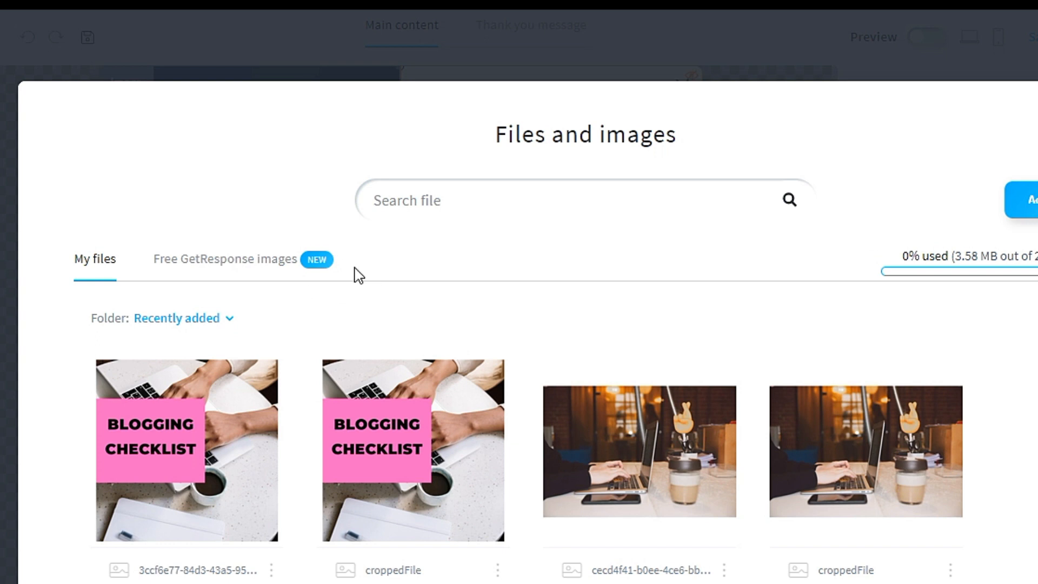
left_click(224, 259)
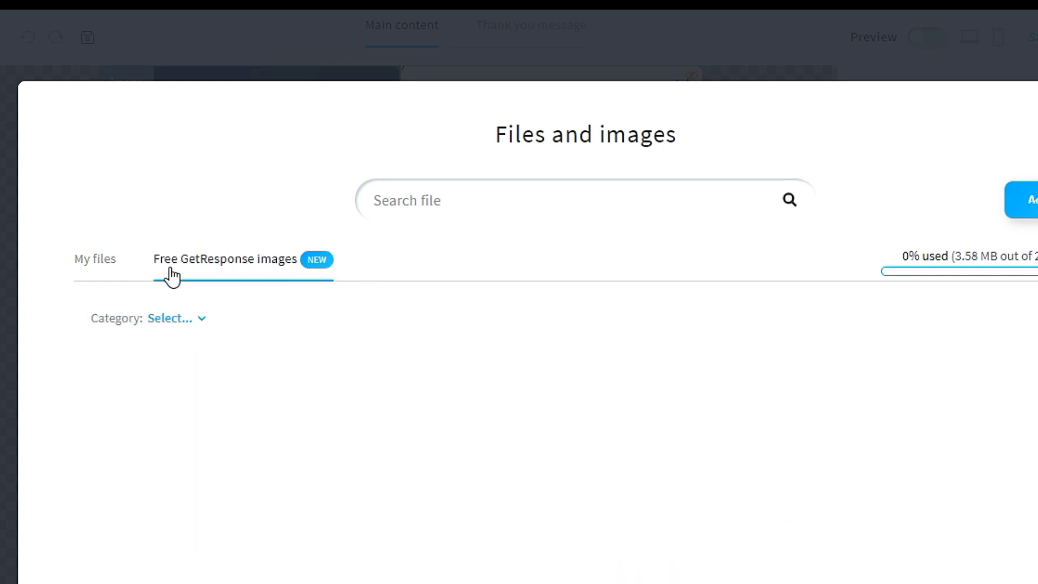
left_click(224, 259)
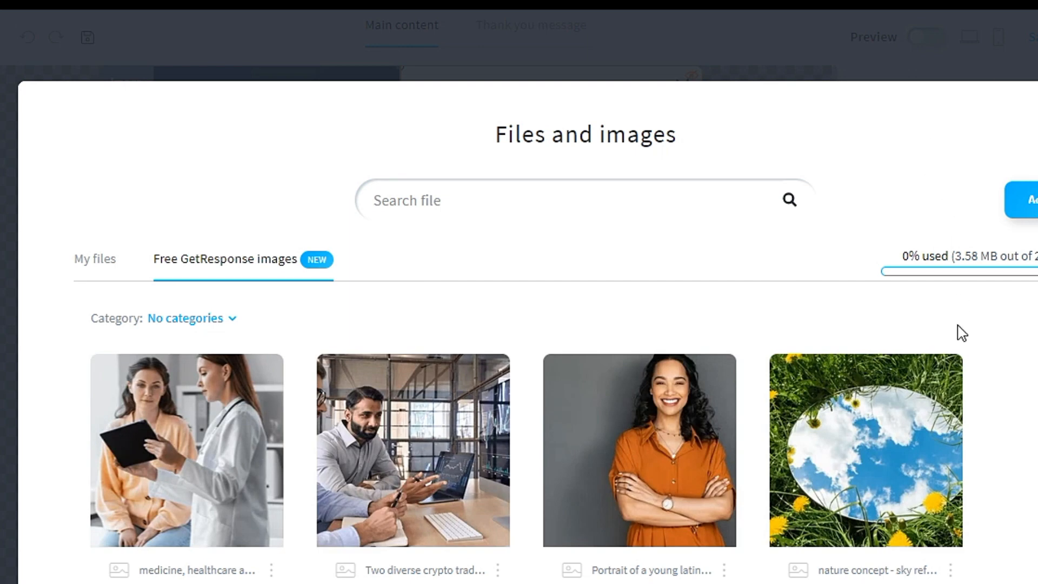
scroll("down", 3)
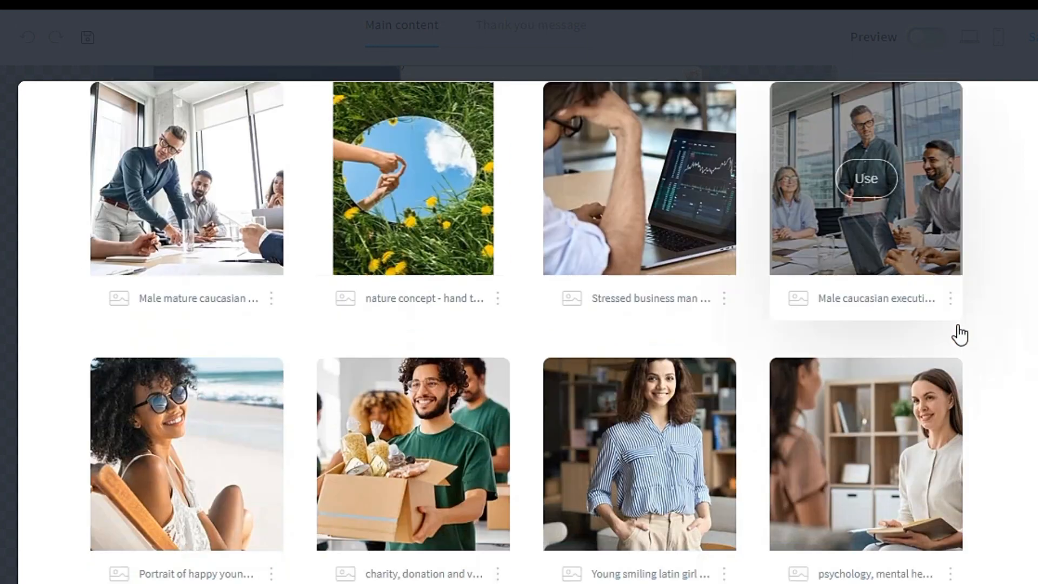
scroll("down", 3)
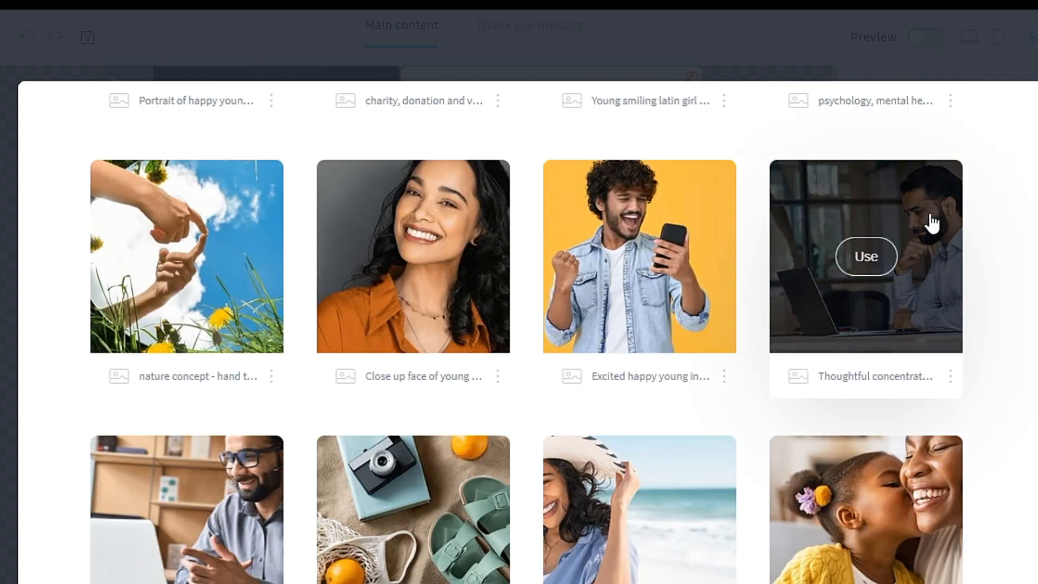
left_click(865, 257)
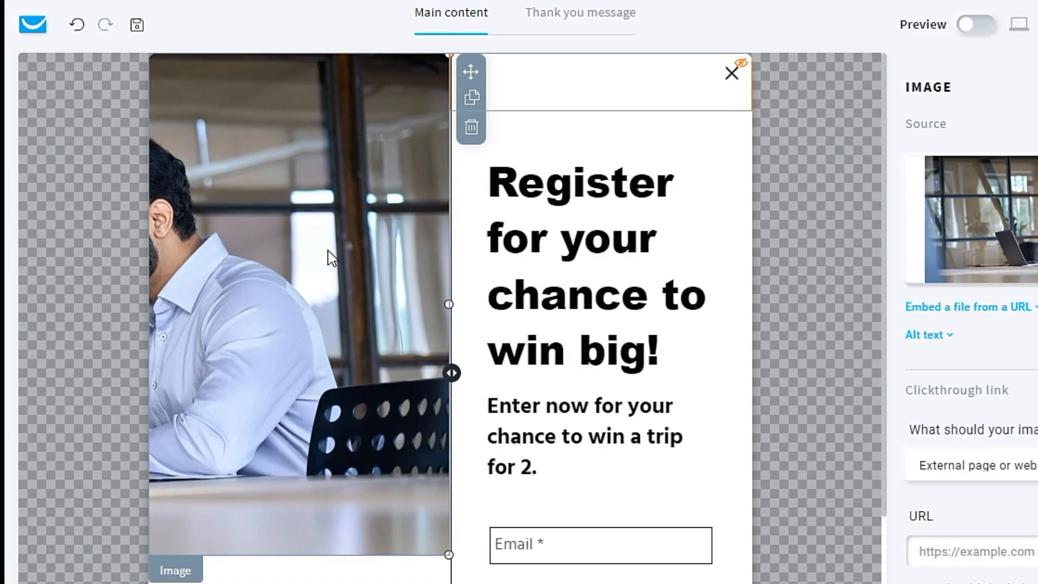
mouse_move(447, 552)
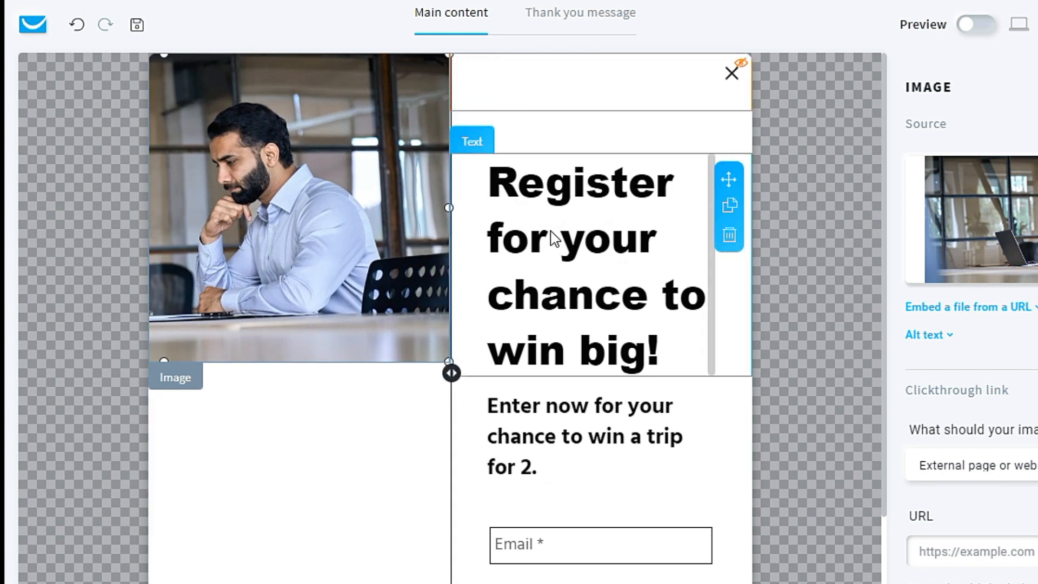
mouse_move(669, 254)
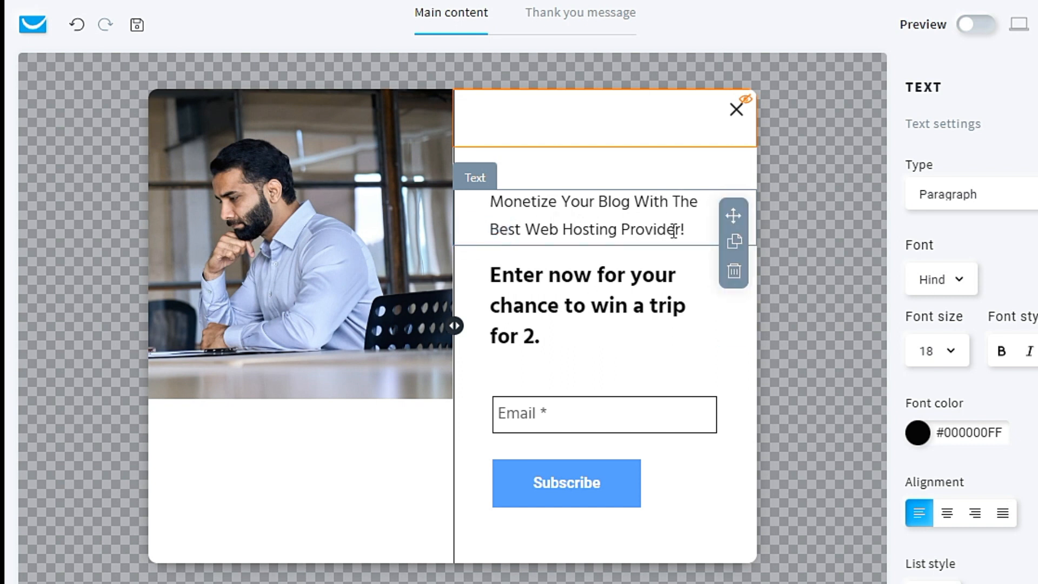
Step: Make the 'Monetize Your Blog…' headline font size 28, bold, and a Heading 1
triple_click(592, 216)
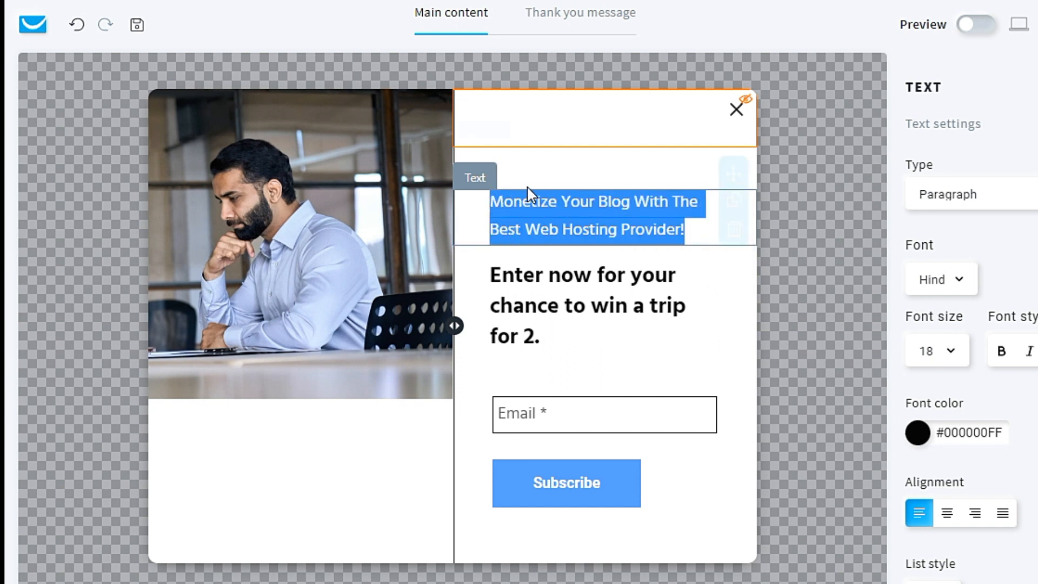
left_click(934, 350)
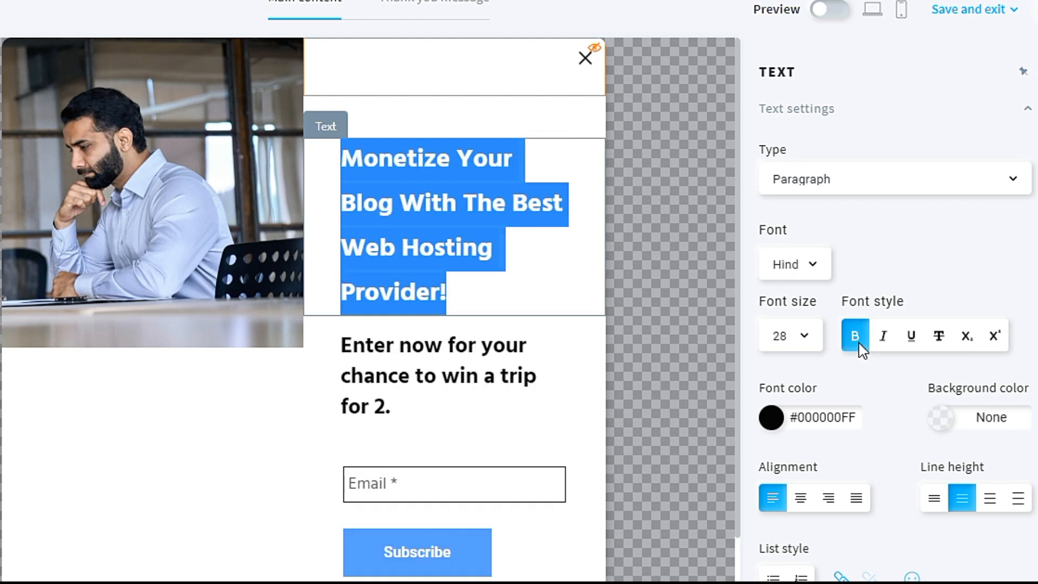
mouse_move(752, 257)
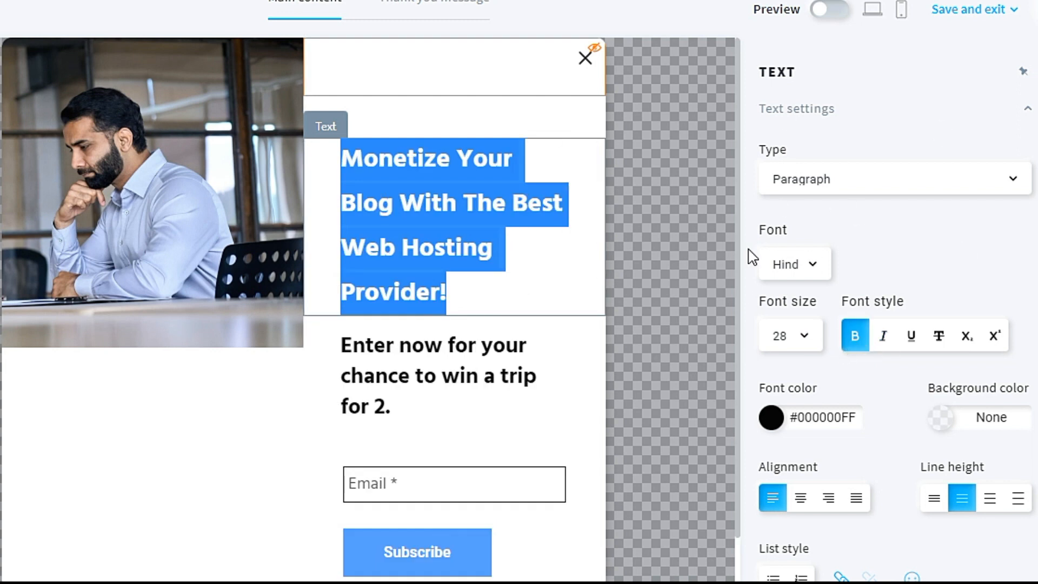
mouse_move(791, 168)
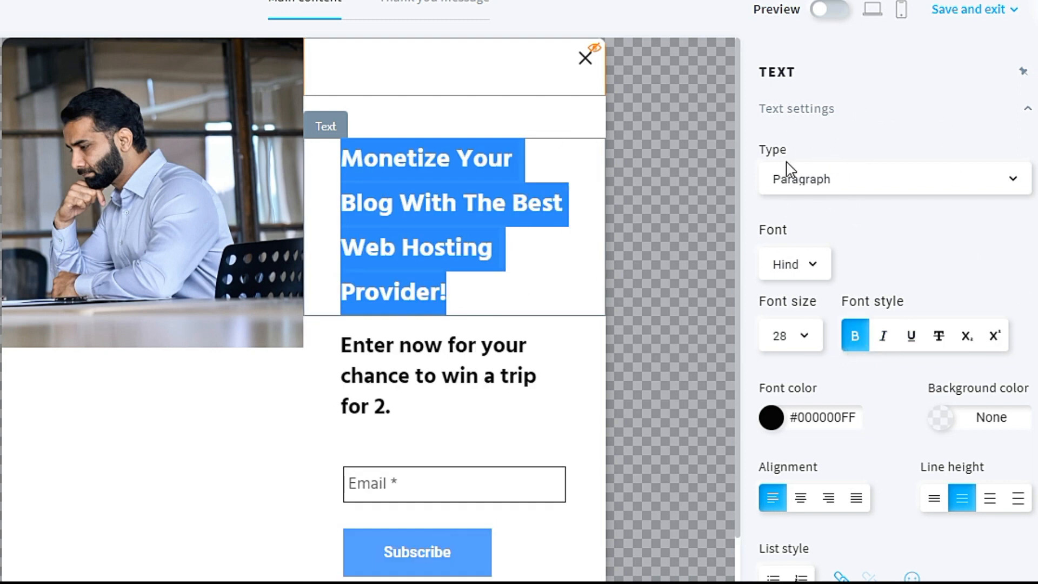
mouse_move(947, 183)
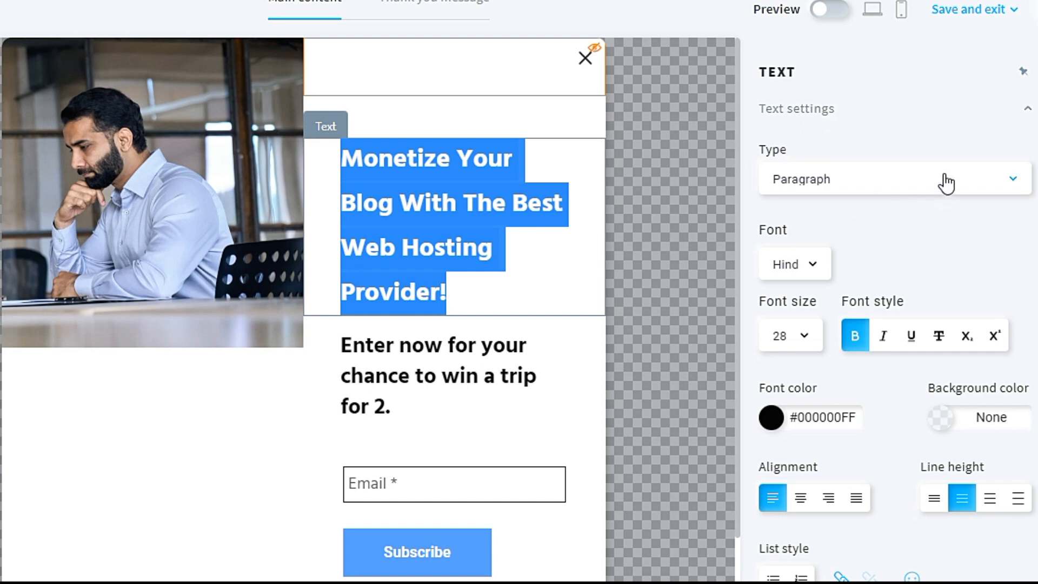
left_click(892, 179)
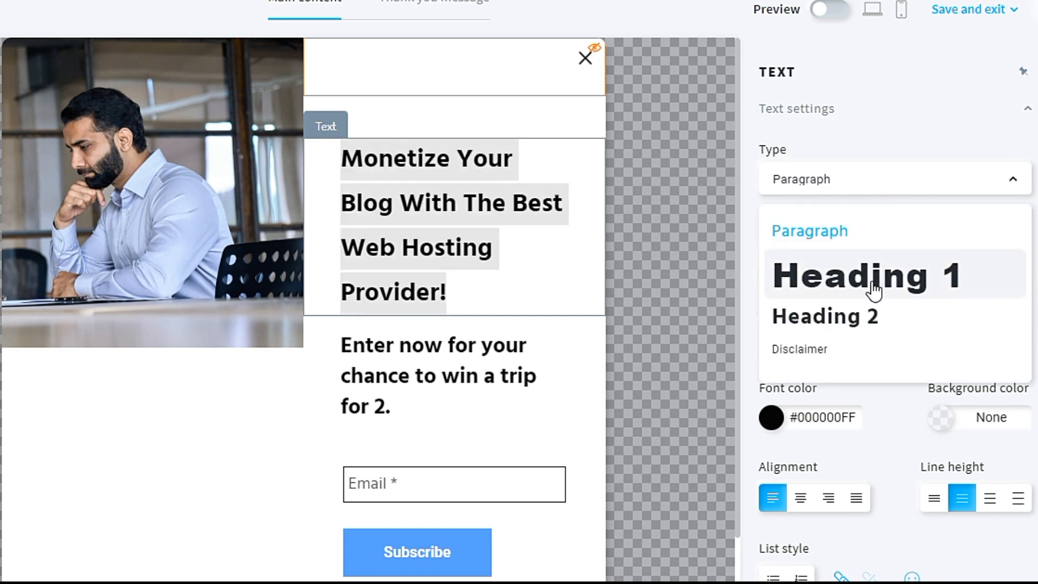
left_click(864, 275)
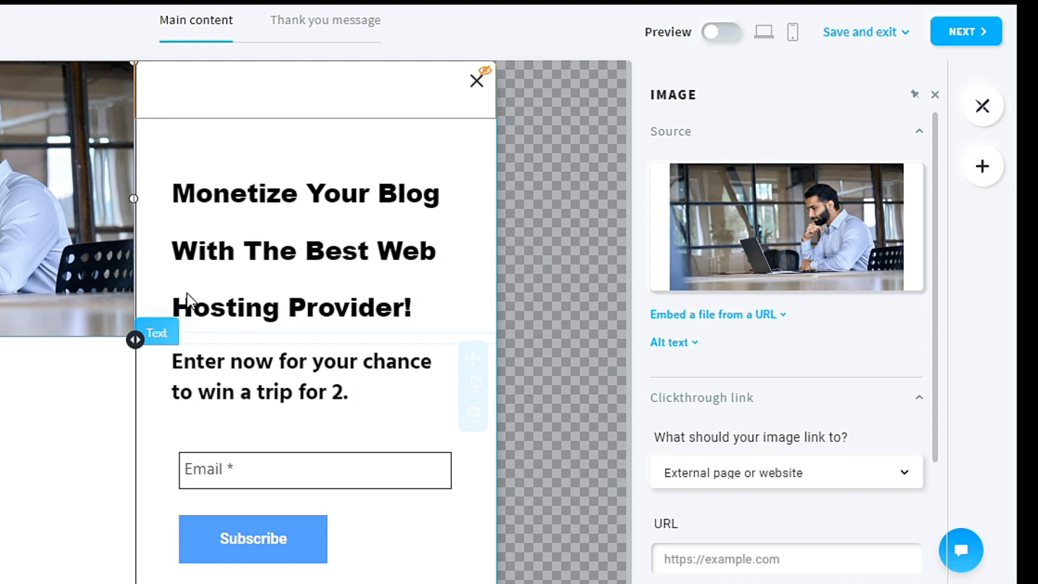
left_click(304, 250)
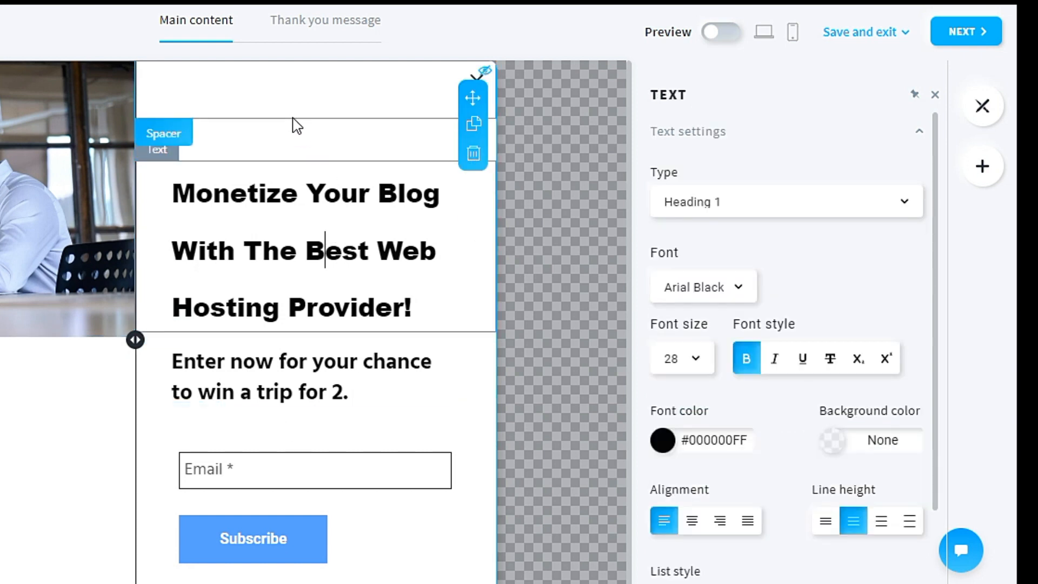
left_click(164, 132)
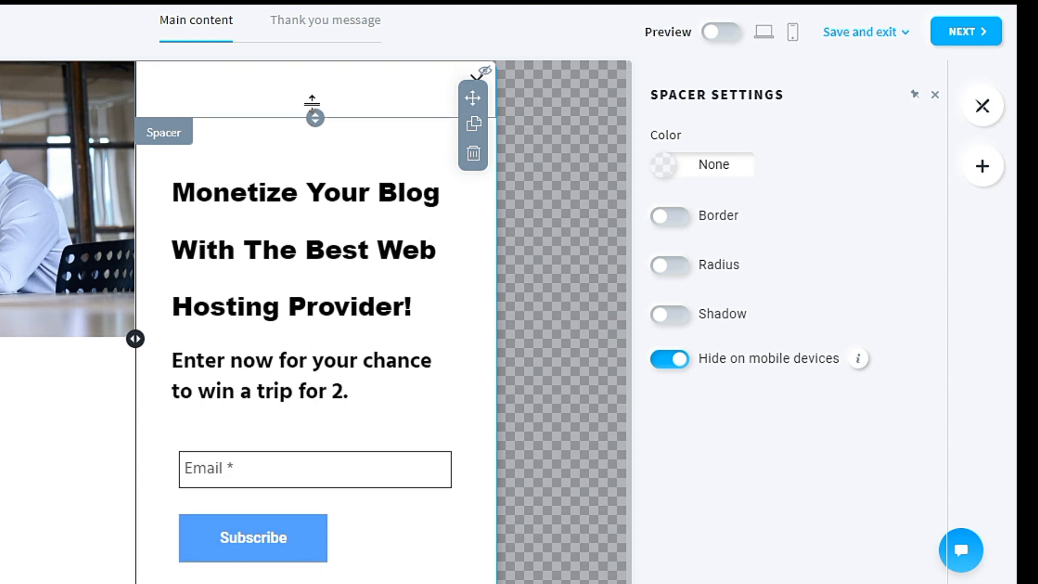
left_click(935, 94)
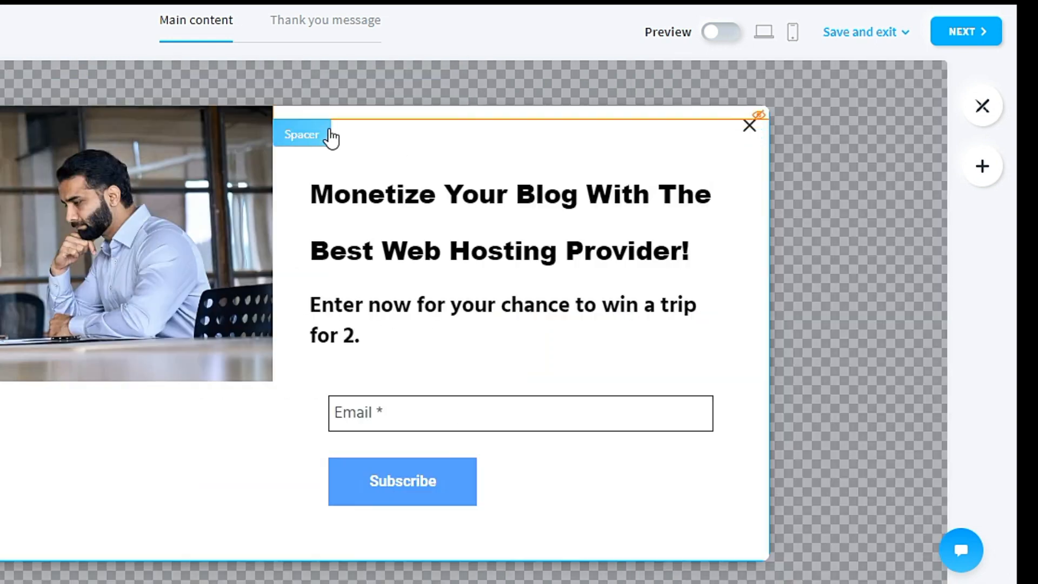
left_click(510, 221)
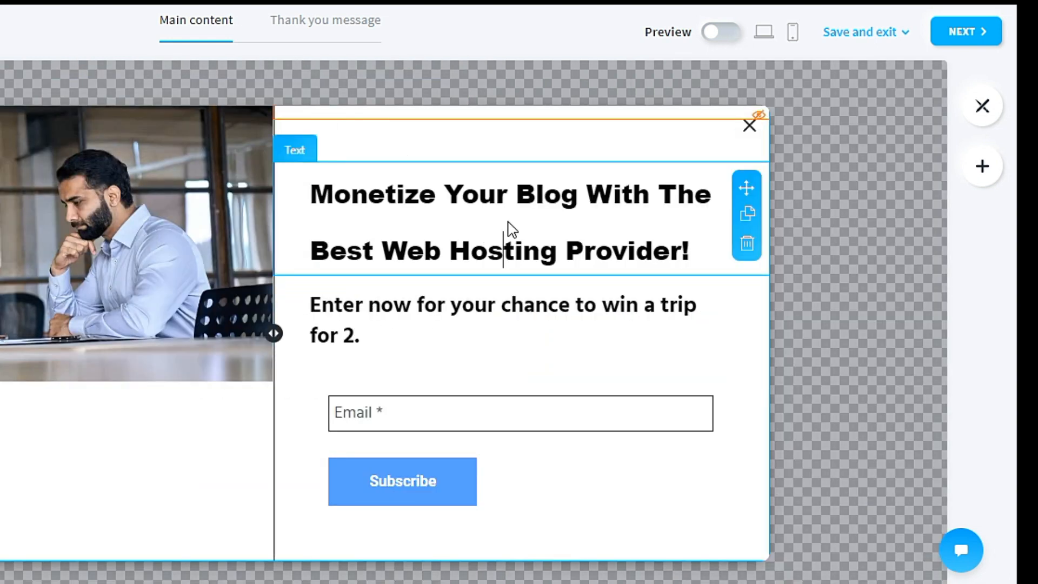
left_click(510, 222)
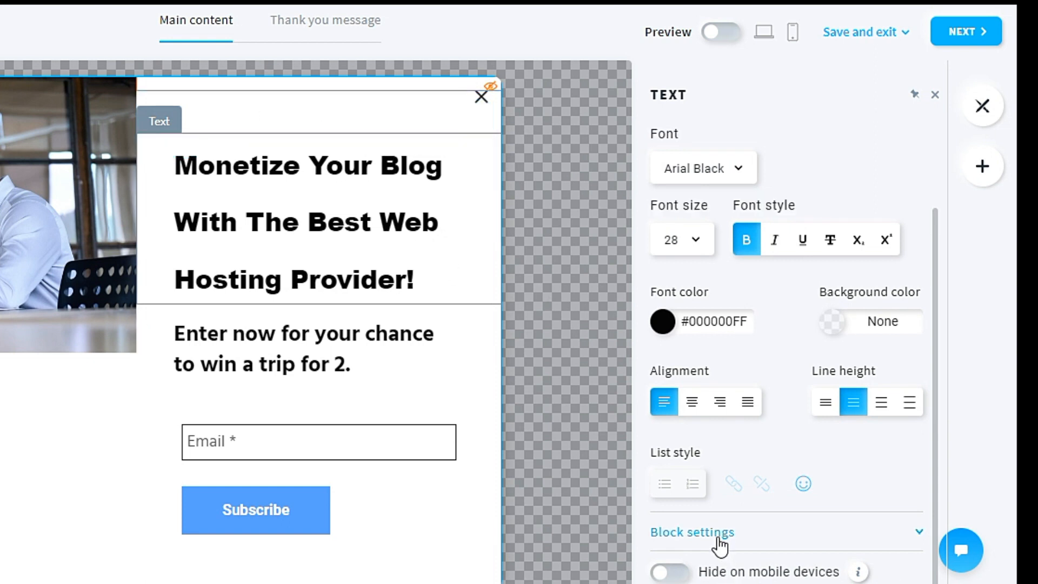
Step: Set the headline block's background to the theme colour #CAEFE6FF
left_click(691, 531)
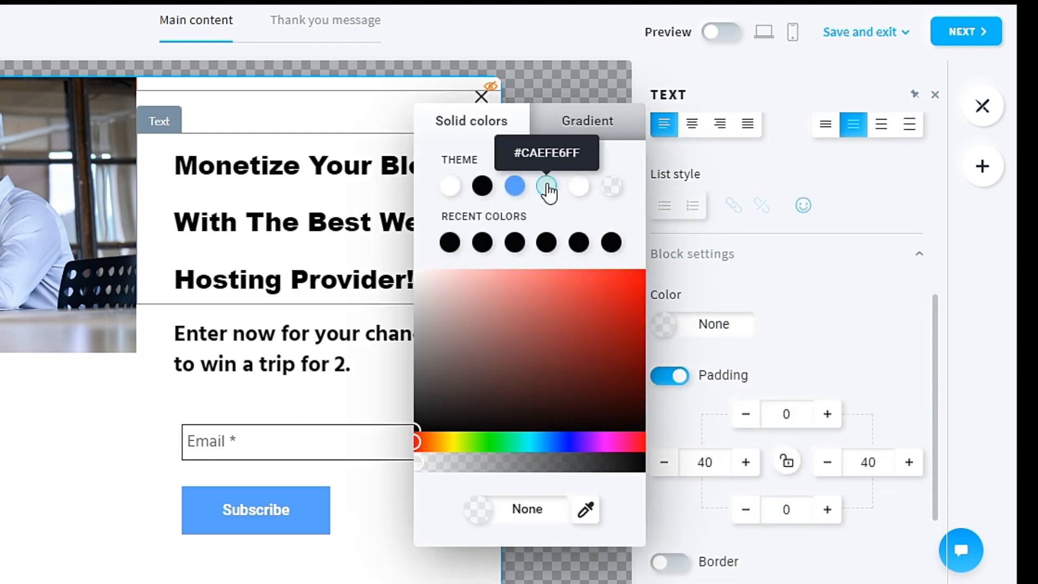
left_click(546, 186)
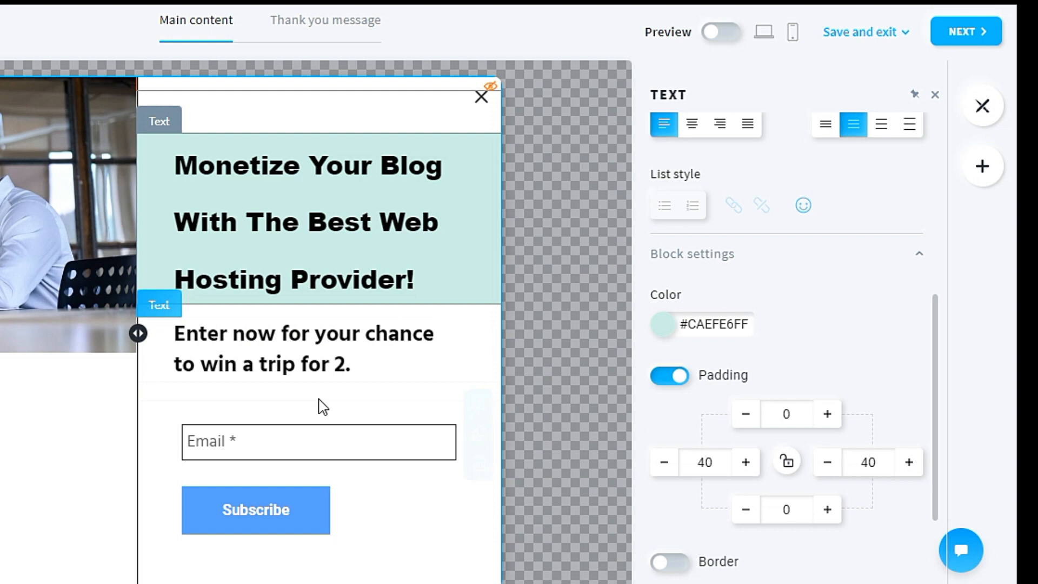
mouse_move(558, 364)
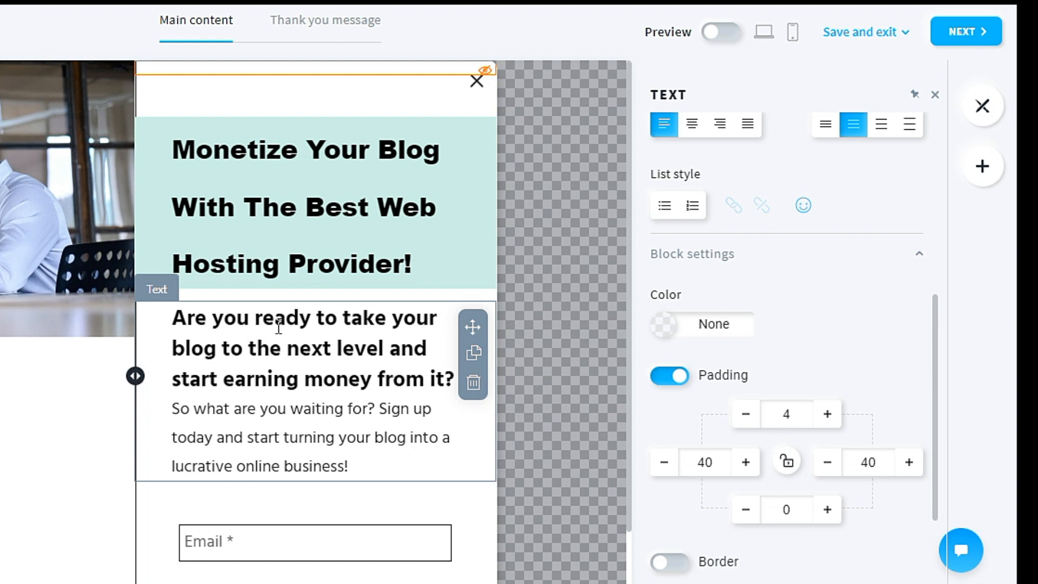
mouse_move(261, 378)
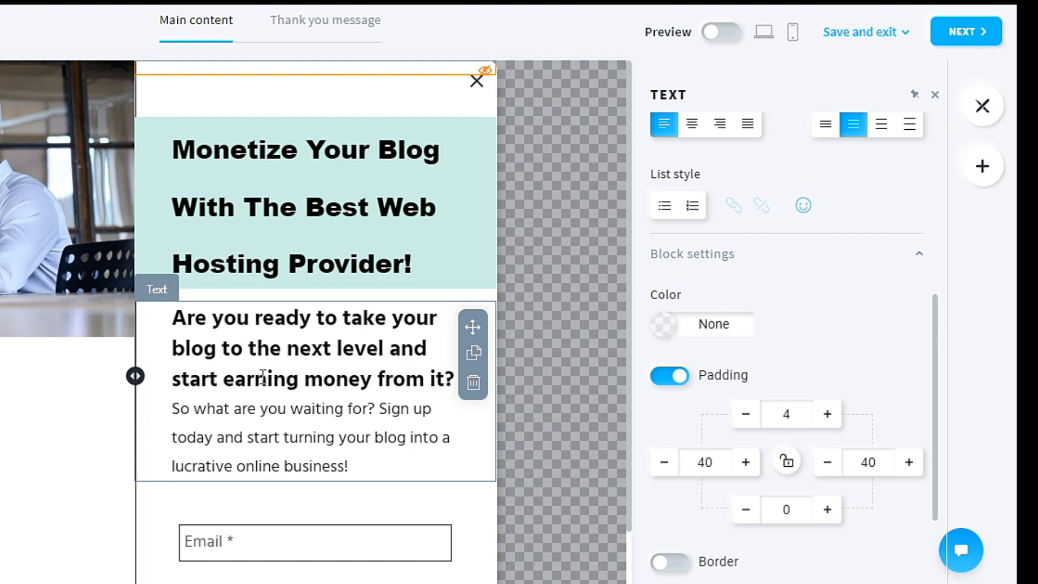
mouse_move(345, 392)
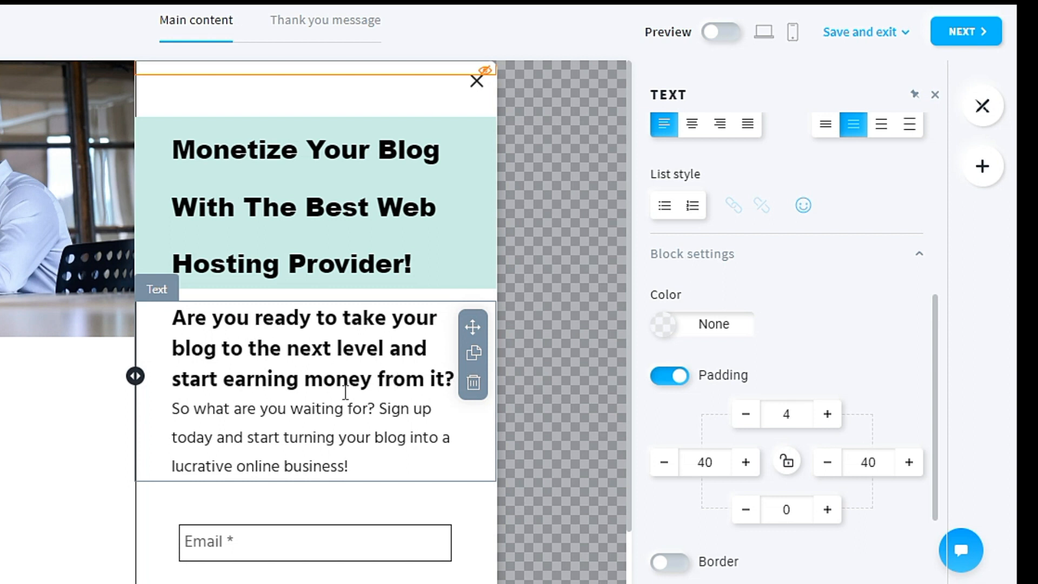
mouse_move(202, 425)
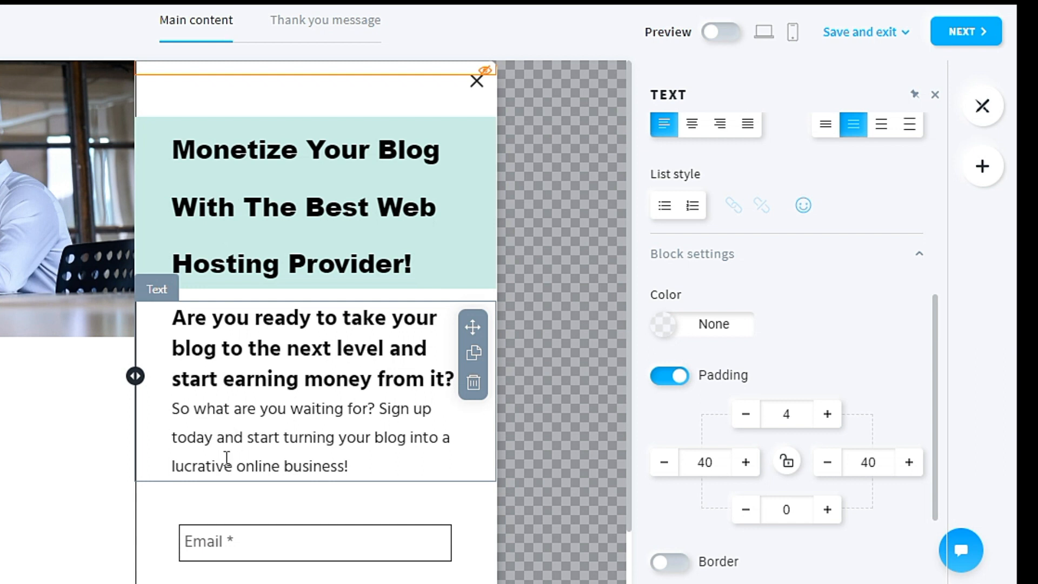
mouse_move(486, 467)
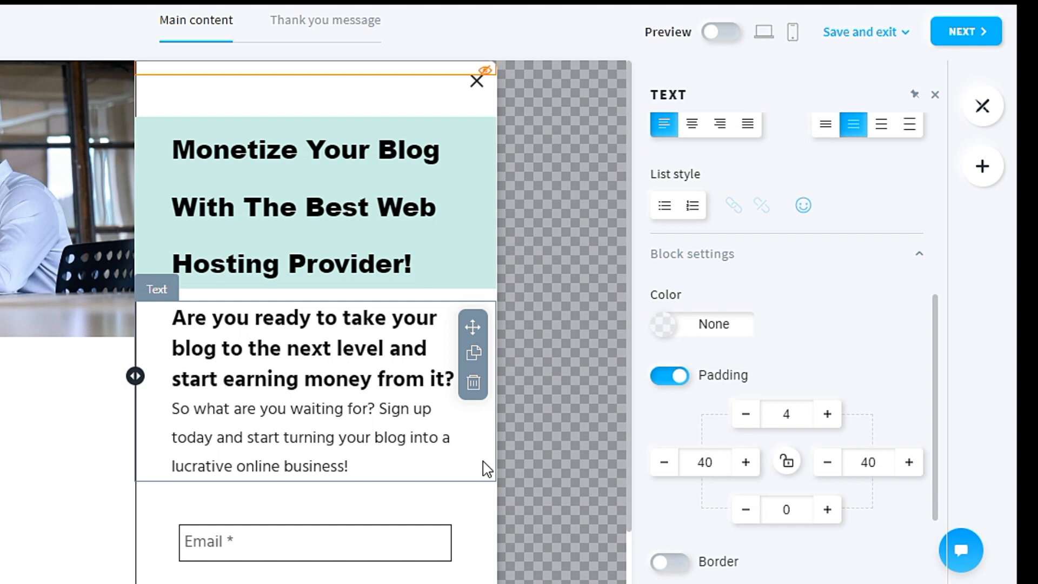
mouse_move(374, 497)
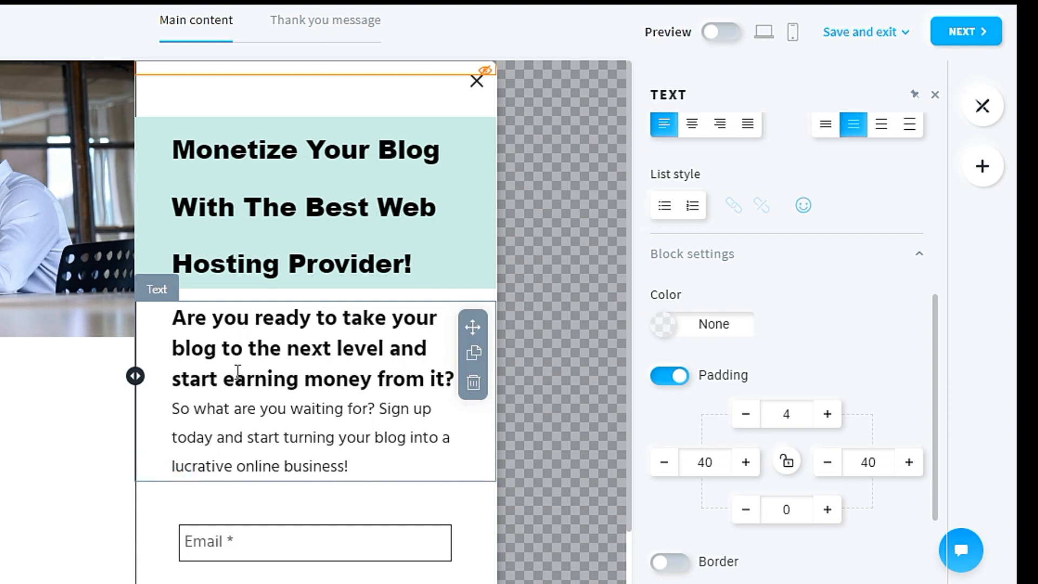
mouse_move(720, 352)
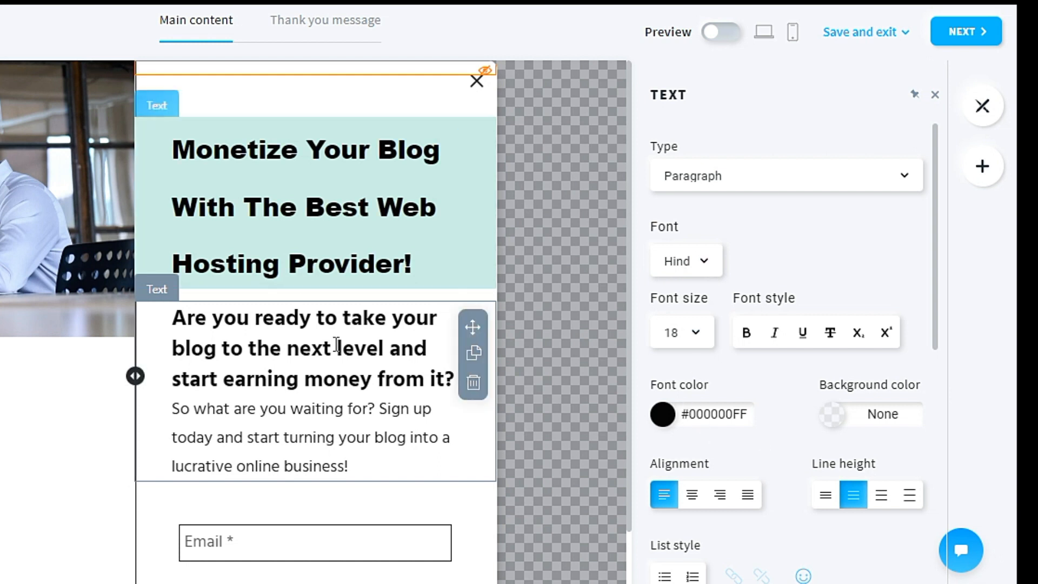
scroll("down", 3)
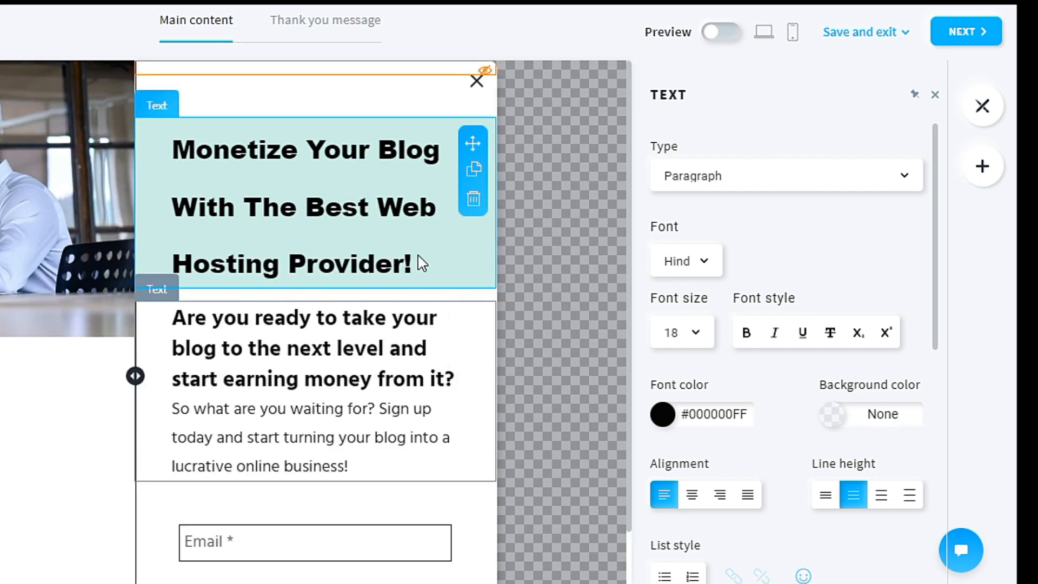
scroll("down", 3)
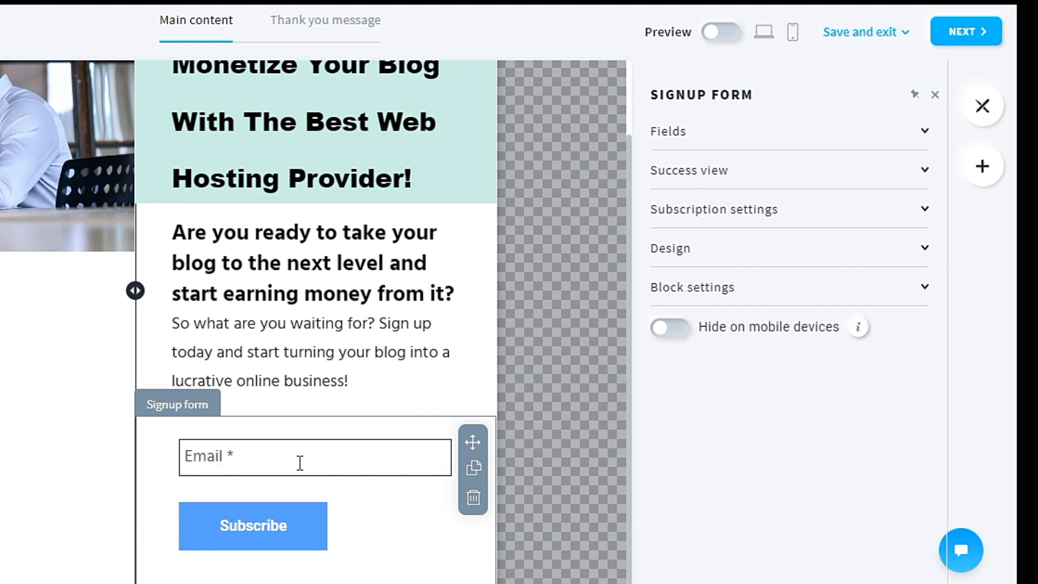
mouse_move(295, 522)
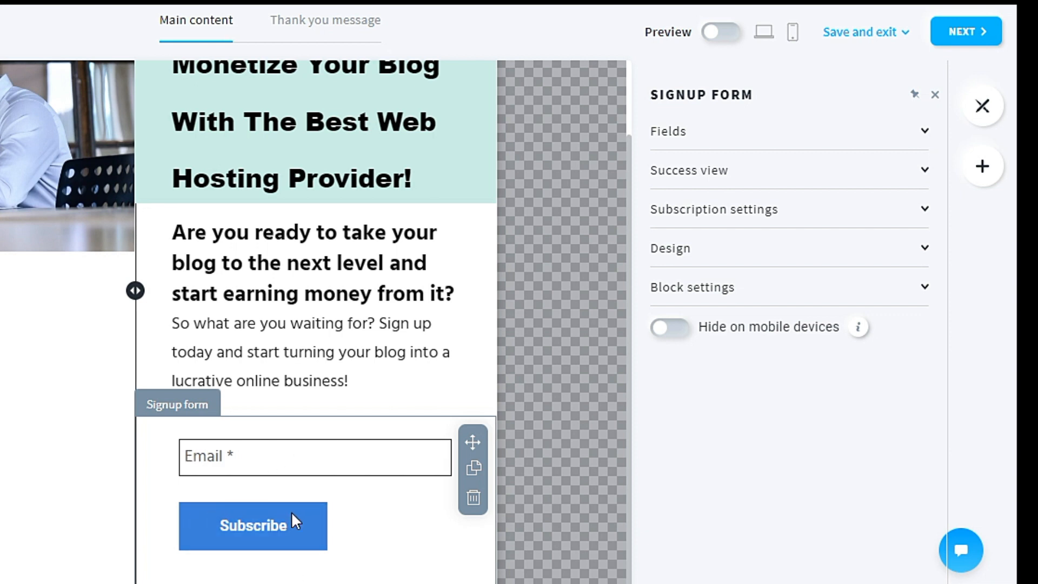
mouse_move(394, 550)
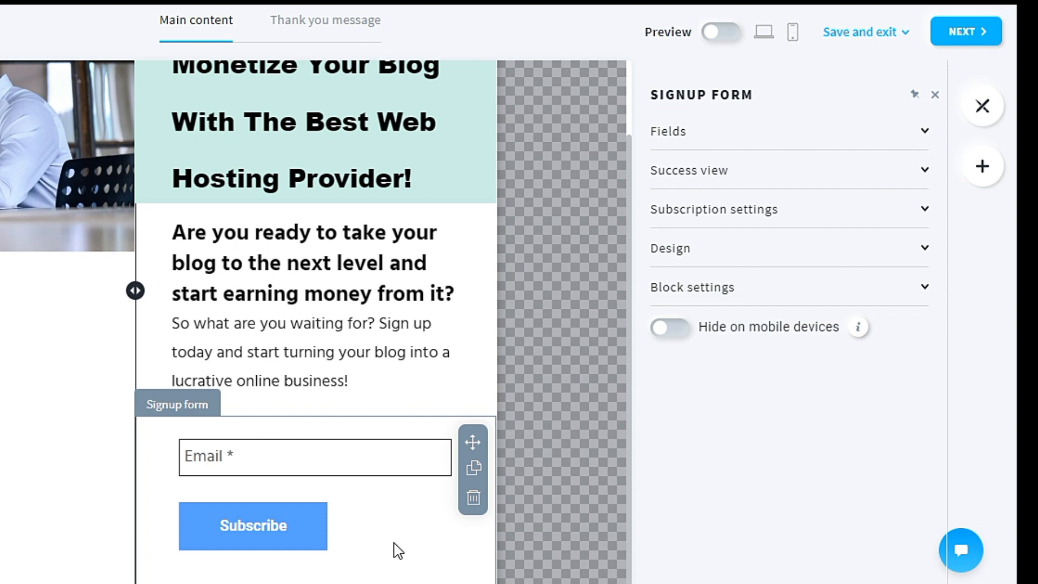
mouse_move(399, 436)
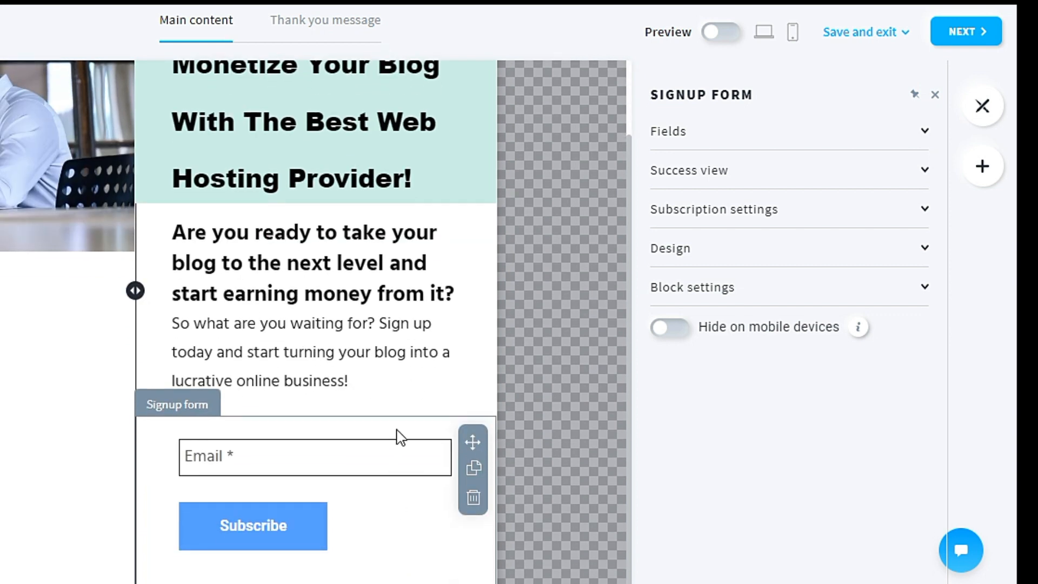
Step: Set the signup form block's background to the theme colour #CAEFE6FF
left_click(692, 287)
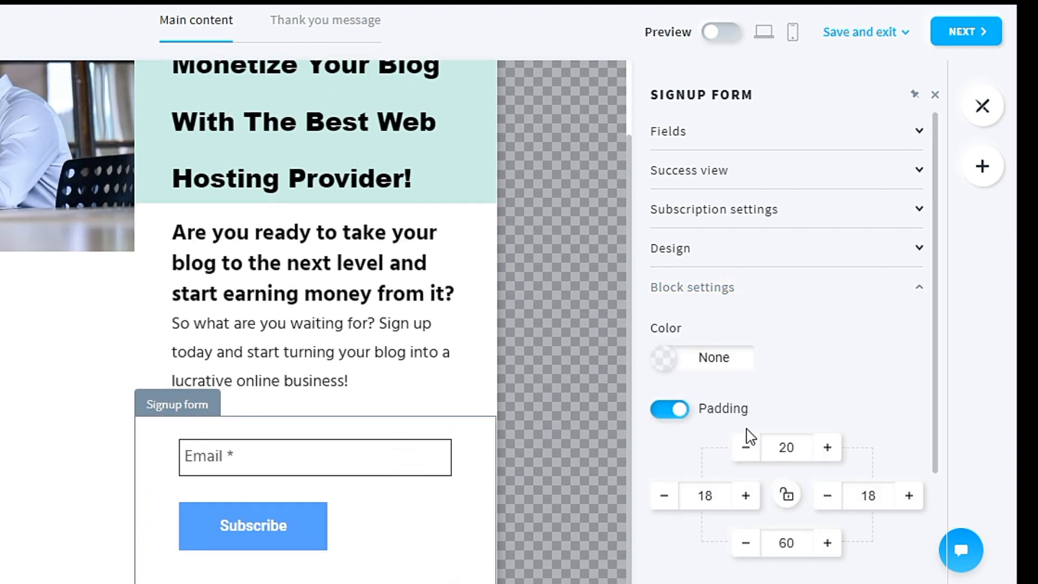
left_click(663, 357)
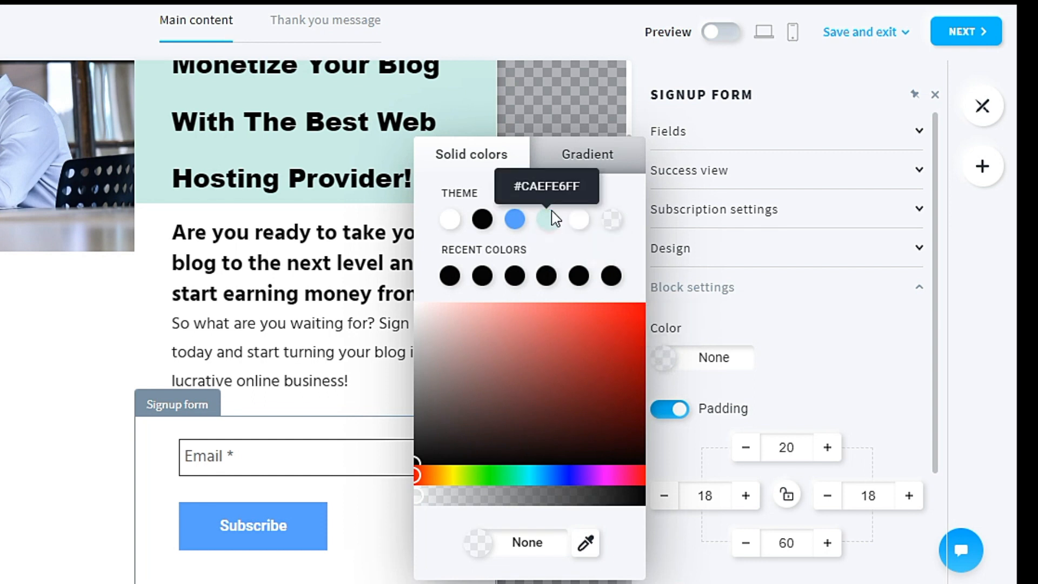
left_click(545, 218)
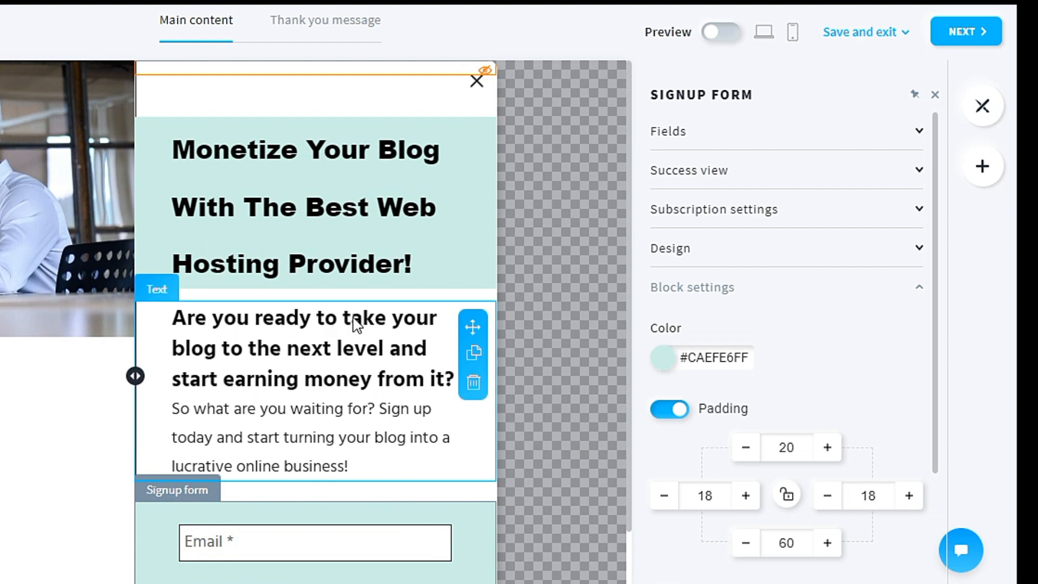
mouse_move(473, 327)
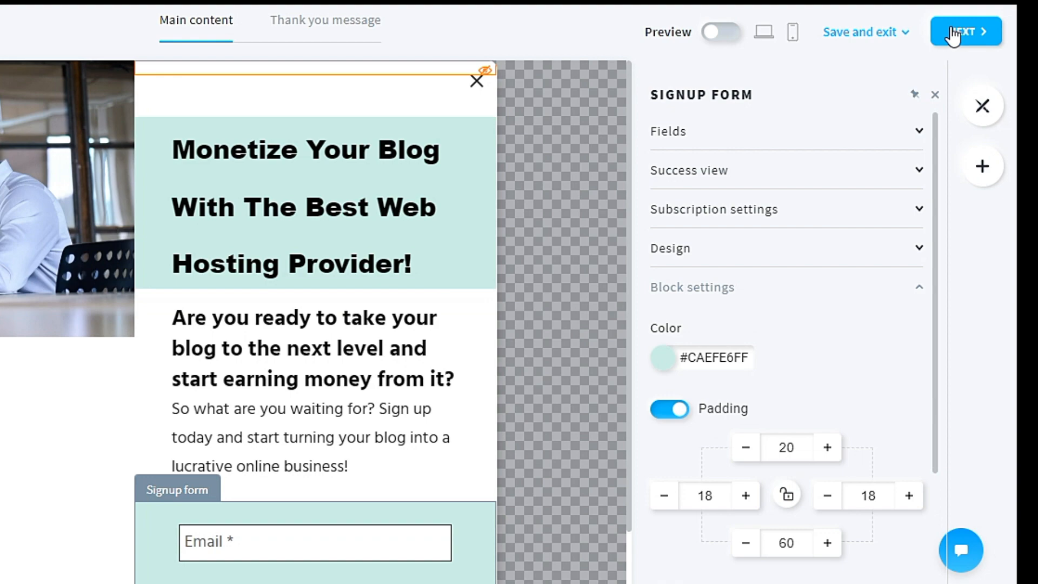
Step: Save the popup audience as all visitors, all devices and all selected countries
left_click(965, 32)
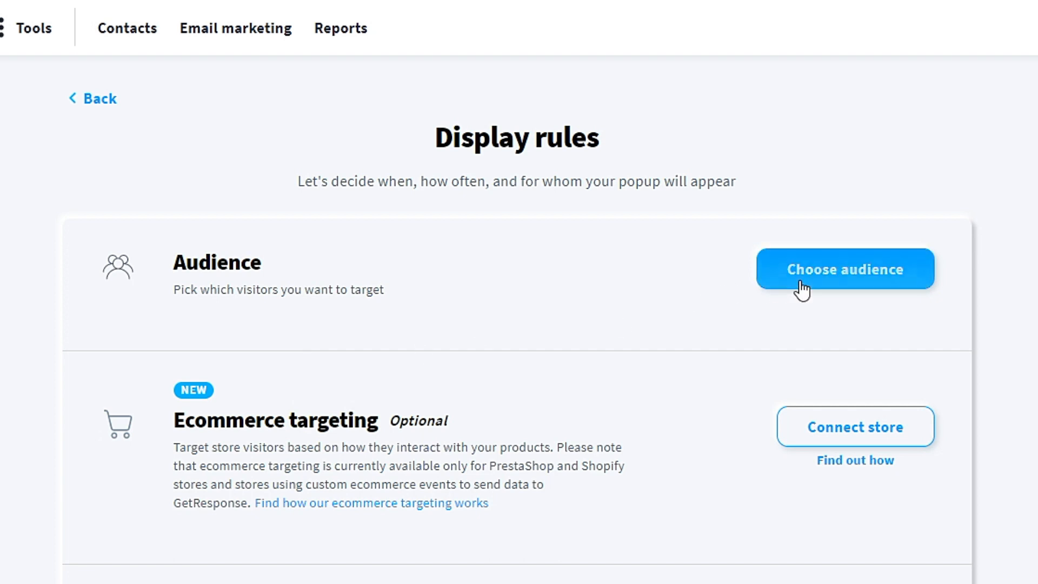
left_click(844, 269)
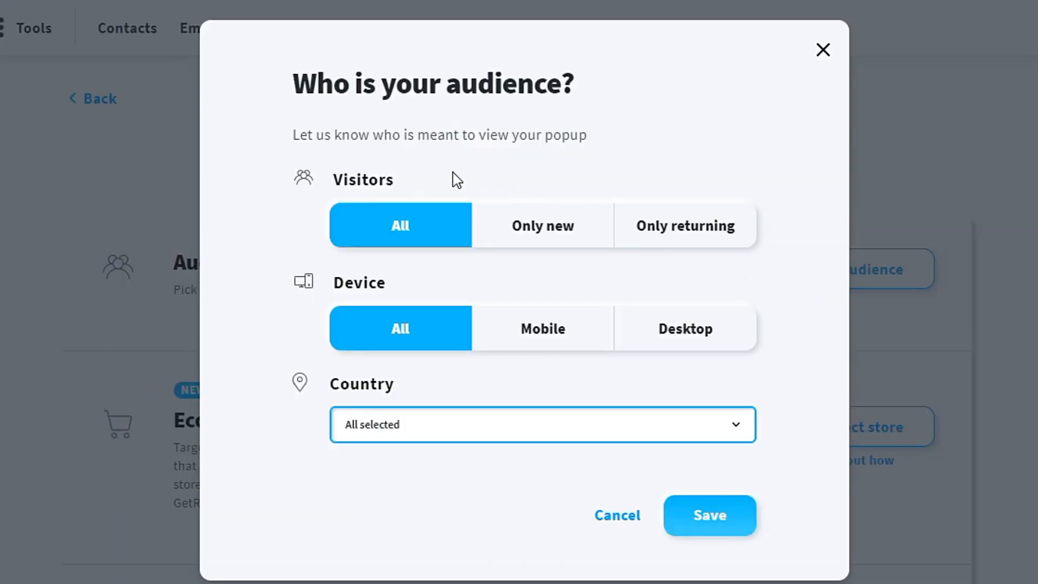
mouse_move(454, 226)
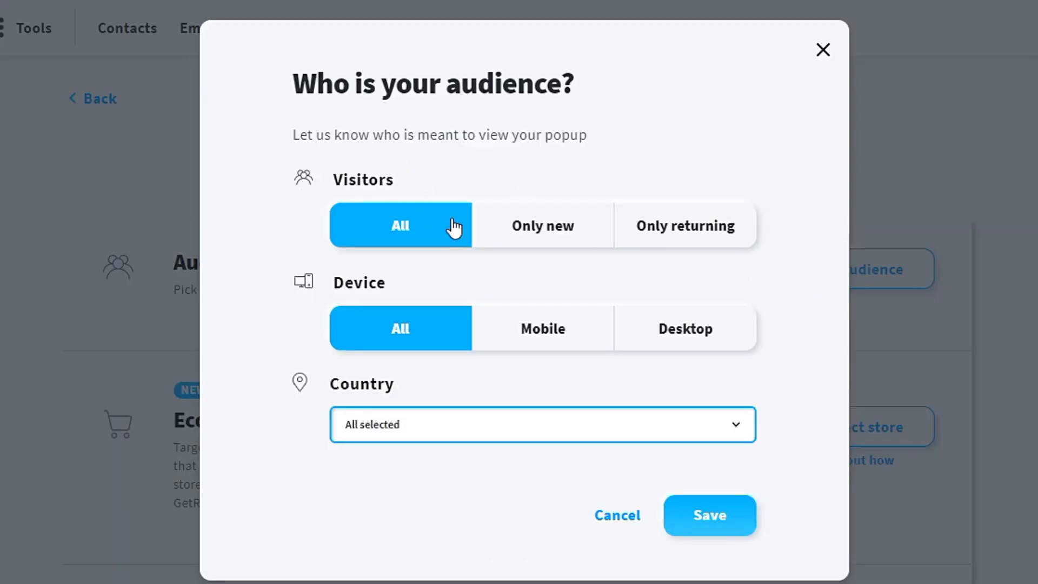
mouse_move(443, 209)
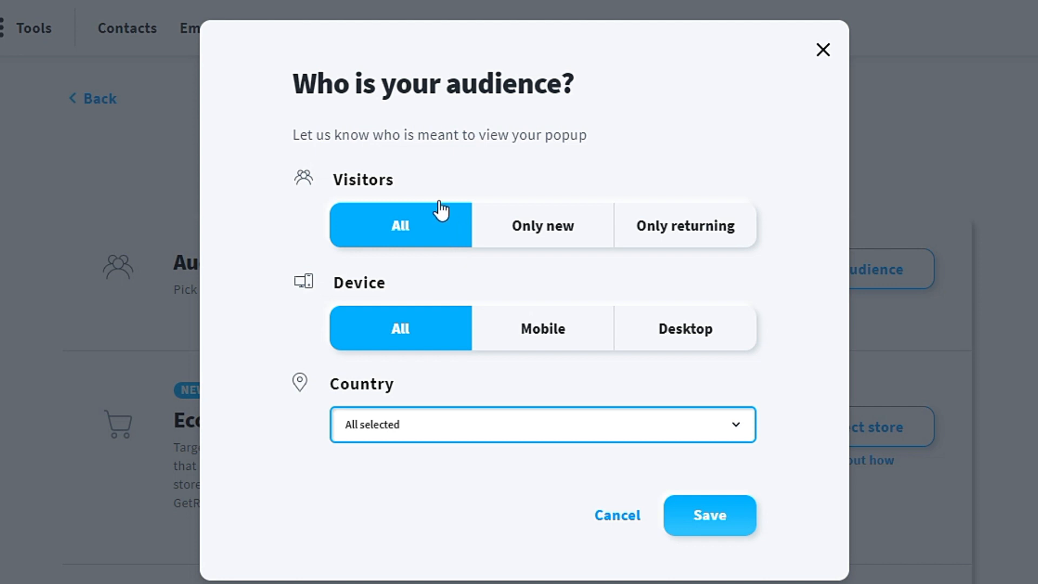
mouse_move(430, 406)
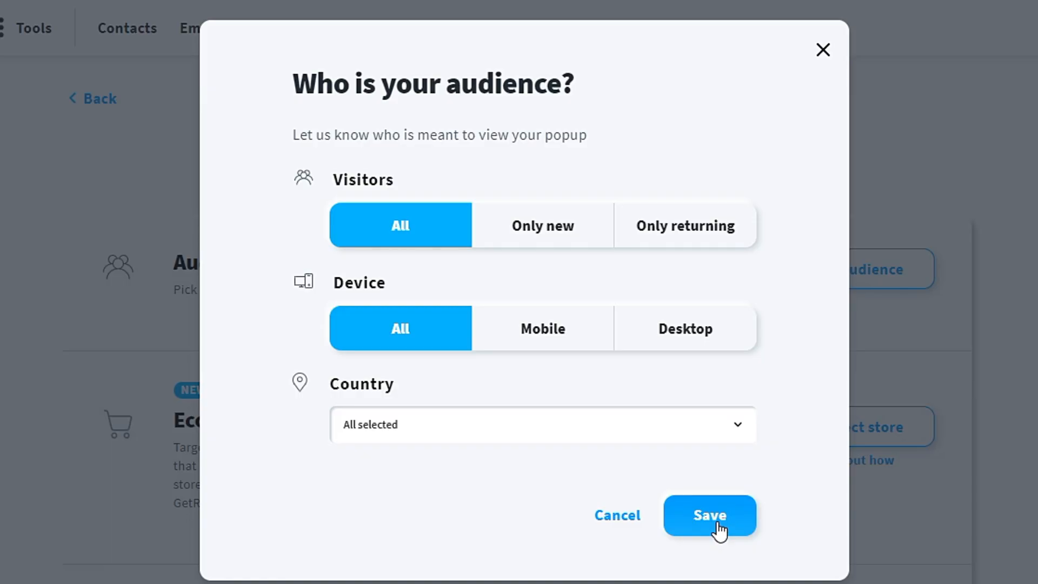
left_click(709, 516)
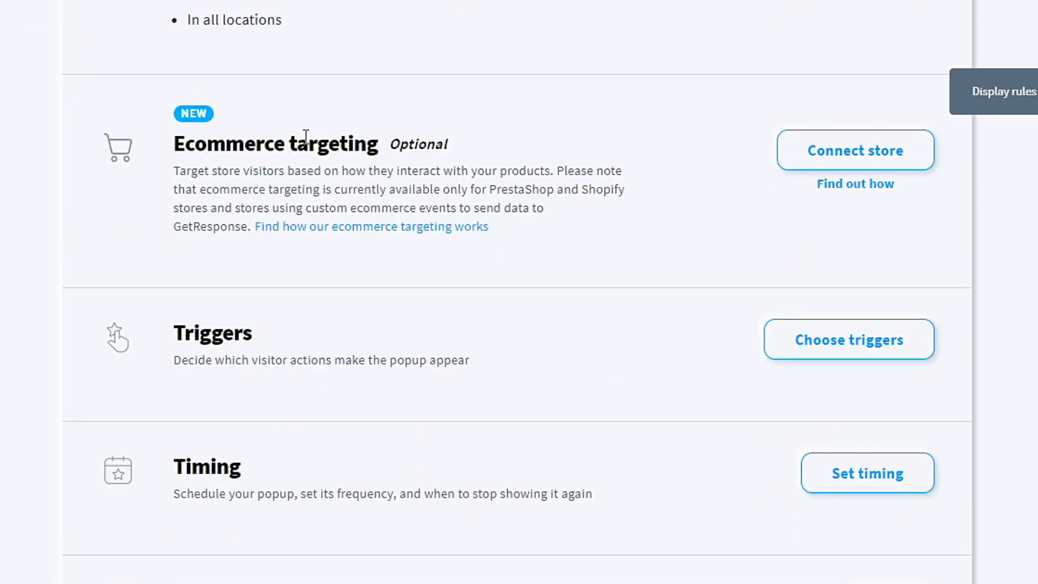
mouse_move(294, 163)
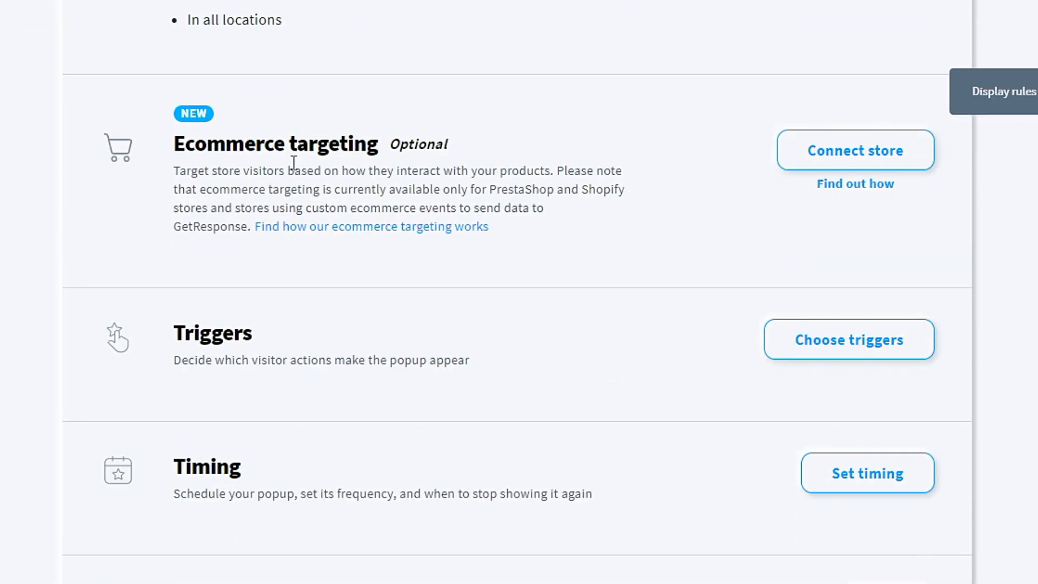
mouse_move(855, 150)
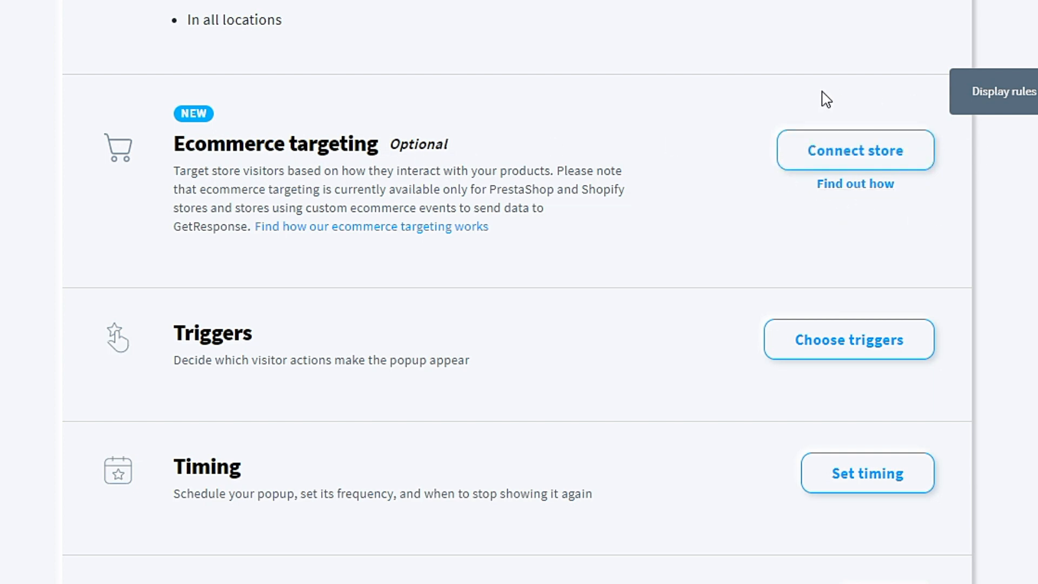
mouse_move(244, 357)
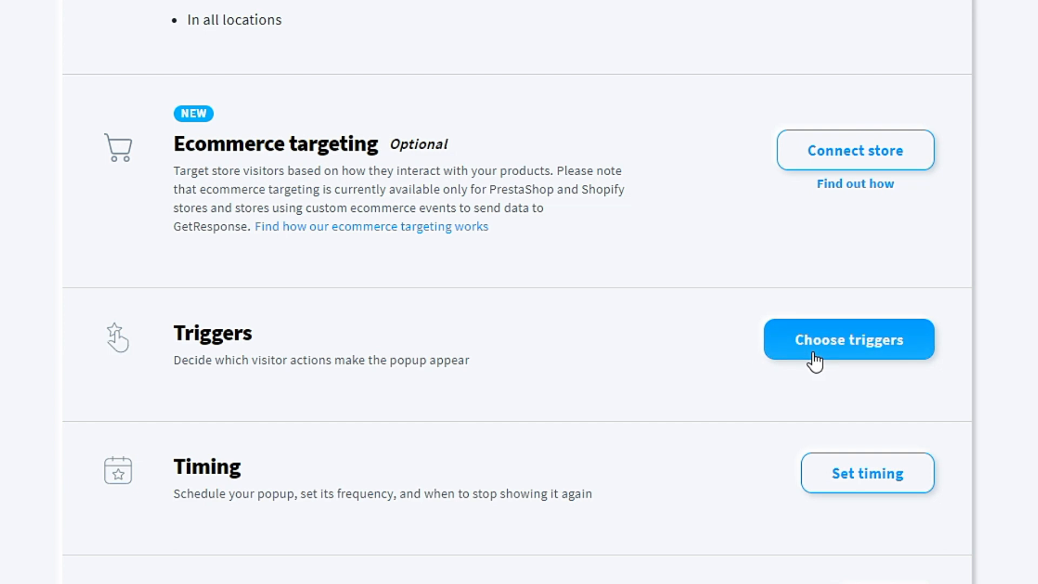
Step: Save an After N seconds trigger set to 1 second
left_click(848, 339)
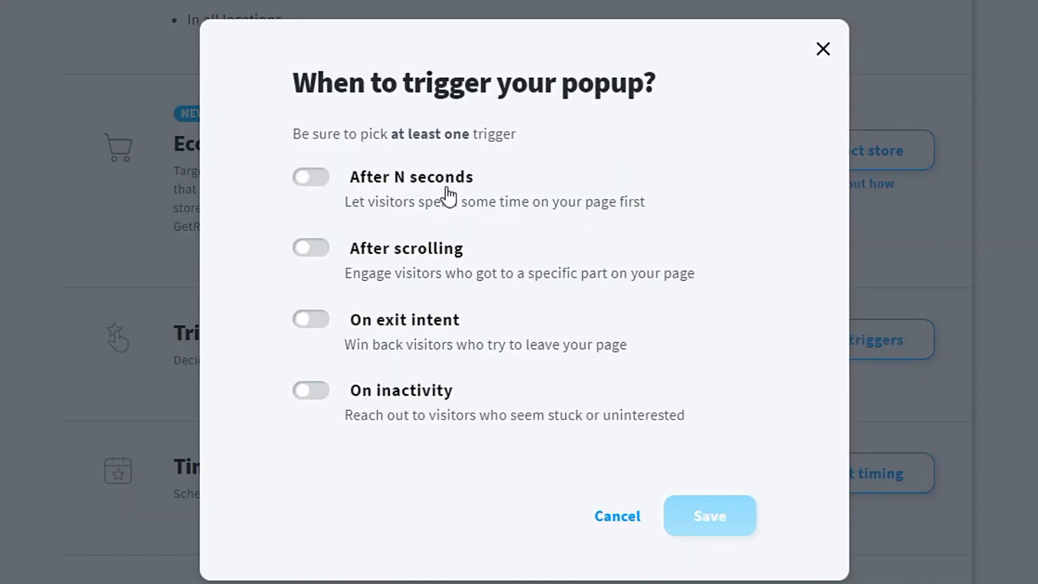
left_click(310, 177)
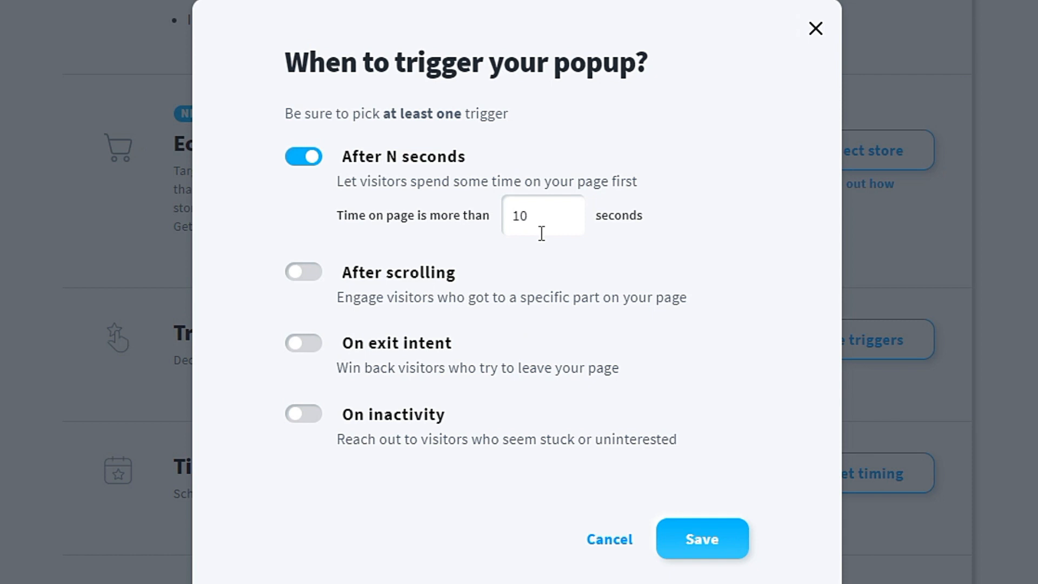
left_click(533, 215)
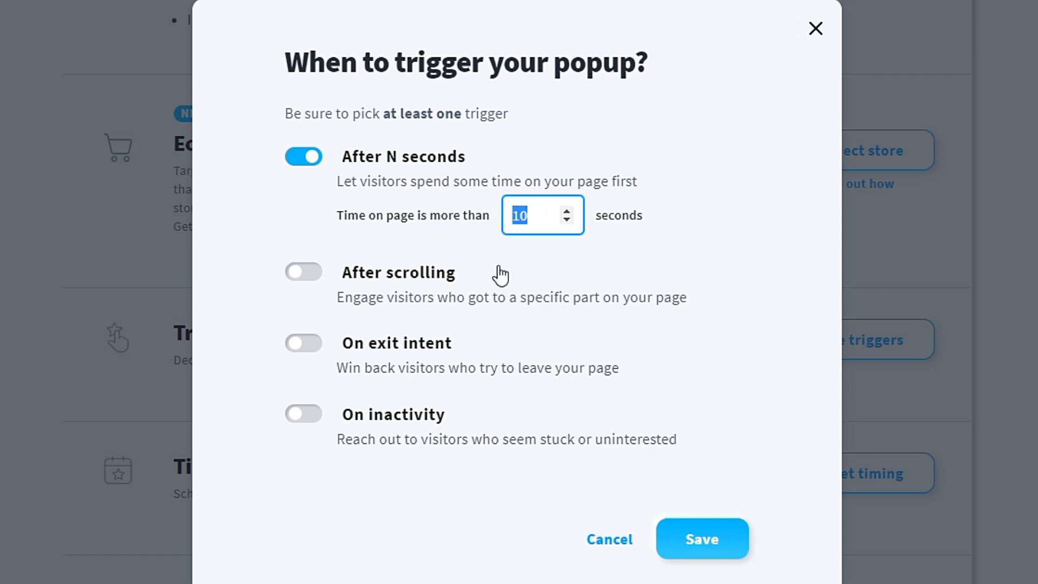
type("1")
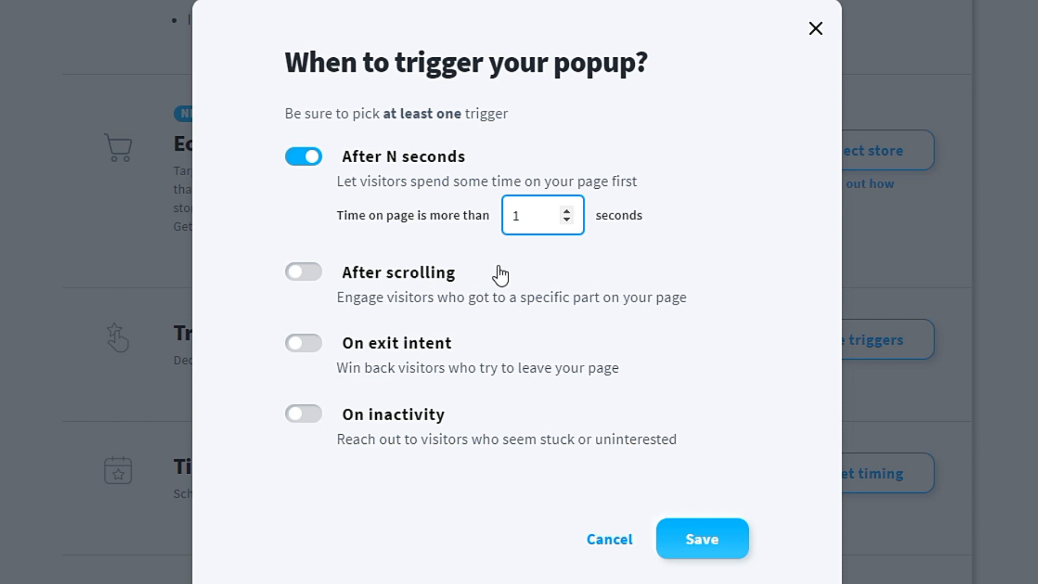
left_click(530, 214)
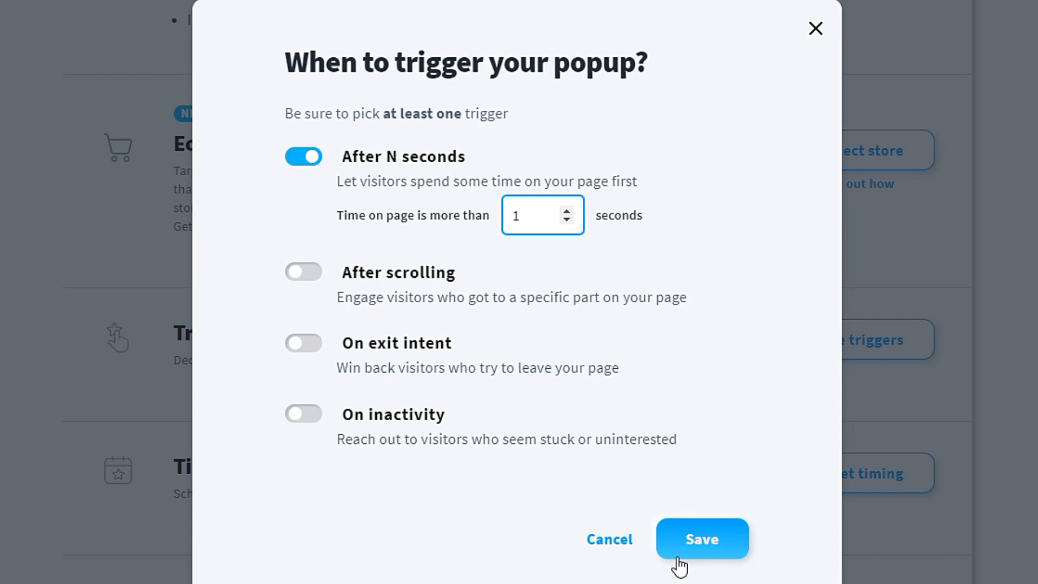
left_click(701, 539)
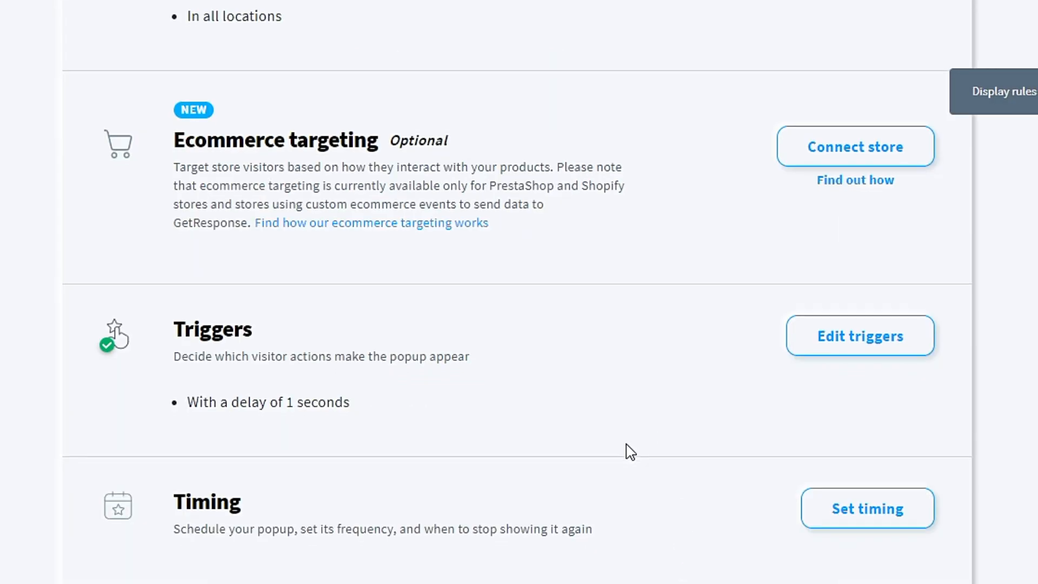
left_click(866, 508)
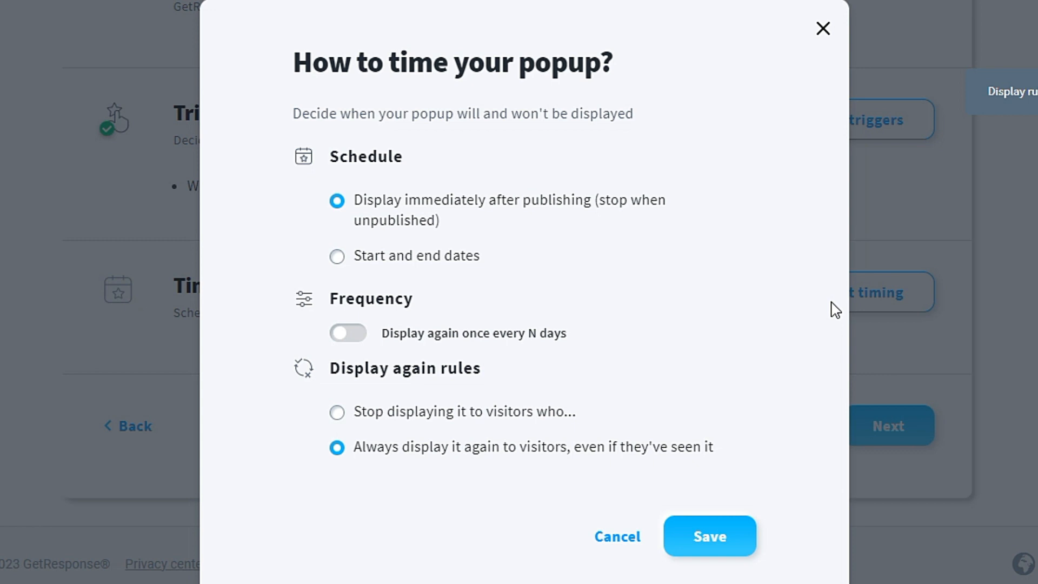
mouse_move(313, 513)
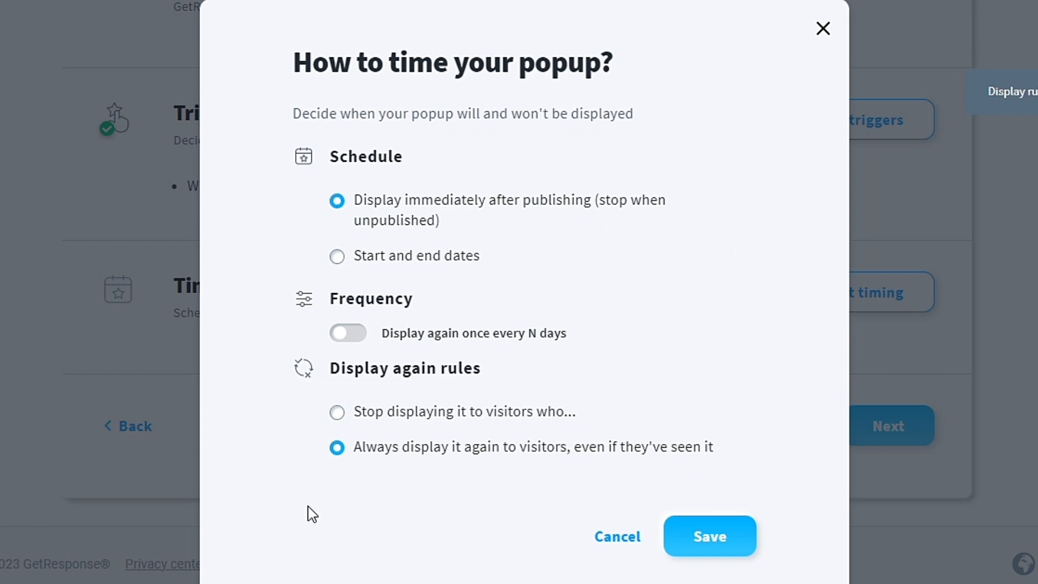
Step: Save the default timing with no time limit and never-stop display, then continue
left_click(709, 536)
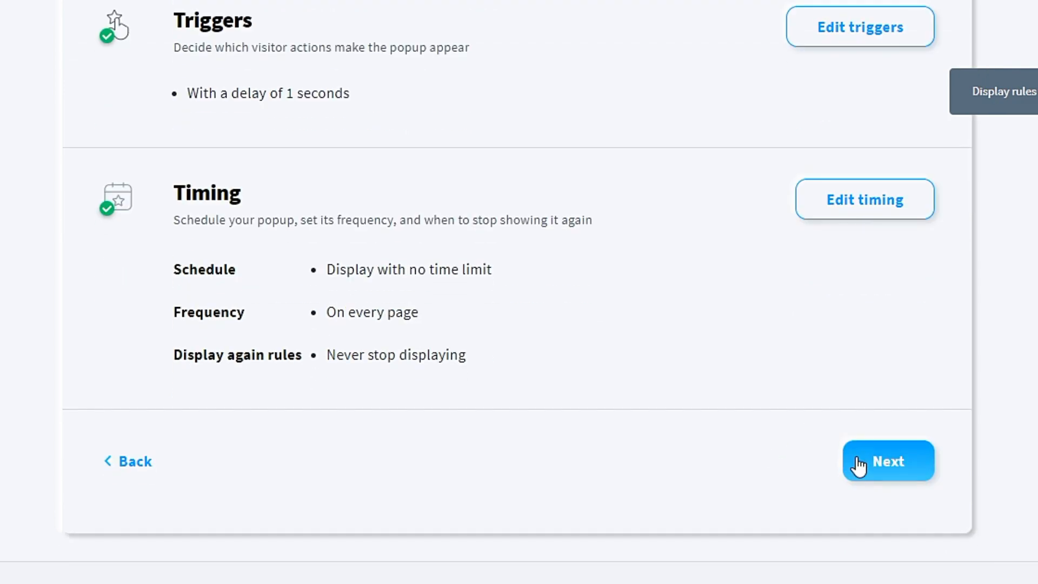
left_click(888, 461)
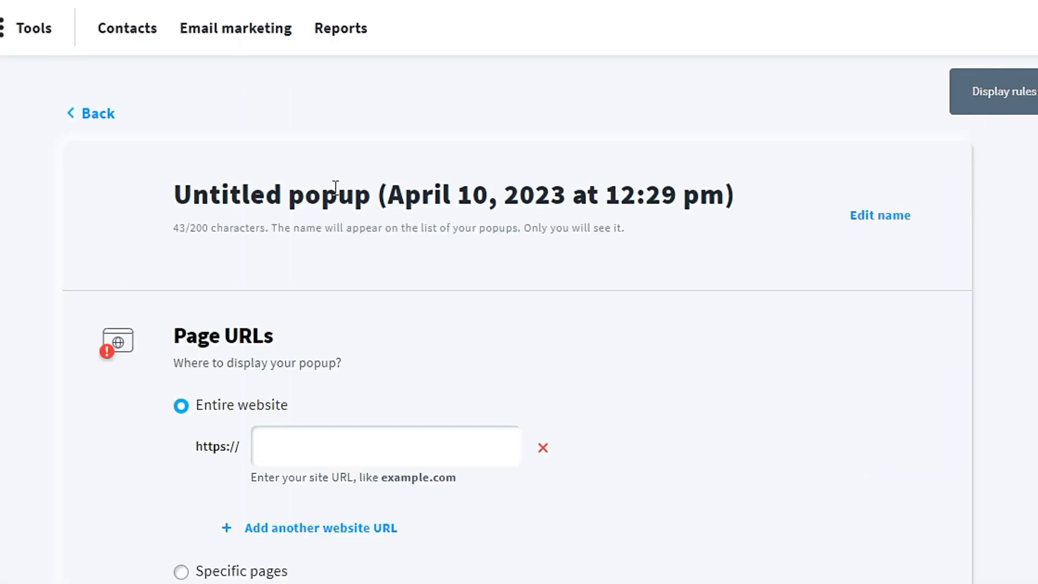
Step: Name the popup 'Monetize Your Blog With The Best Web Hosting Pro', enter the site address, and get Web Connect
type("Monetize Your Blog With The Best Web Hosting Pro")
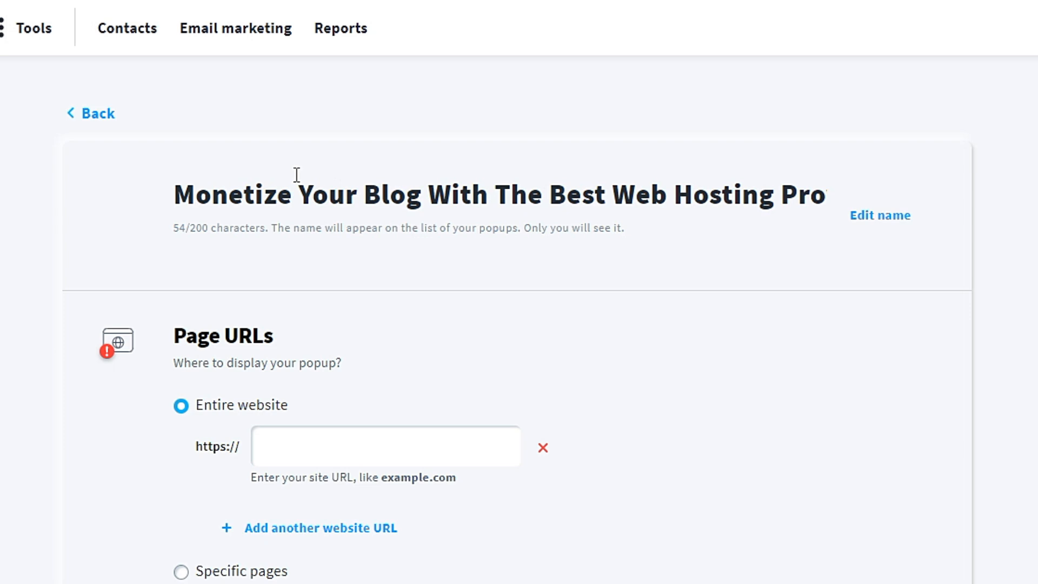
mouse_move(608, 206)
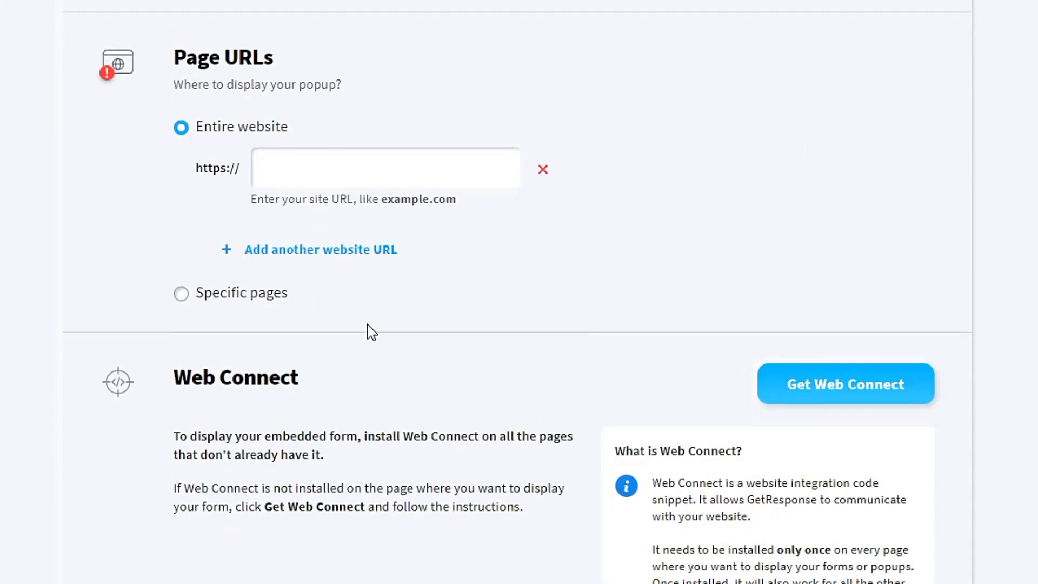
mouse_move(315, 73)
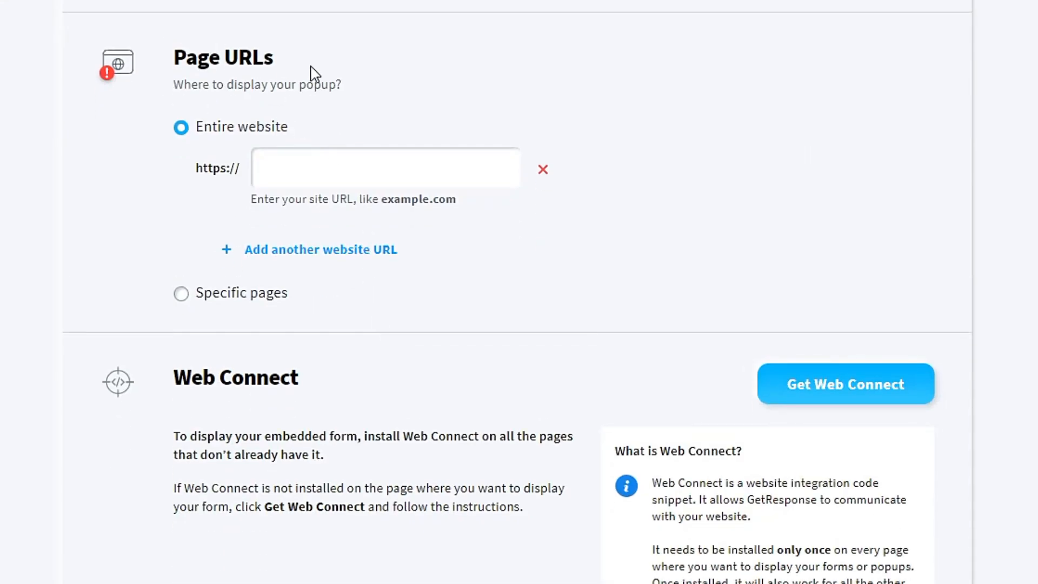
mouse_move(316, 59)
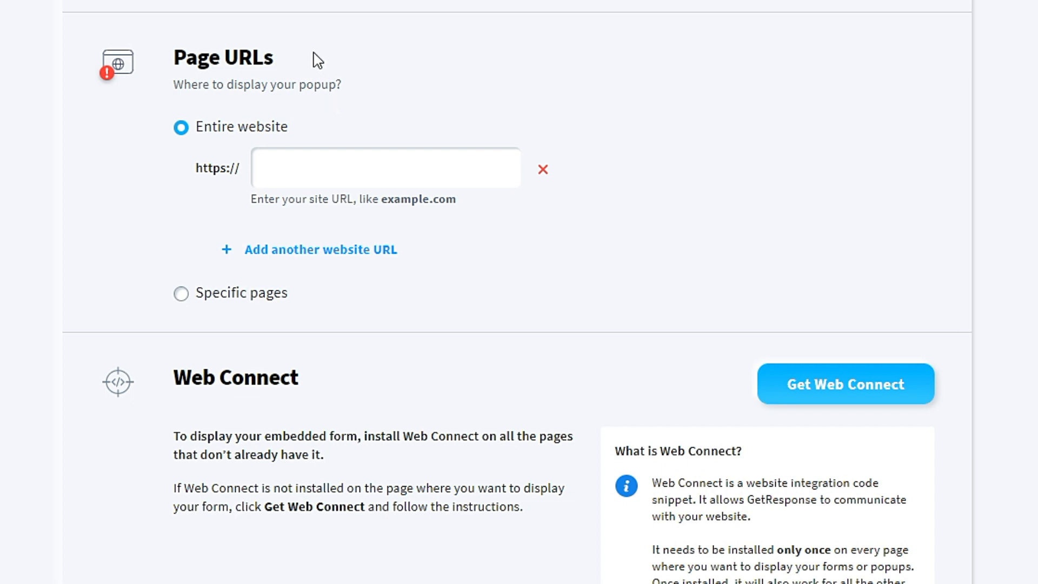
mouse_move(321, 113)
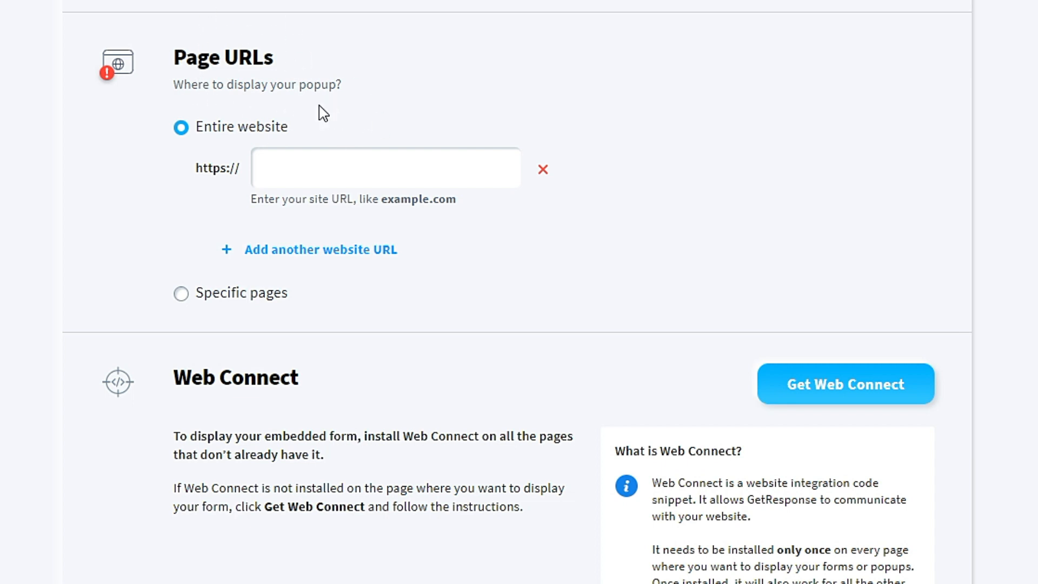
mouse_move(219, 127)
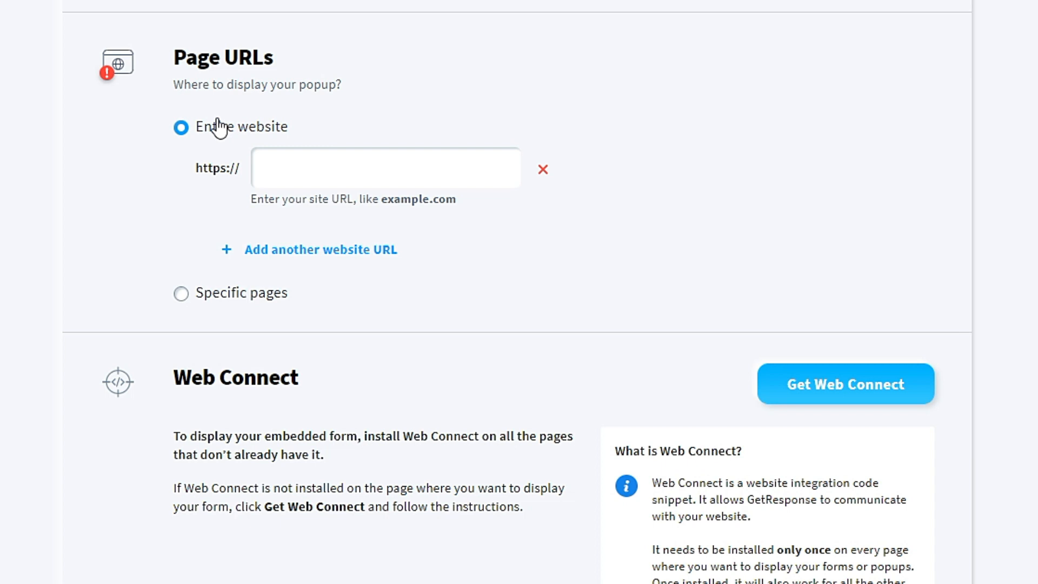
left_click(386, 168)
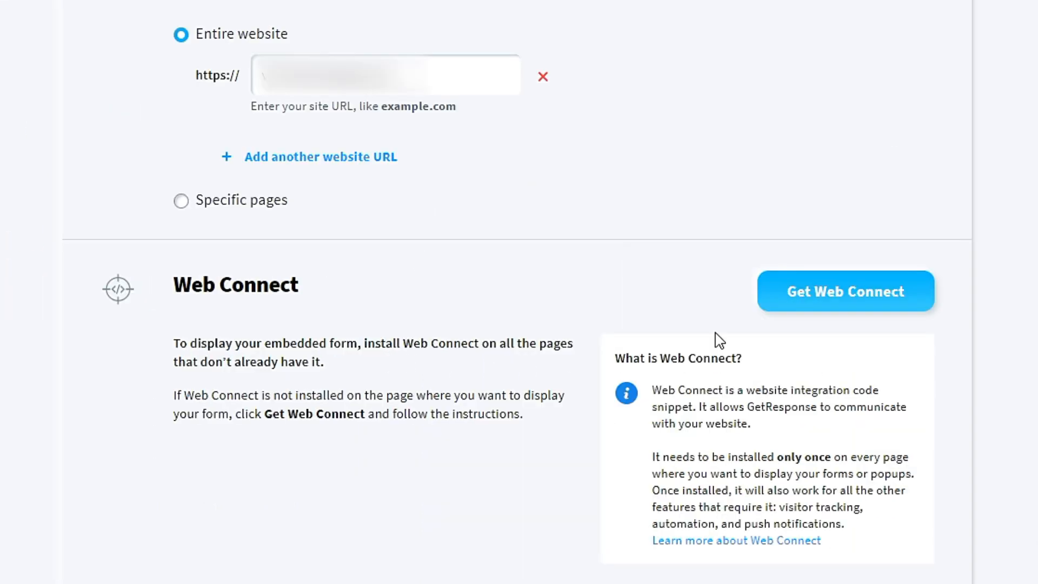
left_click(845, 291)
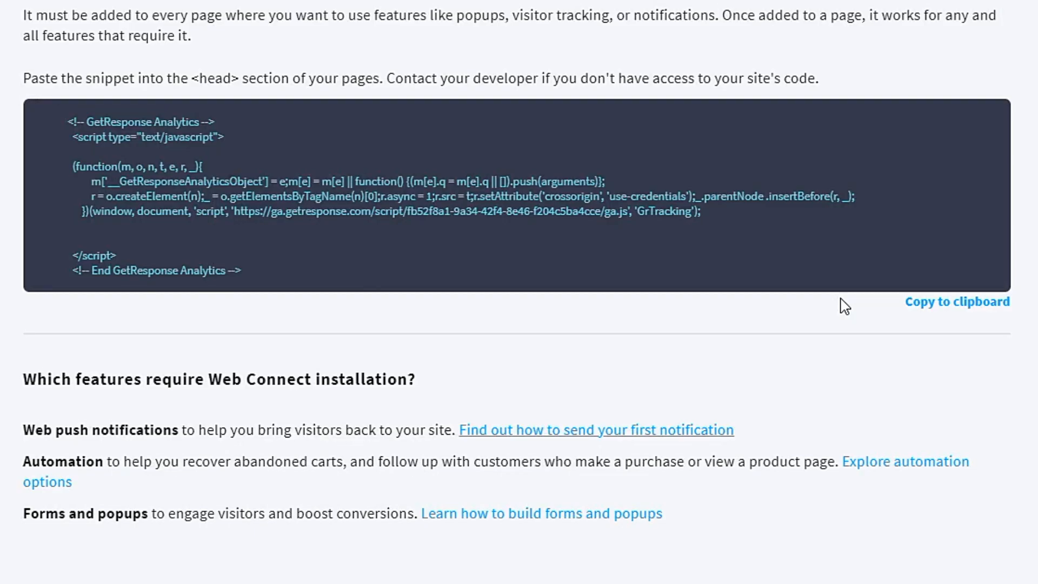
mouse_move(227, 100)
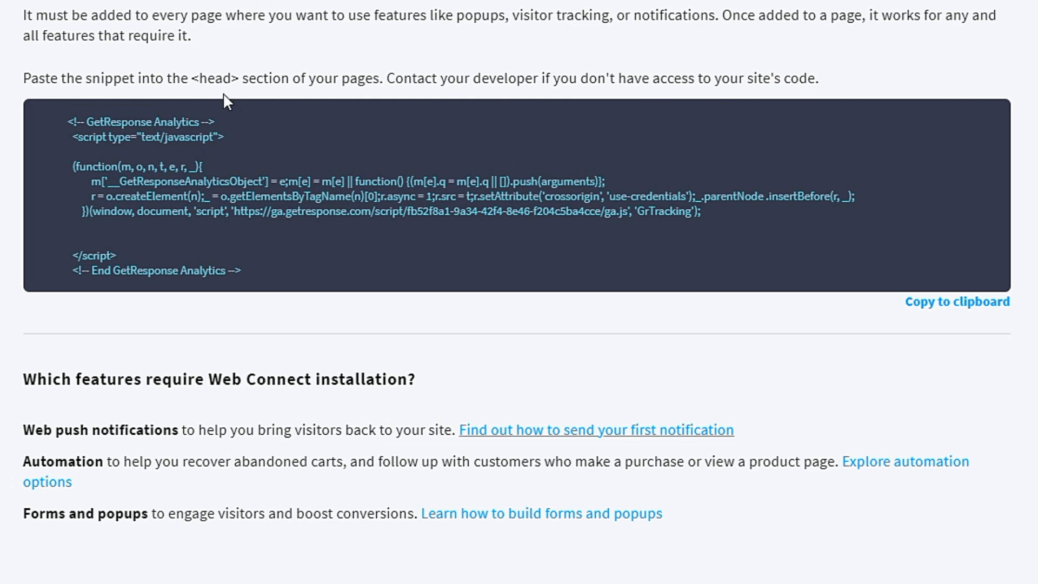
mouse_move(108, 167)
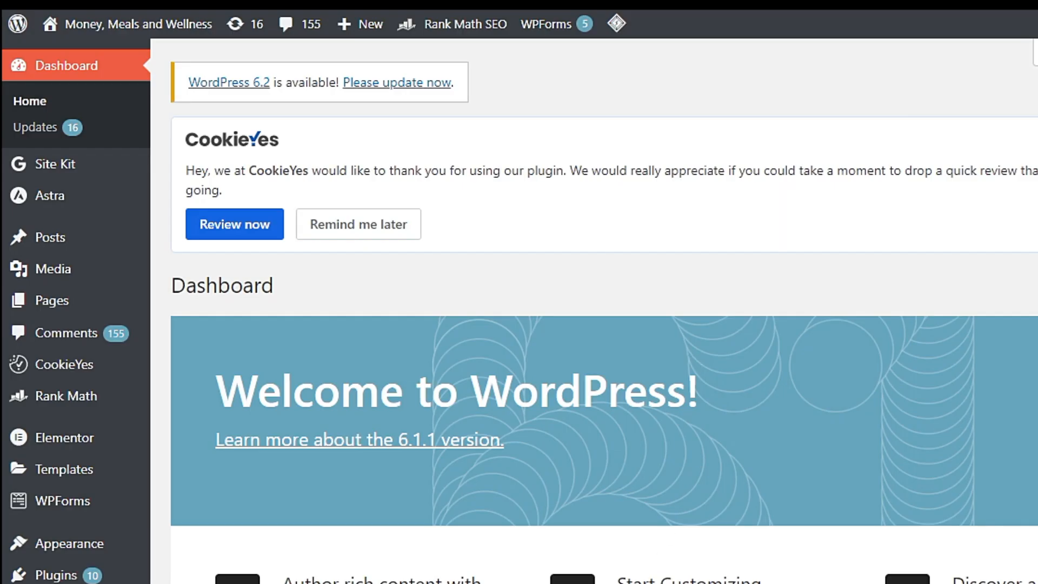
mouse_move(630, 285)
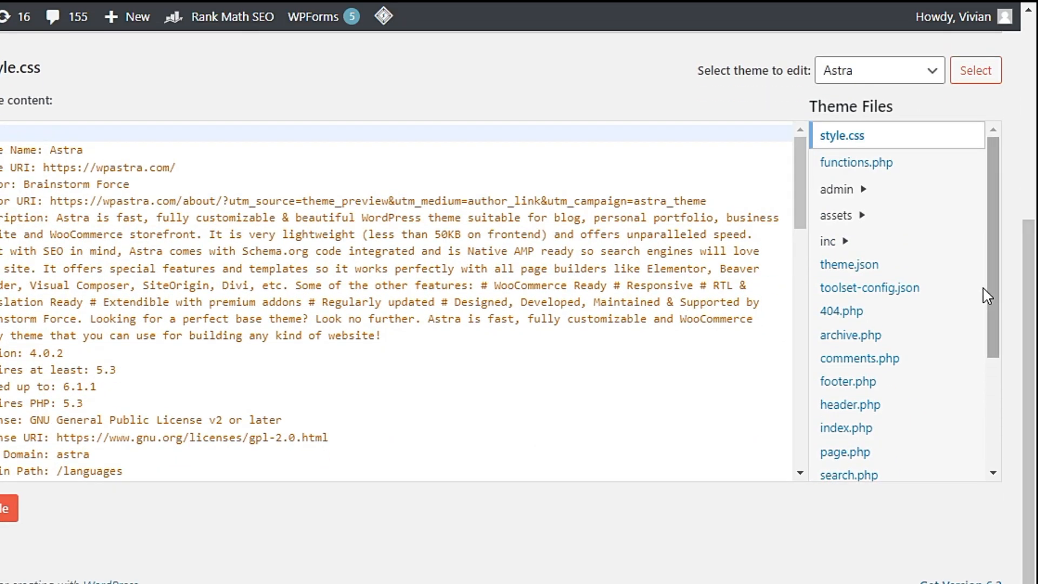
Step: Paste the GetResponse snippet above </head> in Astra's header.php and update the file
scroll("down", 3)
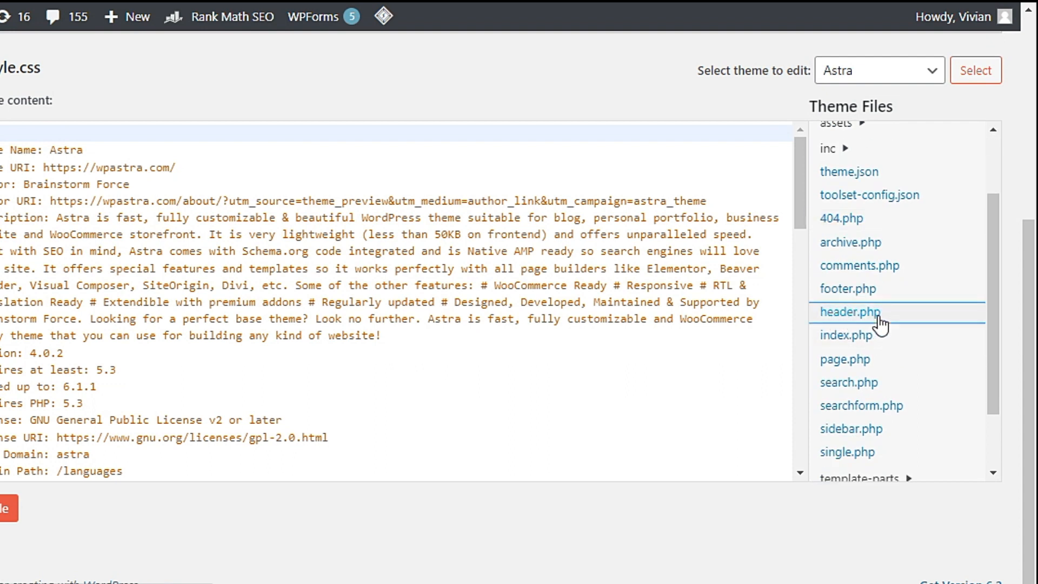
left_click(850, 312)
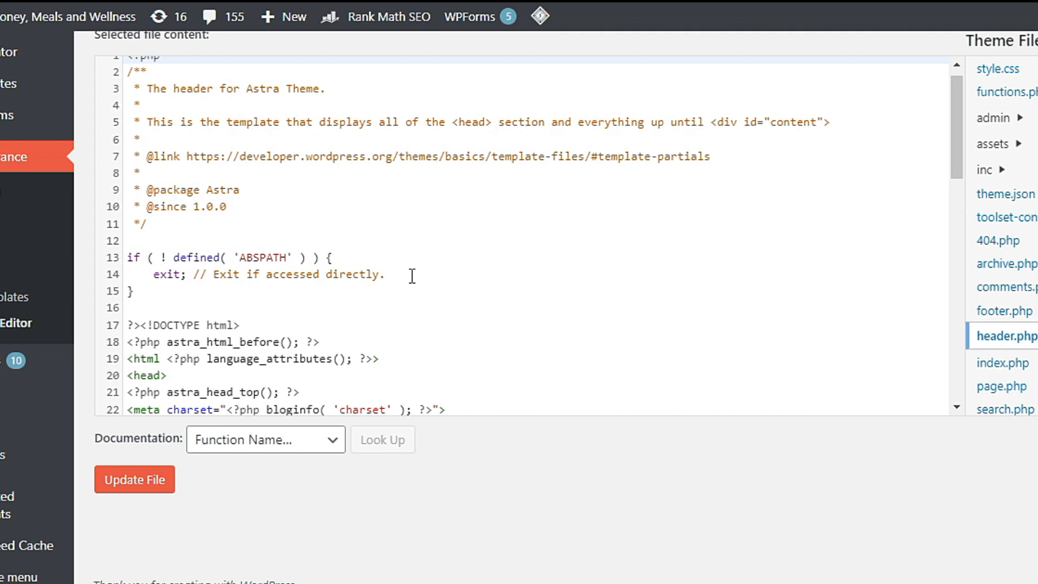
scroll("down", 3)
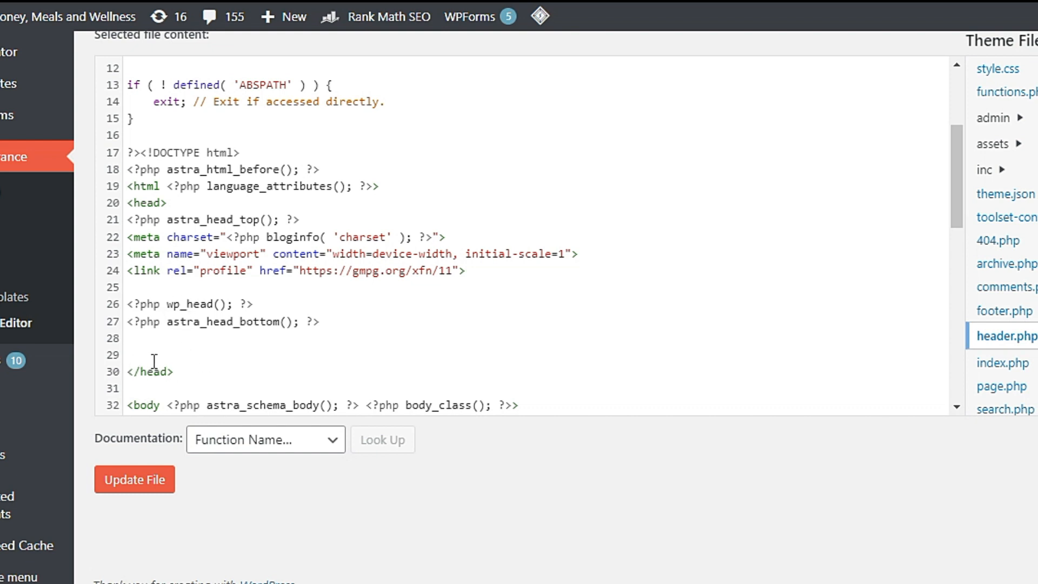
mouse_move(136, 358)
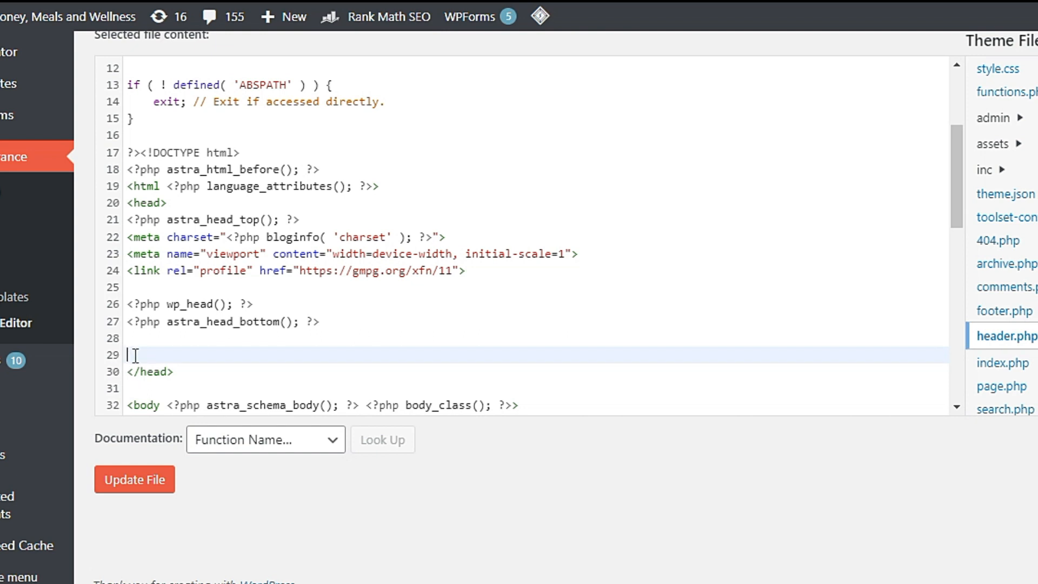
right_click(135, 354)
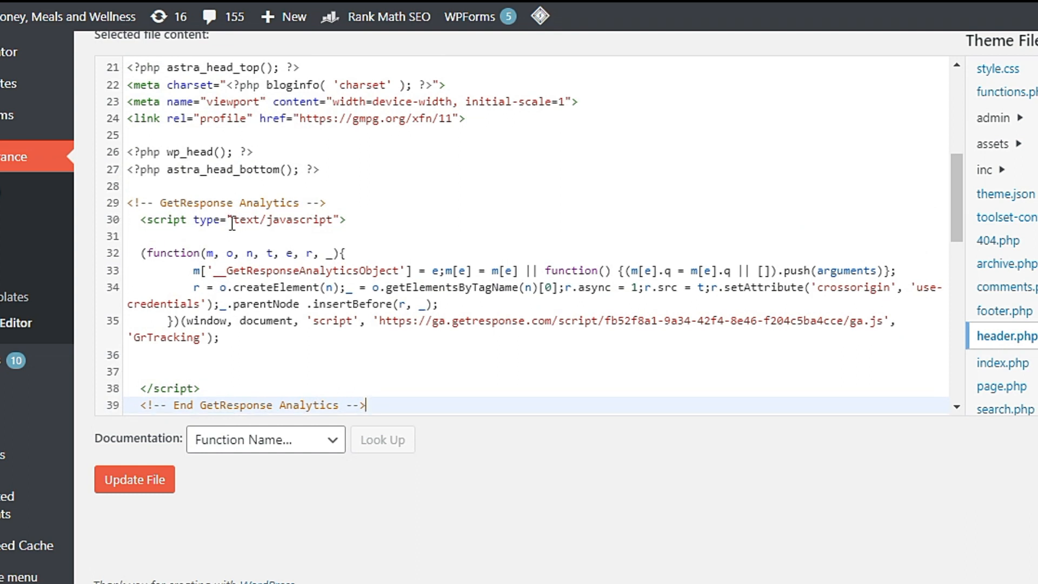
scroll("down", 3)
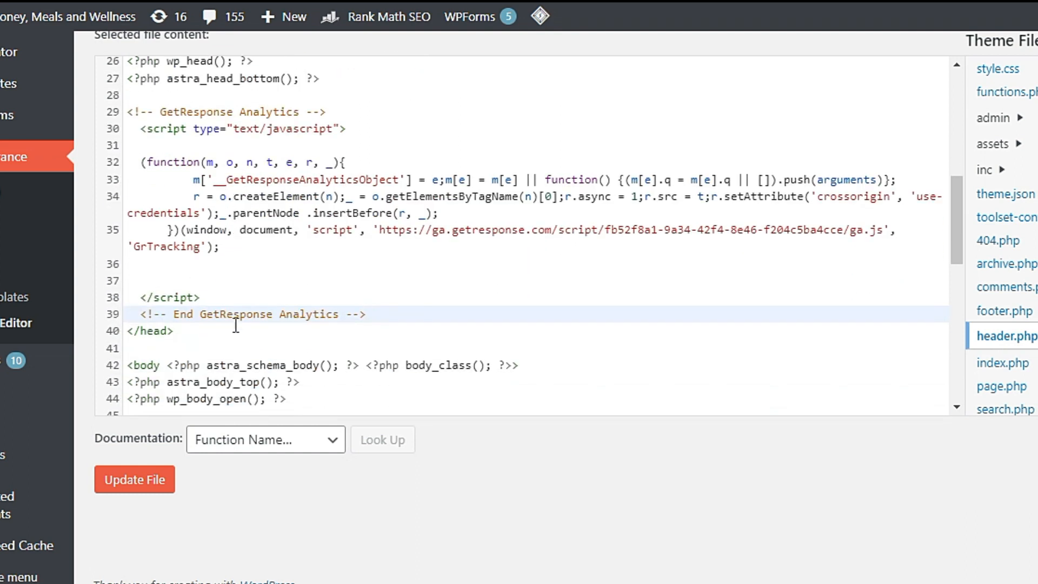
left_click(134, 479)
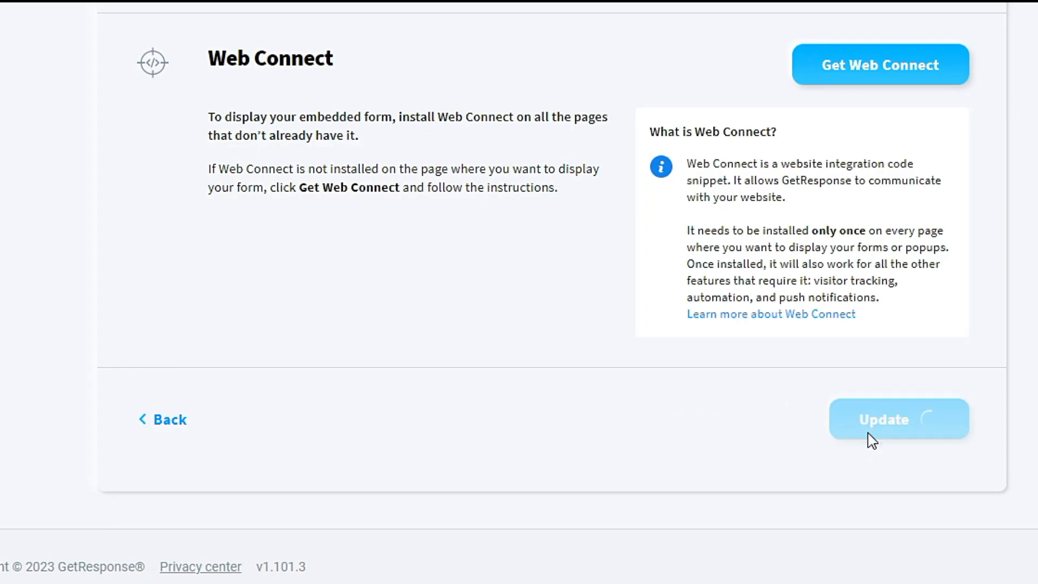
Step: Update the popup's display rules in GetResponse
left_click(895, 419)
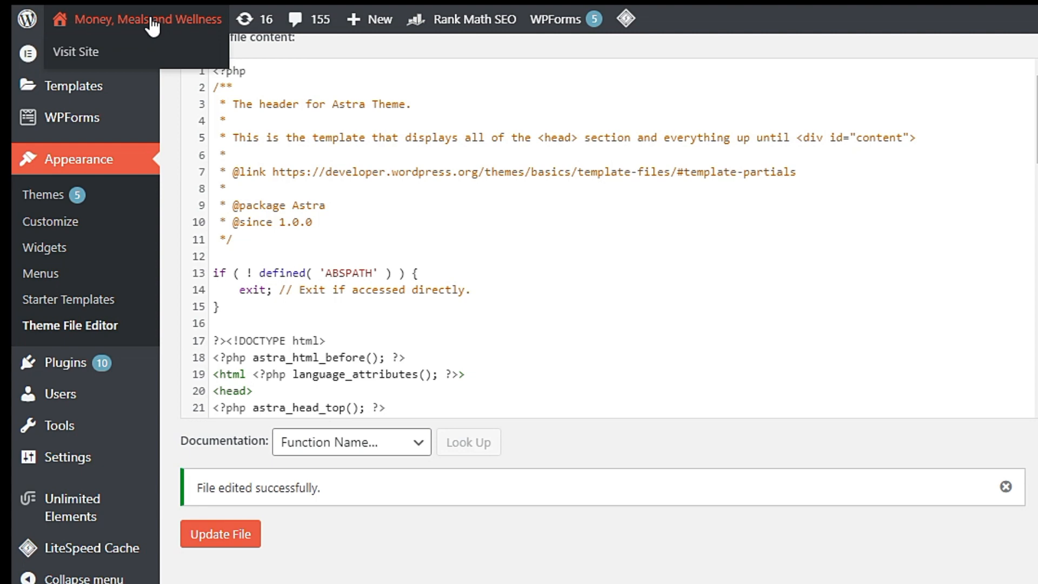
Step: Visit the live WordPress site to view the web hosting signup popup
left_click(76, 53)
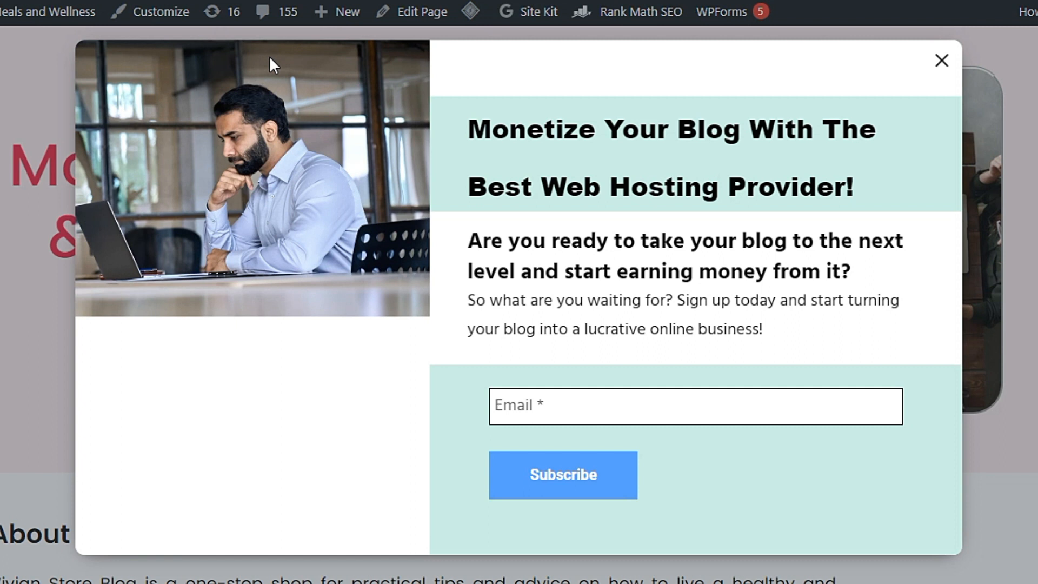
mouse_move(164, 45)
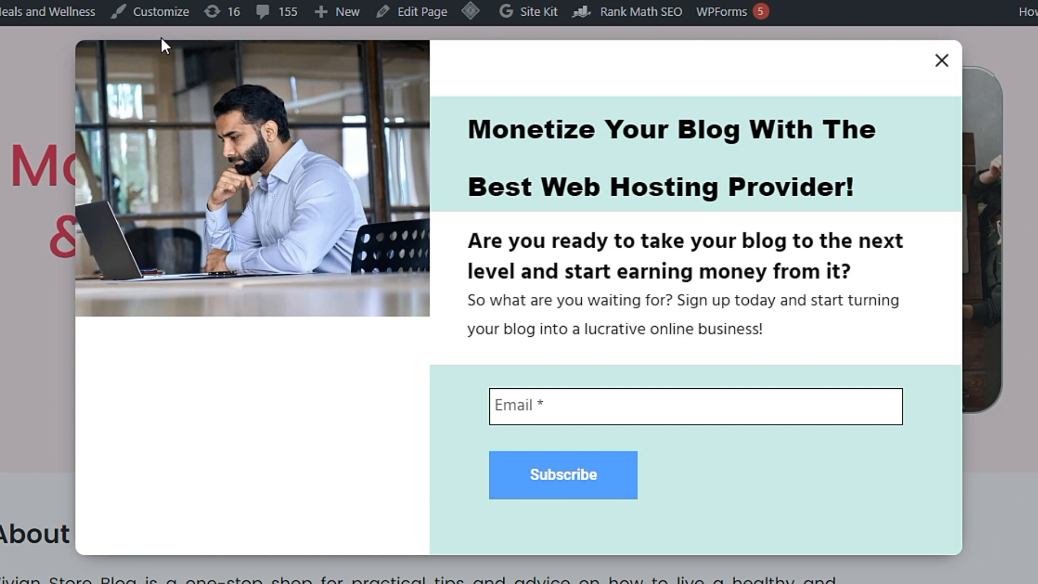
mouse_move(199, 79)
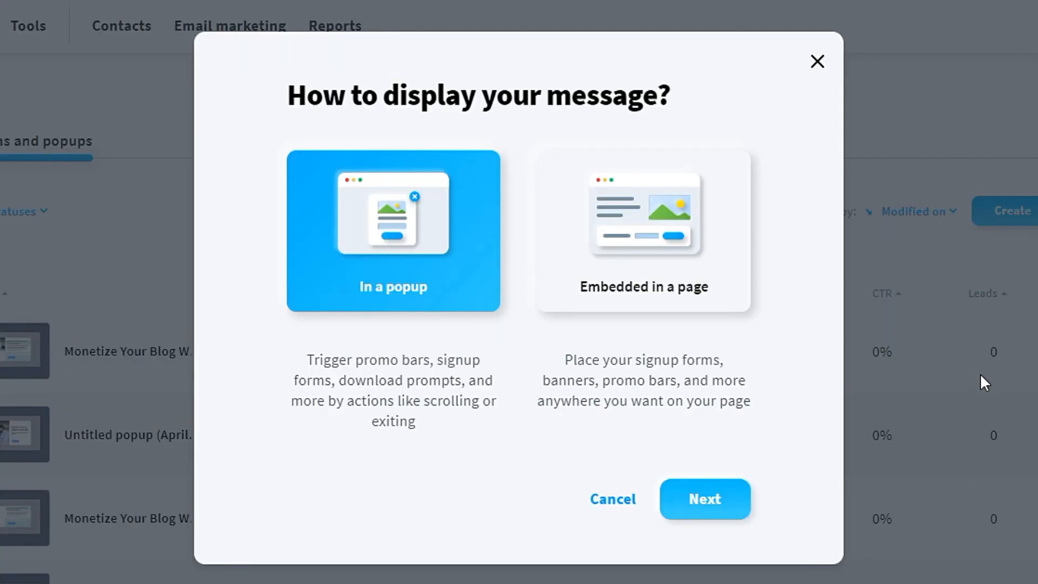
mouse_move(841, 206)
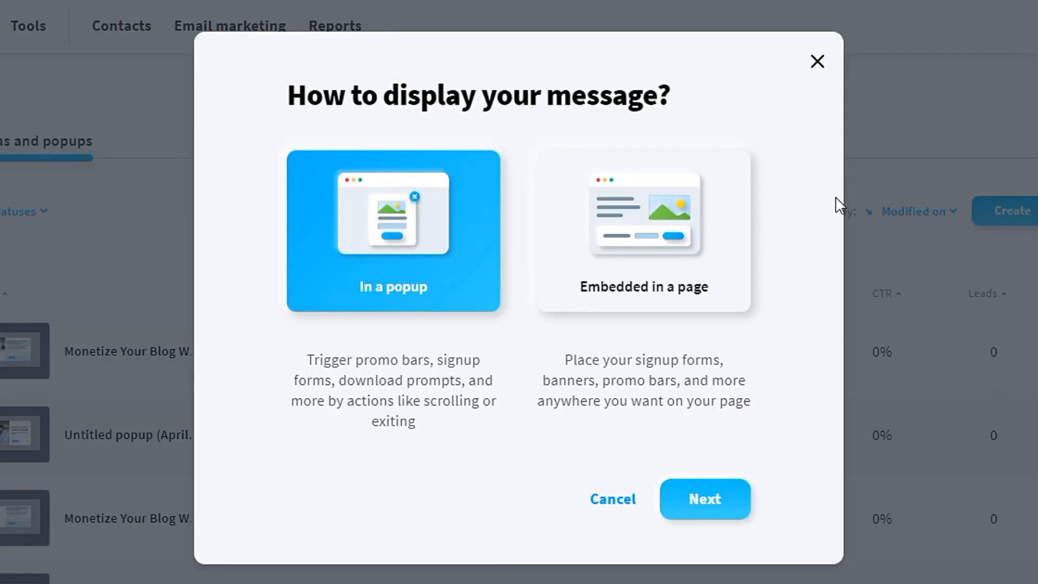
Step: Create an 'Embedded in a page' form and pick watermelon template #069
left_click(643, 230)
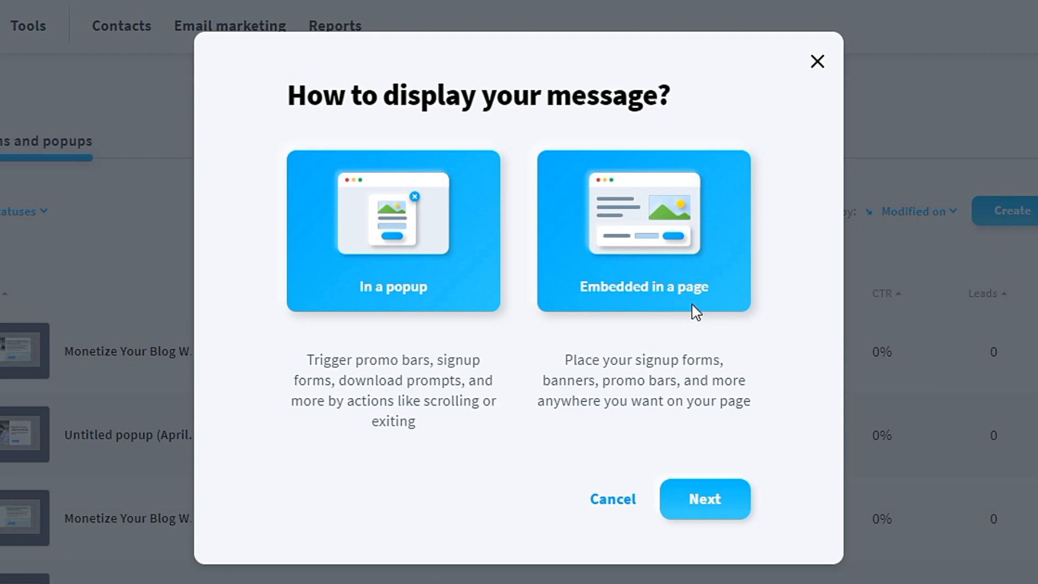
left_click(704, 498)
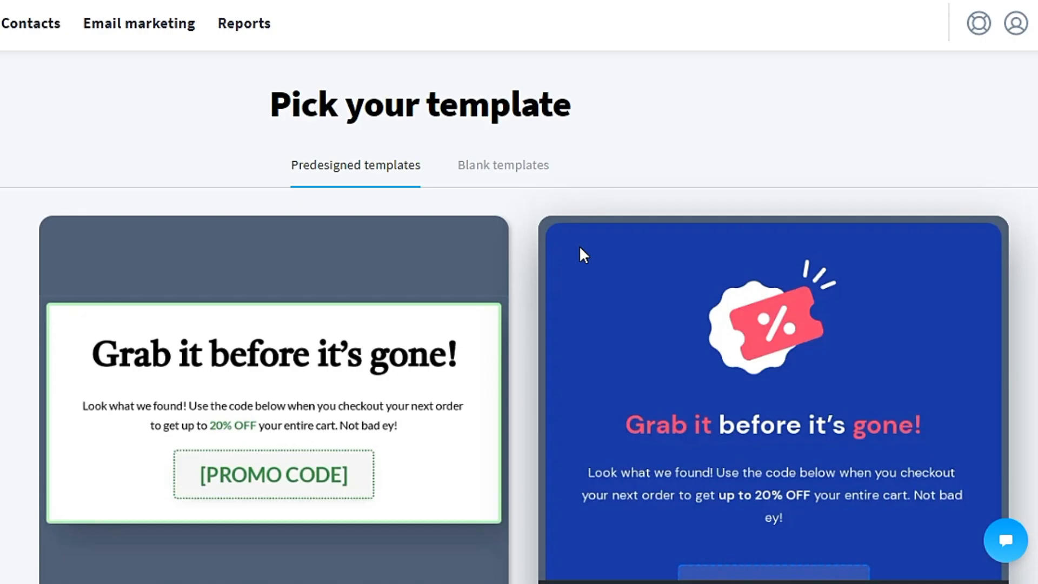
mouse_move(601, 241)
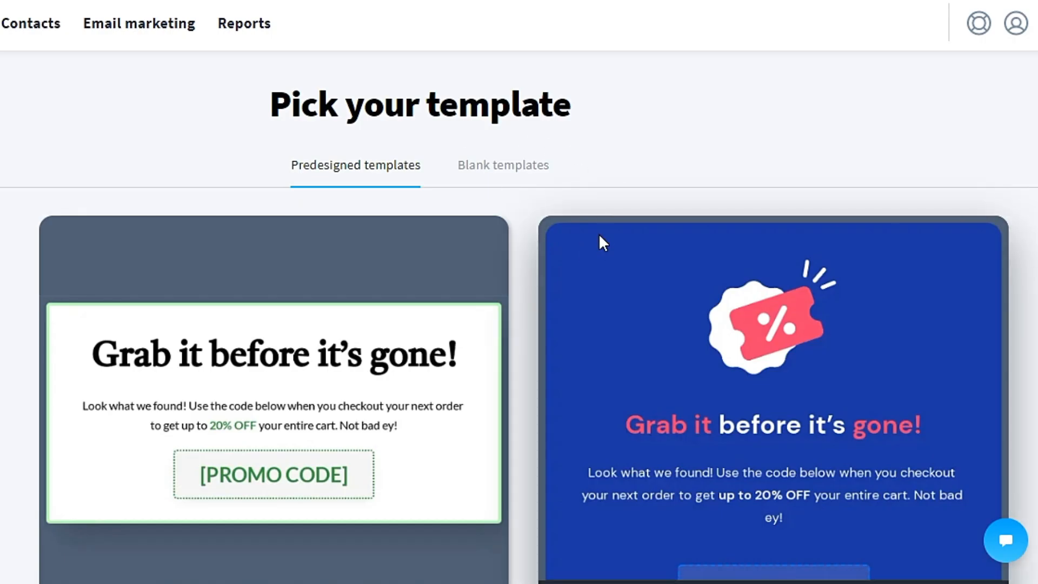
scroll("down", 3)
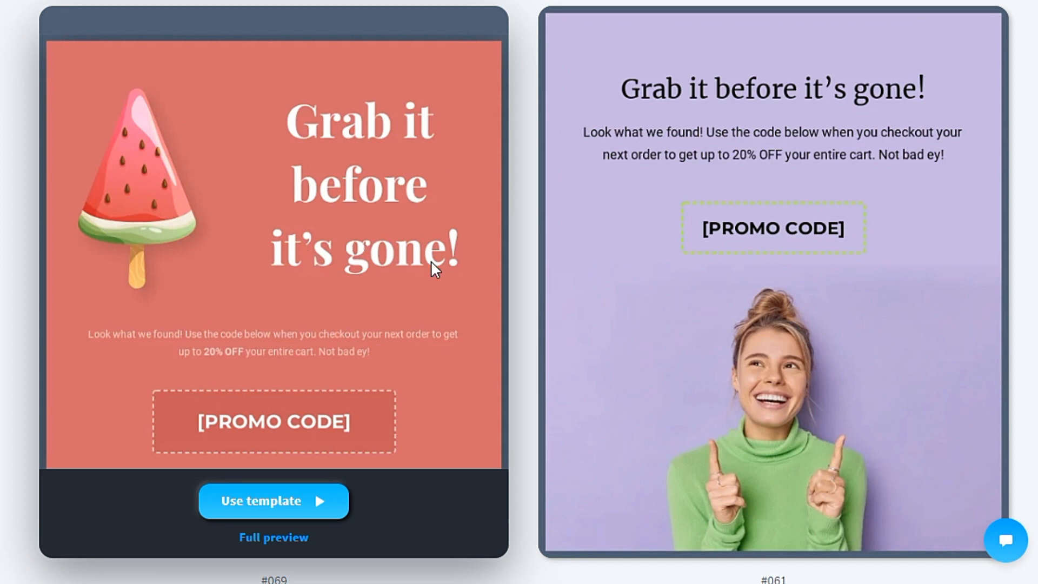
mouse_move(312, 165)
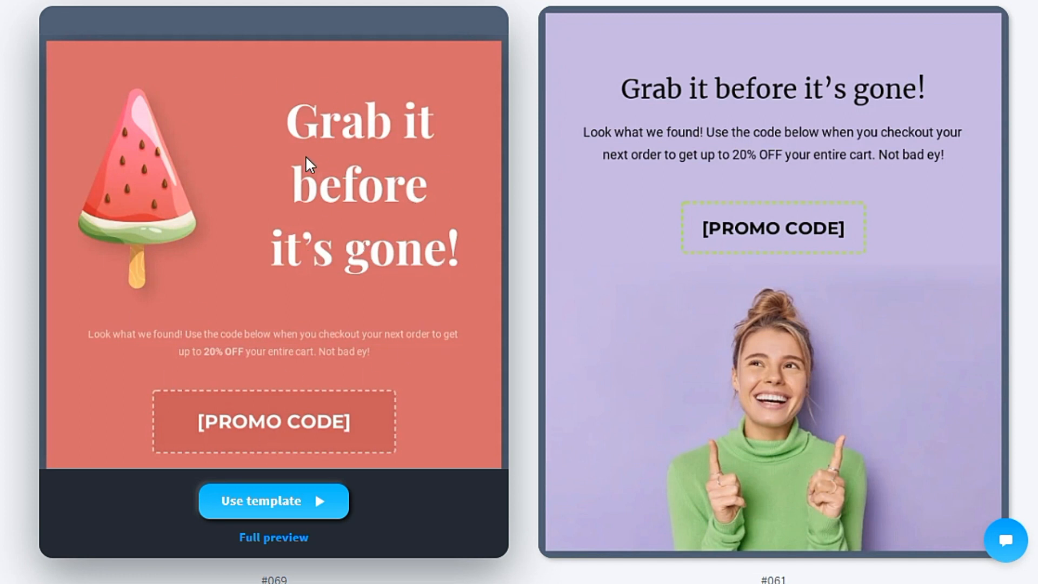
left_click(273, 501)
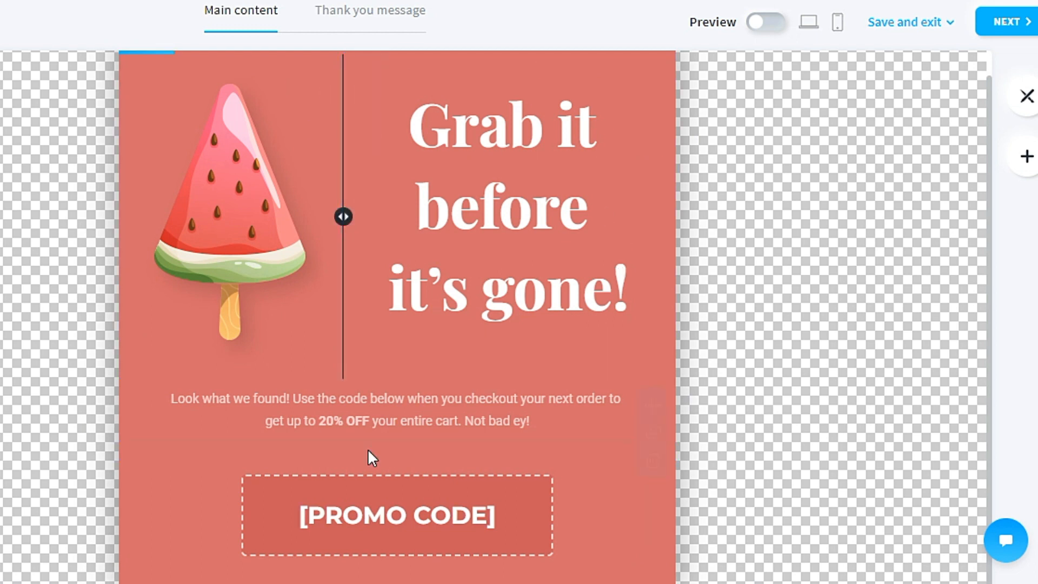
Step: Select the headline and then the promo code block in the watermelon form
left_click(228, 212)
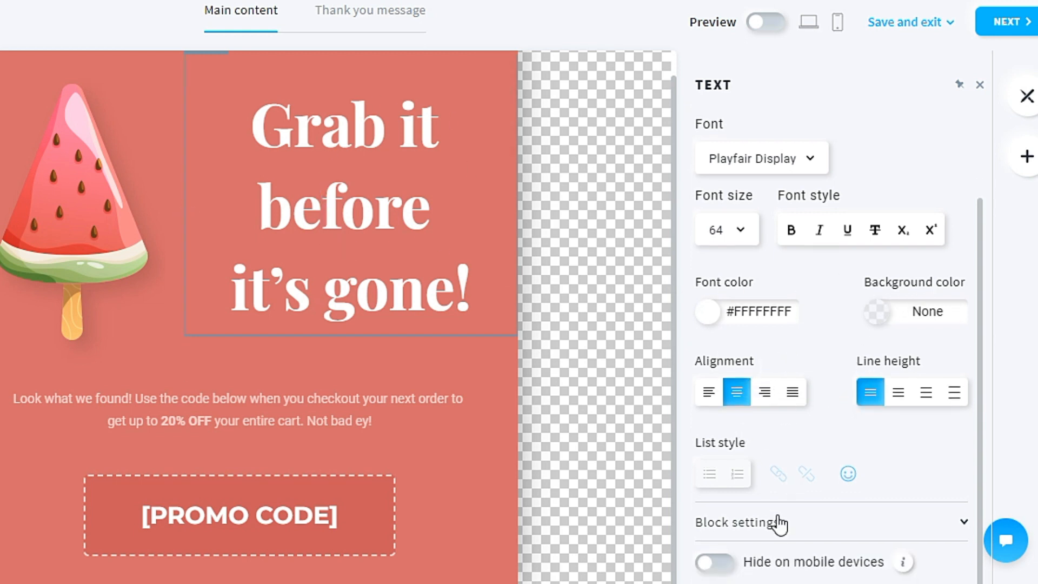
left_click(323, 205)
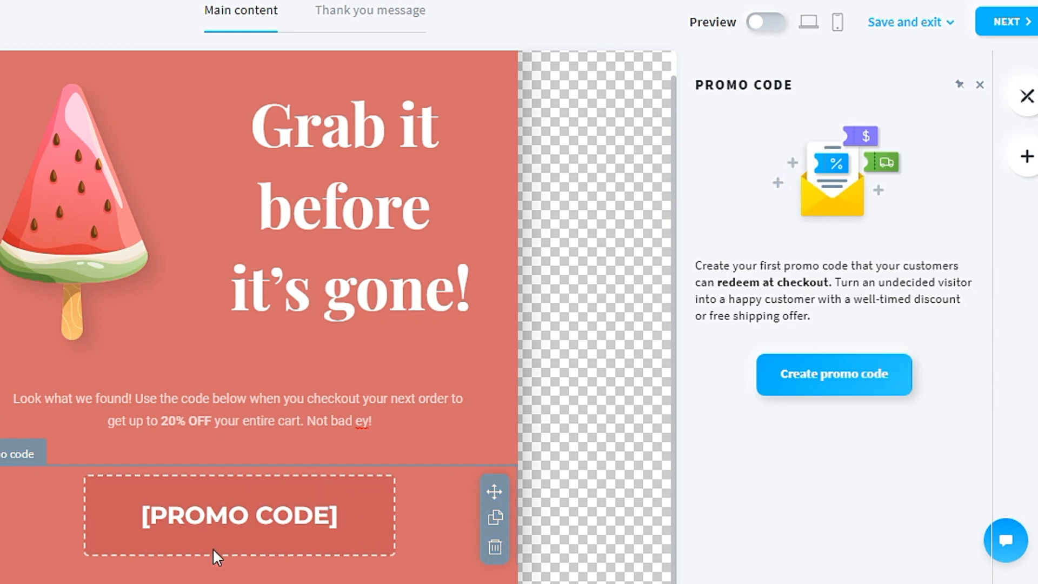
mouse_move(1023, 137)
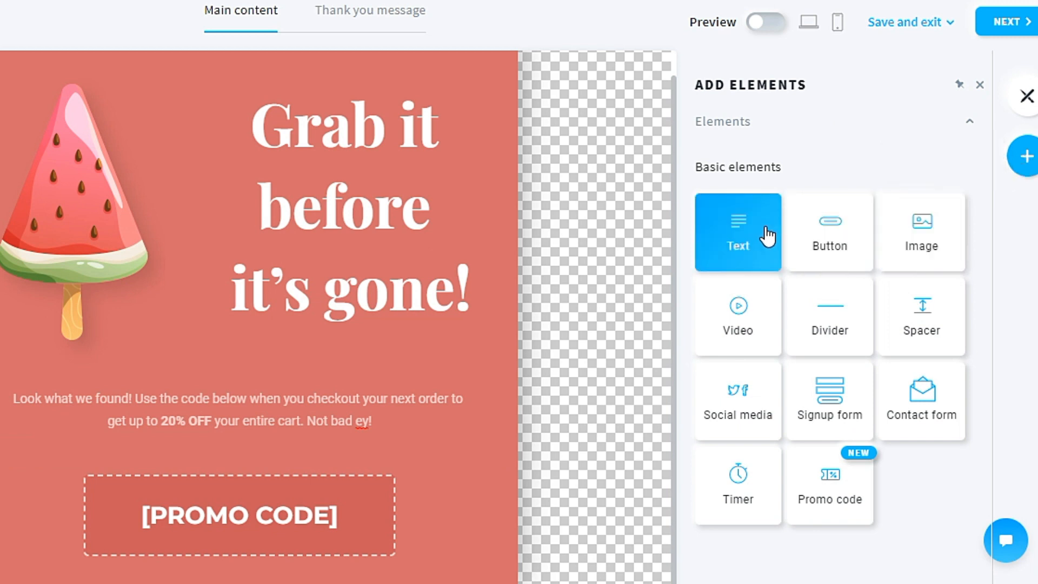
Step: Drag a Button element above the promo code and set its text to 'Sign in'
left_click_drag(829, 231, 333, 470)
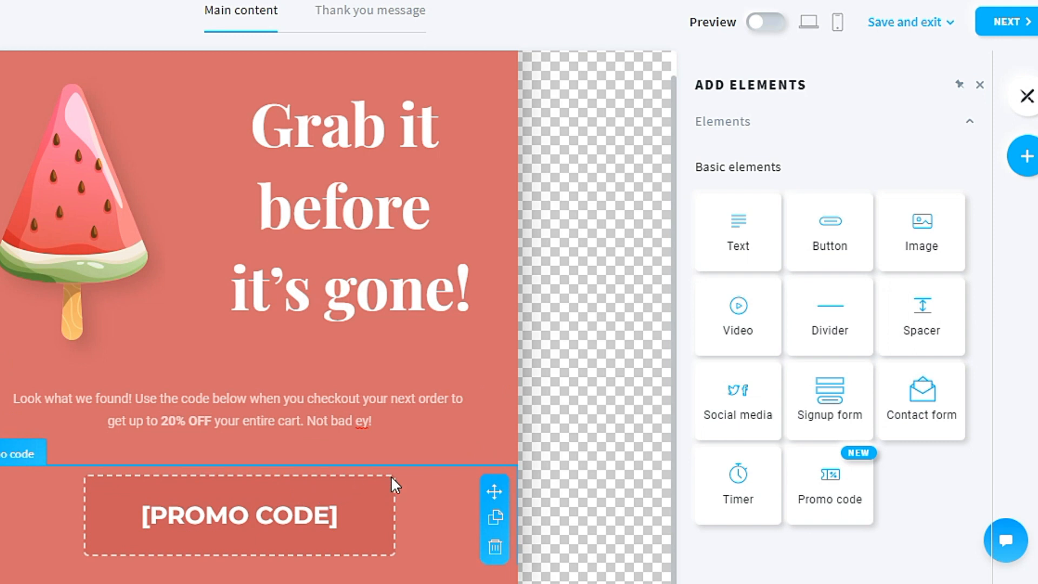
left_click_drag(828, 231, 268, 523)
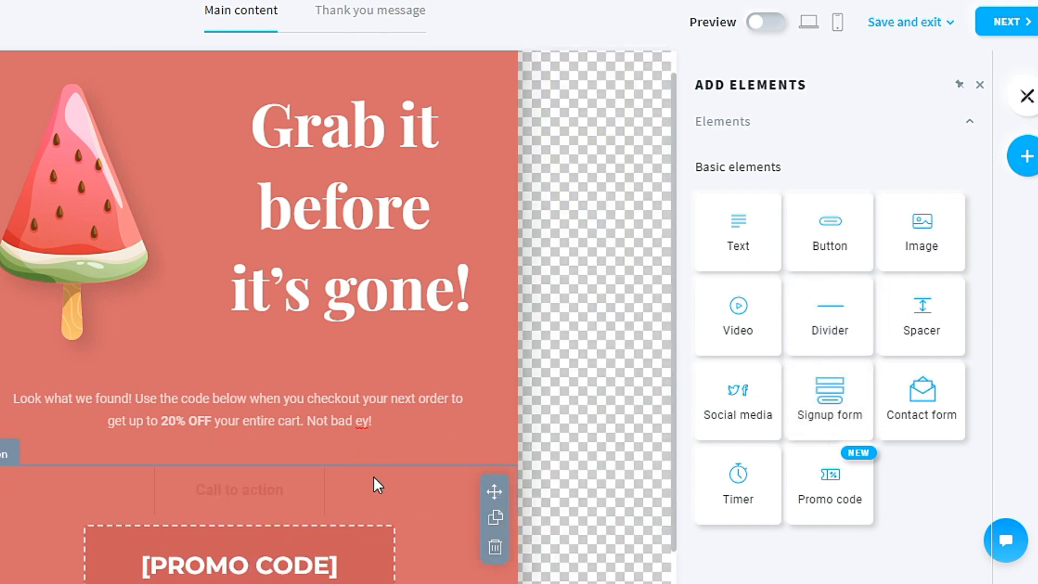
left_click(239, 490)
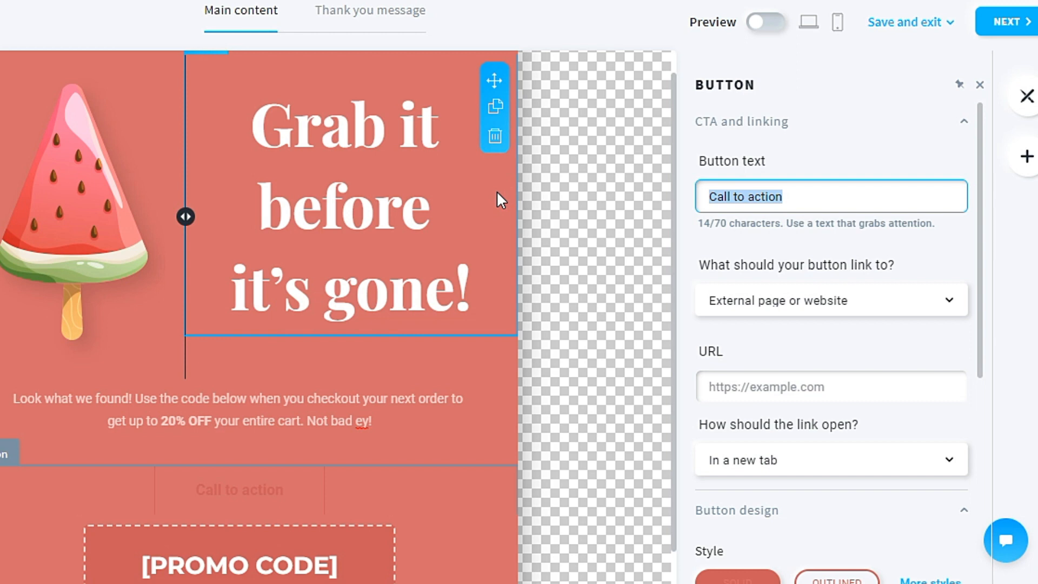
type("Sign in")
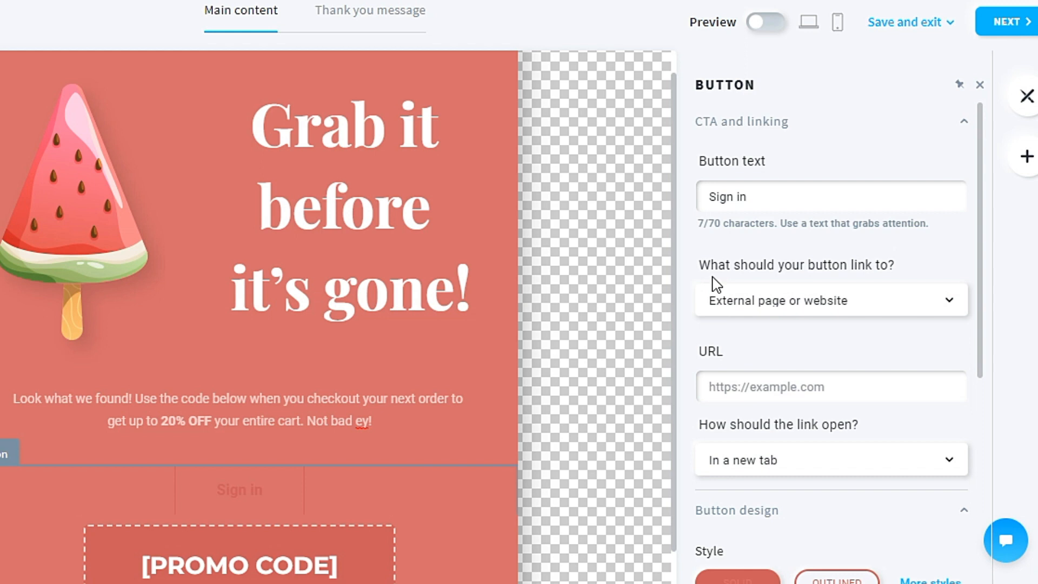
mouse_move(905, 278)
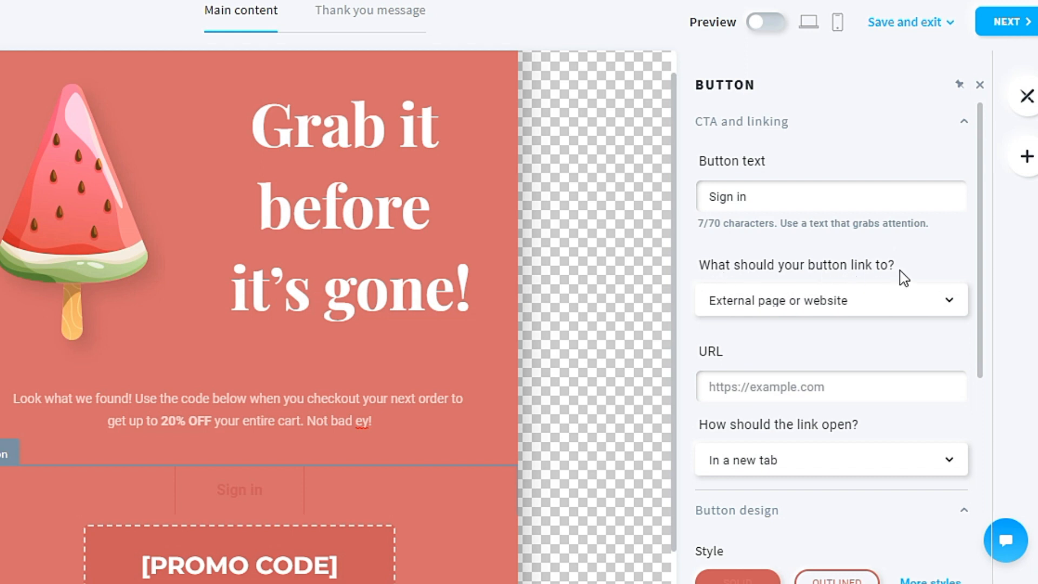
mouse_move(938, 321)
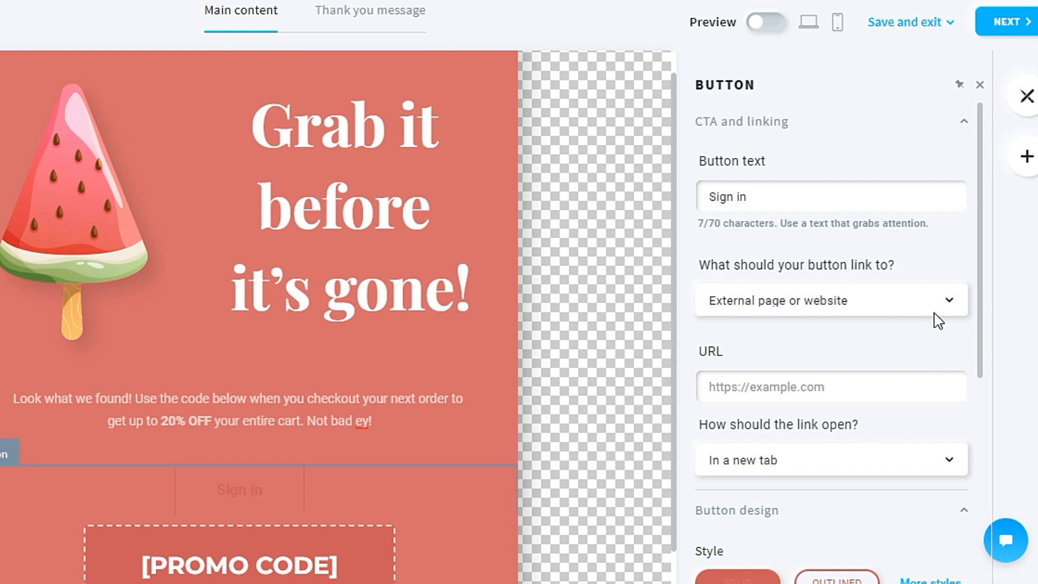
Step: Keep the button linking to 'External page or website' and select the URL field
left_click(830, 300)
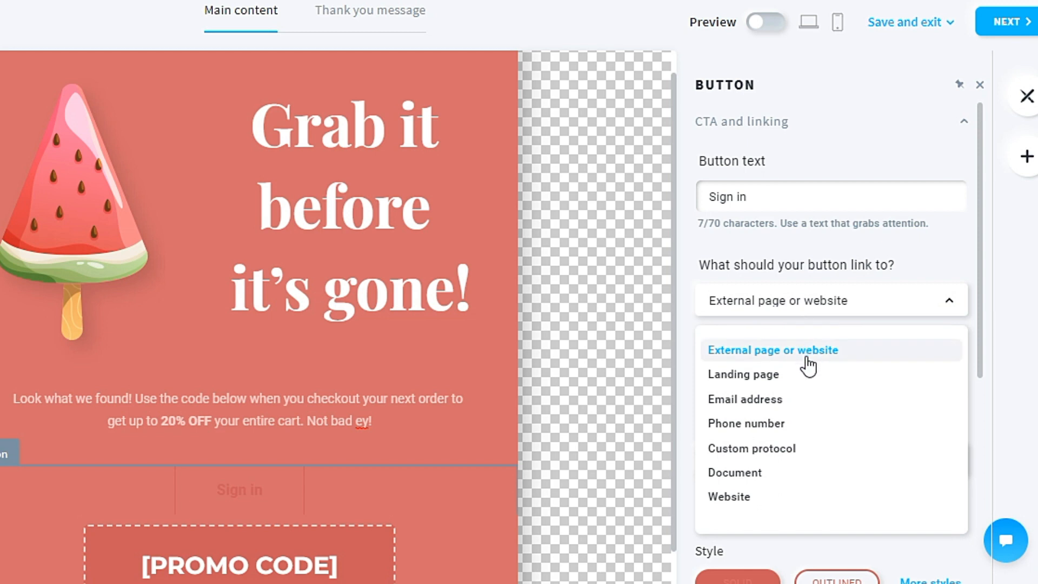
left_click(772, 350)
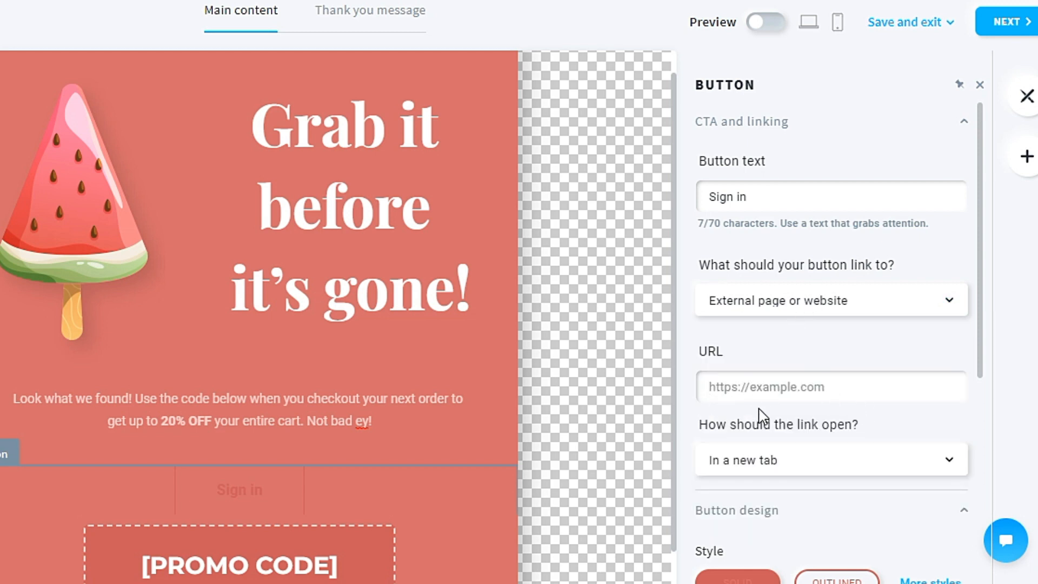
left_click(830, 387)
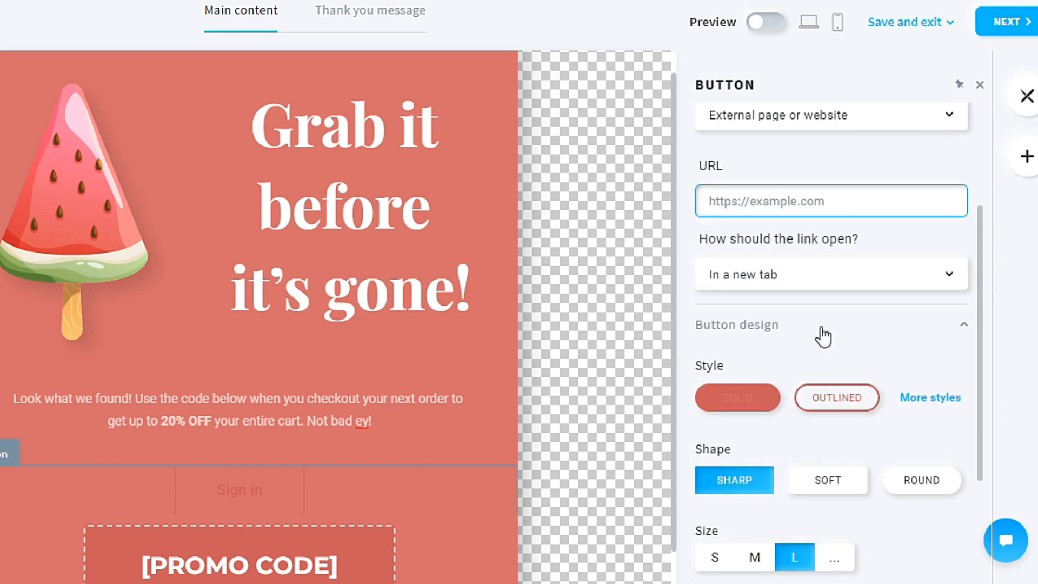
Step: Set the Sign in button's Shape to ROUND under Button design
scroll("down", 3)
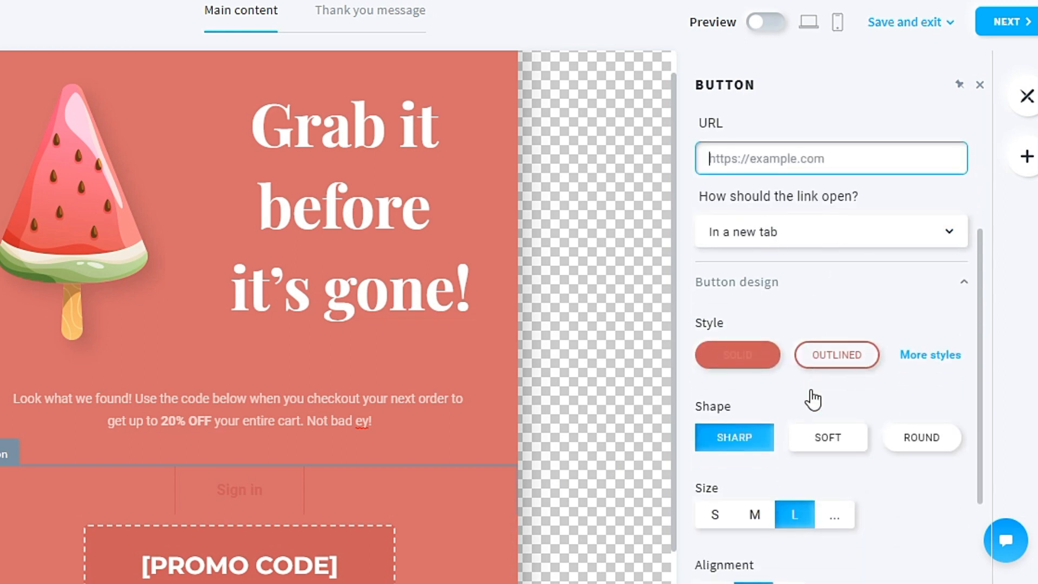
scroll("down", 3)
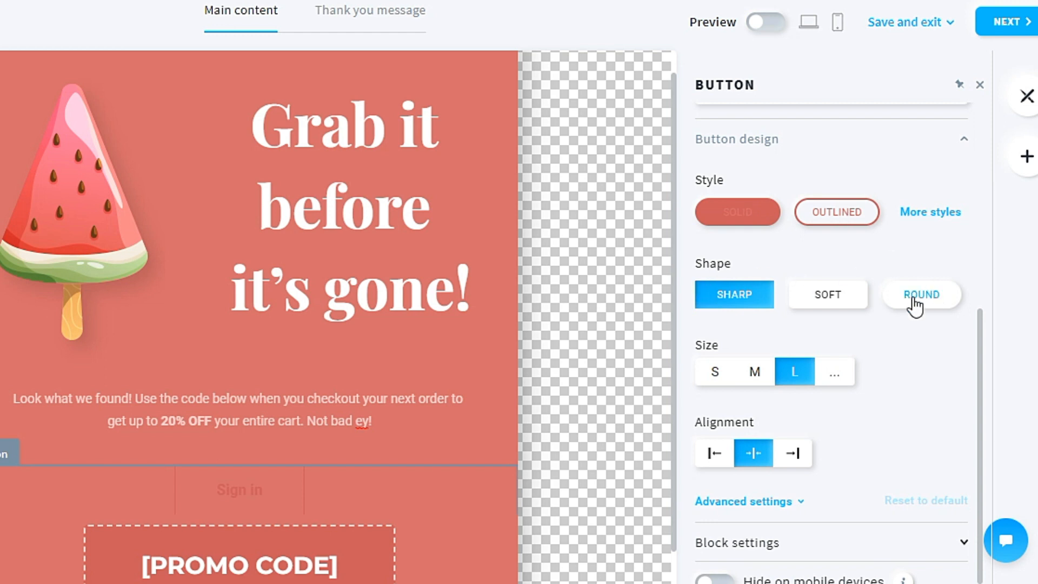
left_click(920, 295)
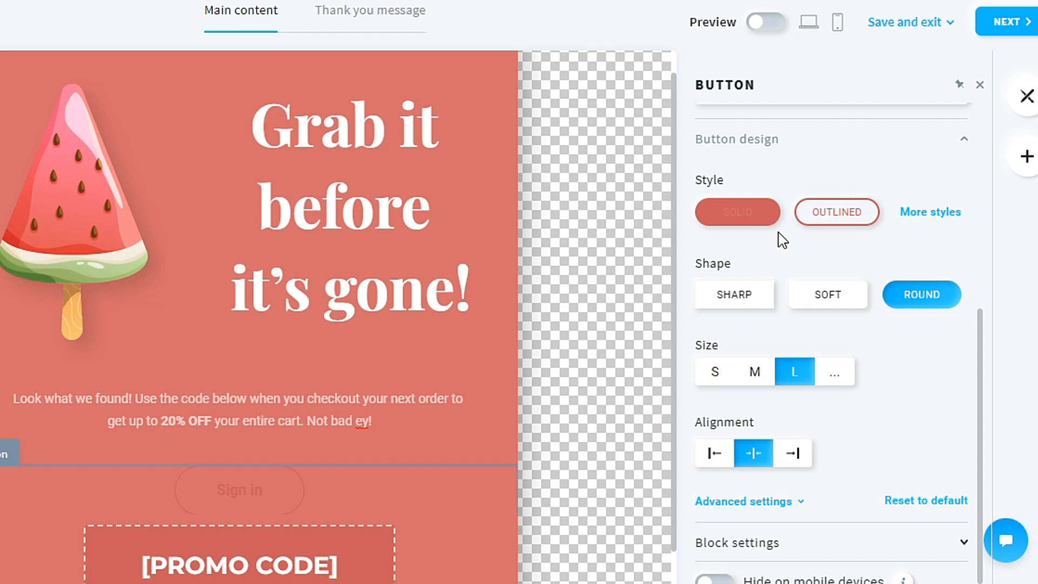
mouse_move(737, 212)
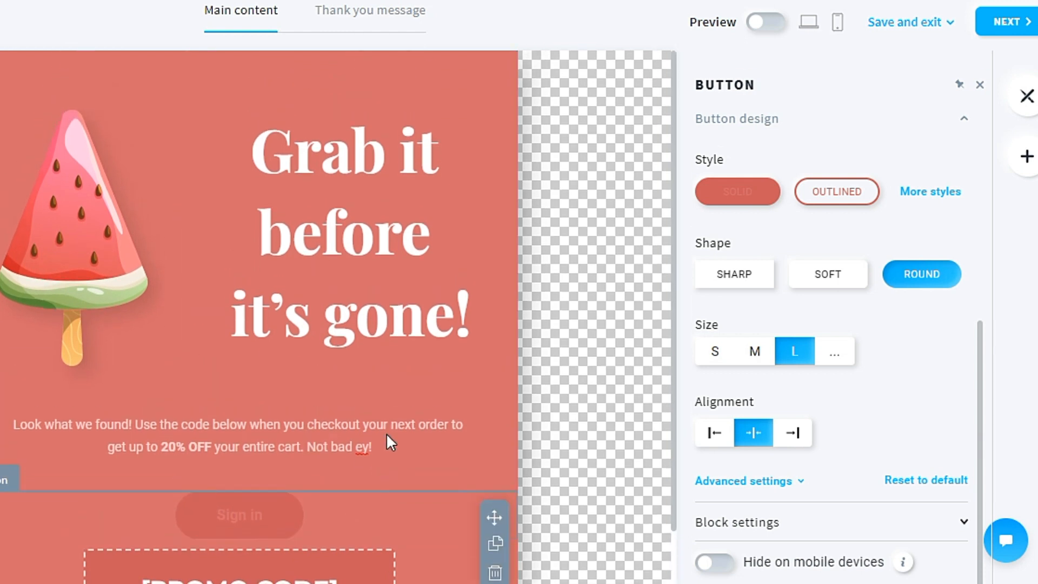
scroll("down", 3)
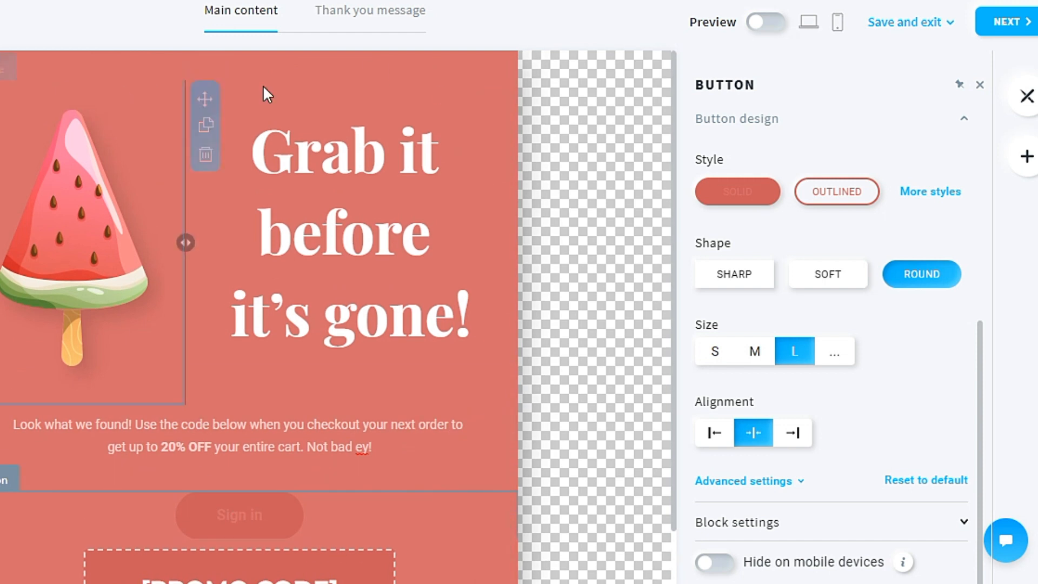
mouse_move(263, 50)
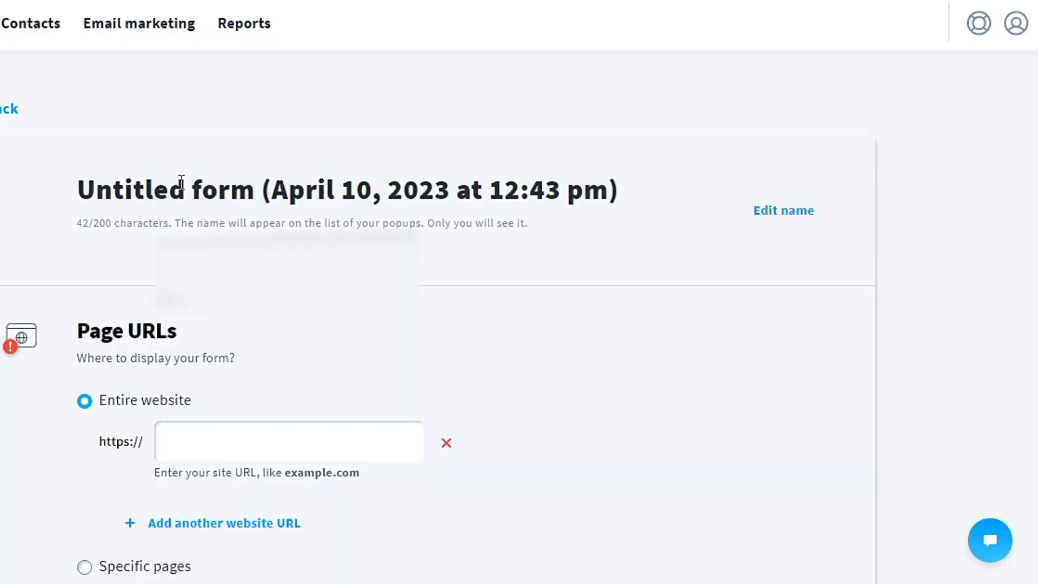
mouse_move(652, 386)
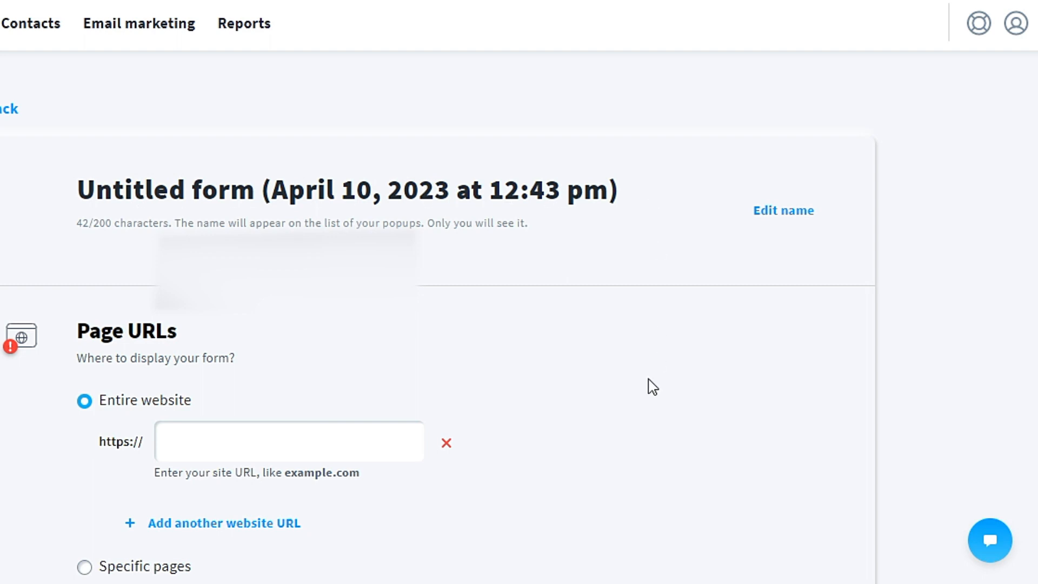
Step: Keep 'Entire website' under Page URLs, select the URL field, and scroll to Web Connect
scroll("down", 3)
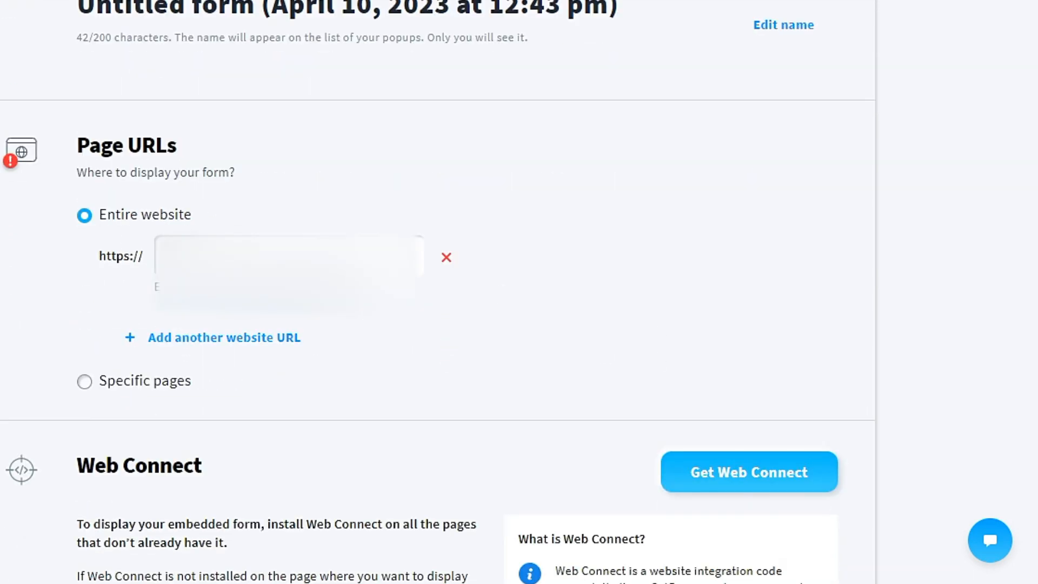
left_click(287, 256)
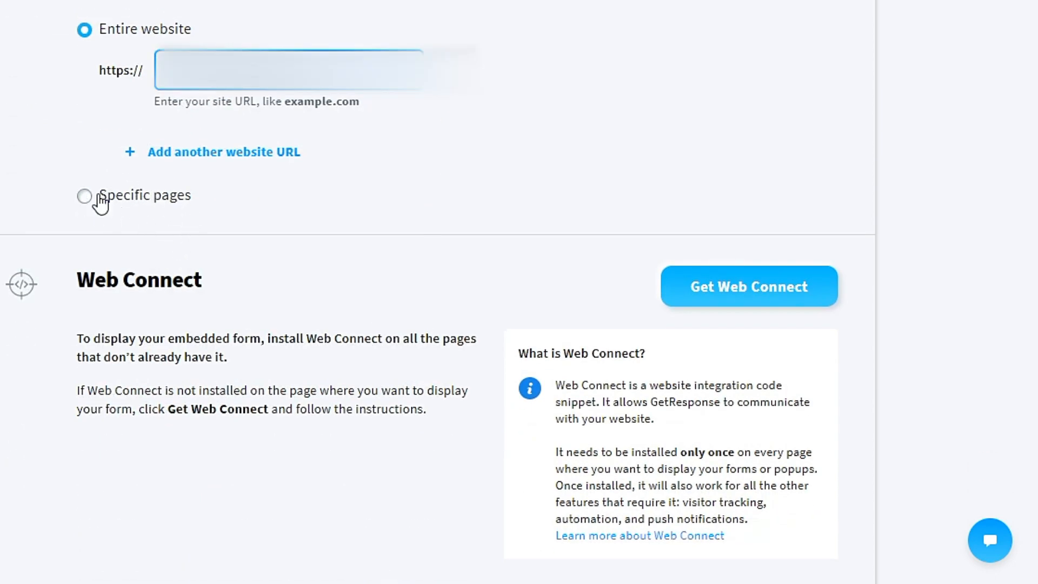
mouse_move(260, 250)
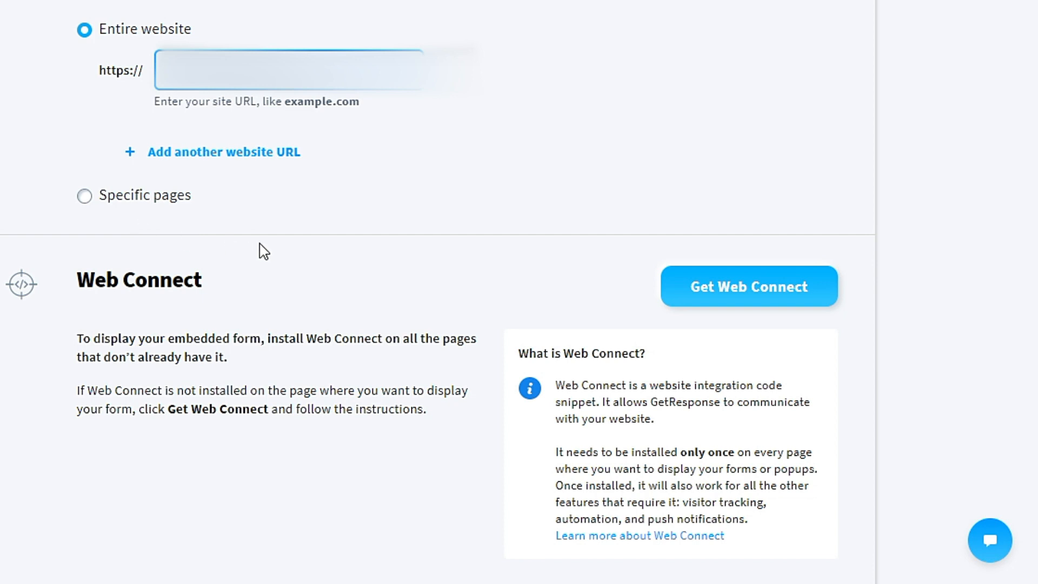
scroll("down", 3)
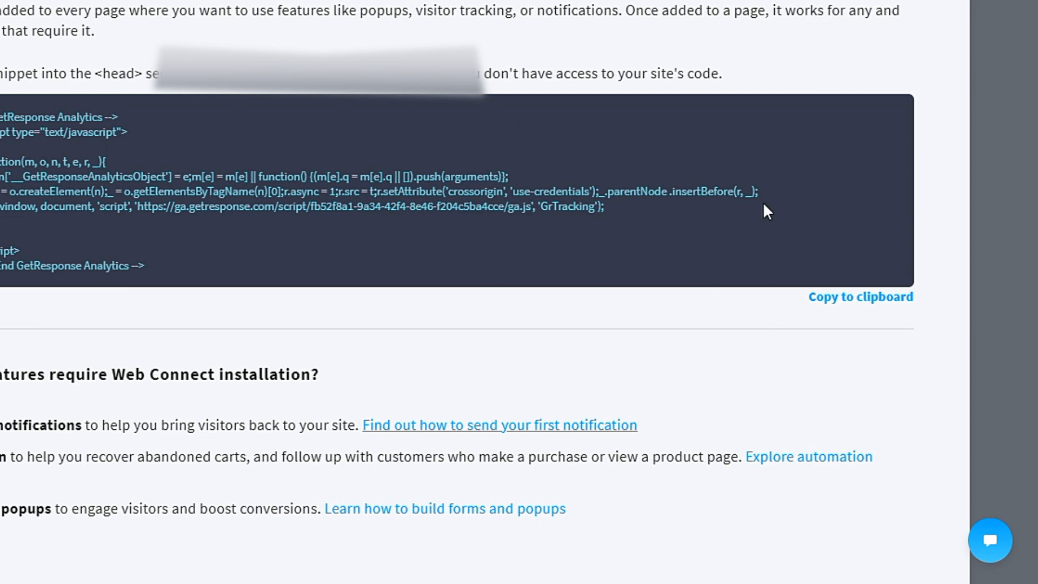
Step: Copy the Web Connect installation code to the clipboard
left_click(861, 297)
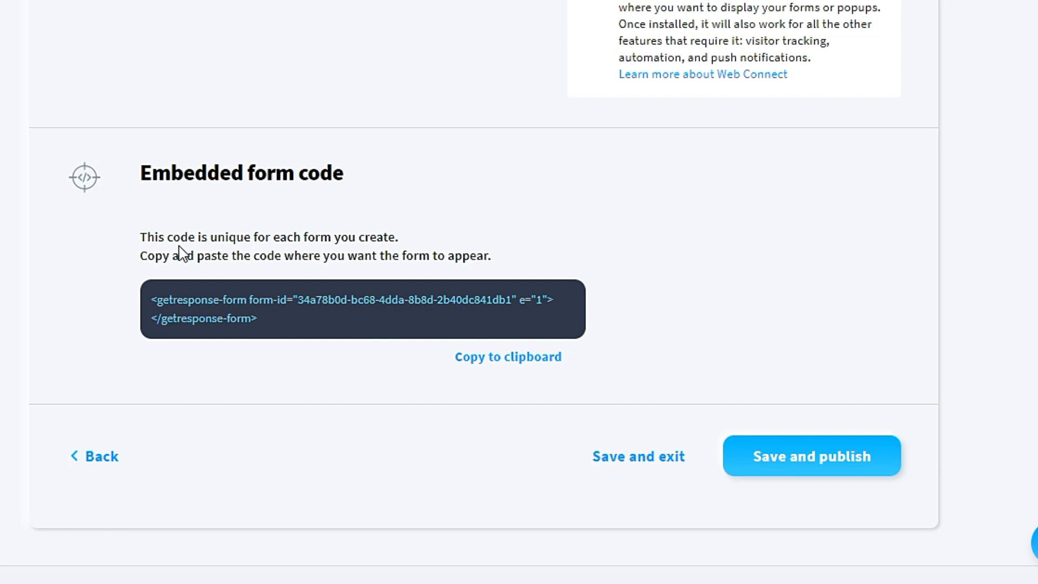
mouse_move(175, 285)
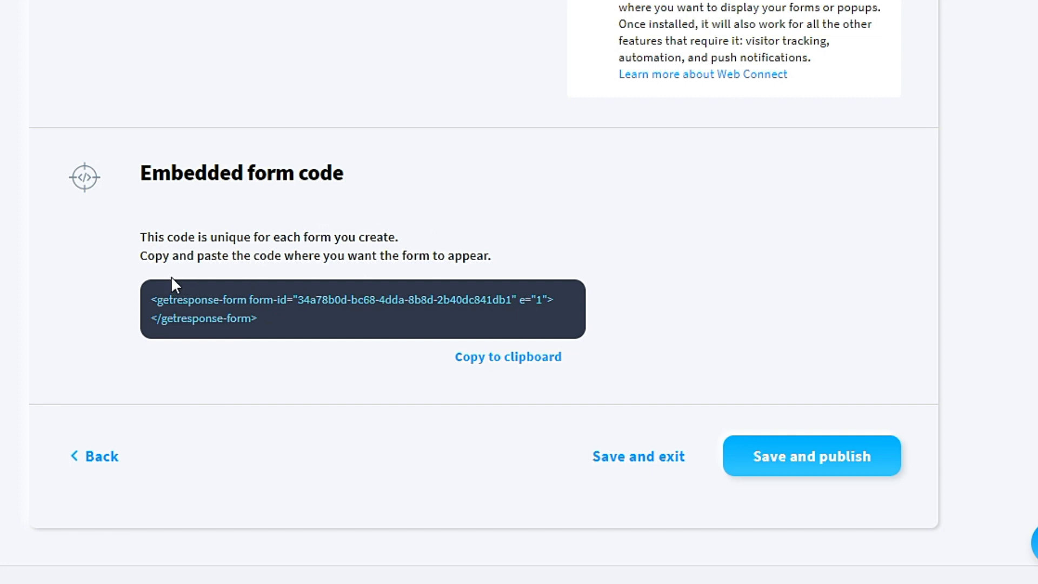
mouse_move(507, 356)
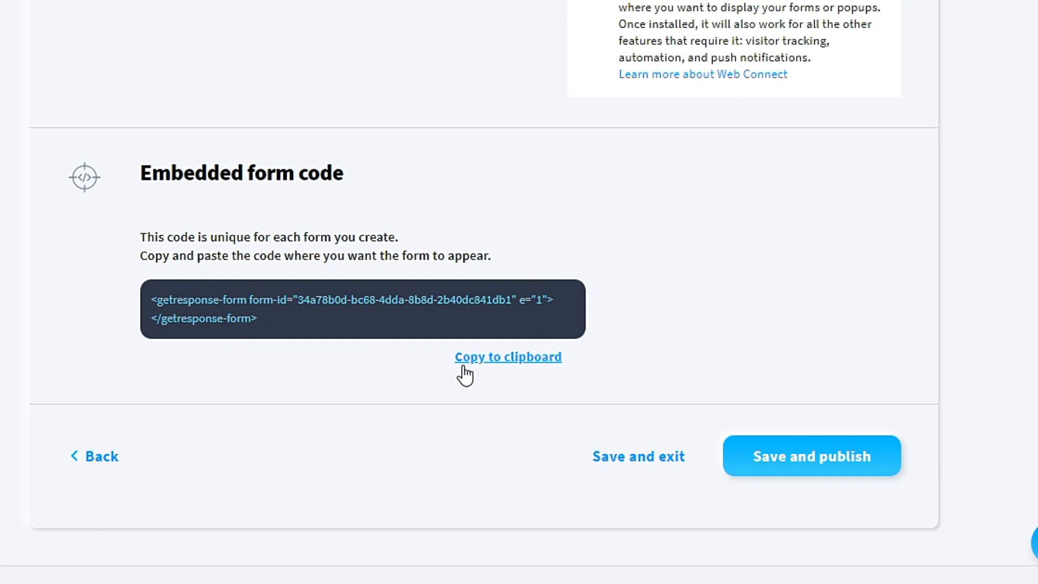
Step: Copy the GetResponse embedded form code to the clipboard, clicking Copy twice
left_click(508, 356)
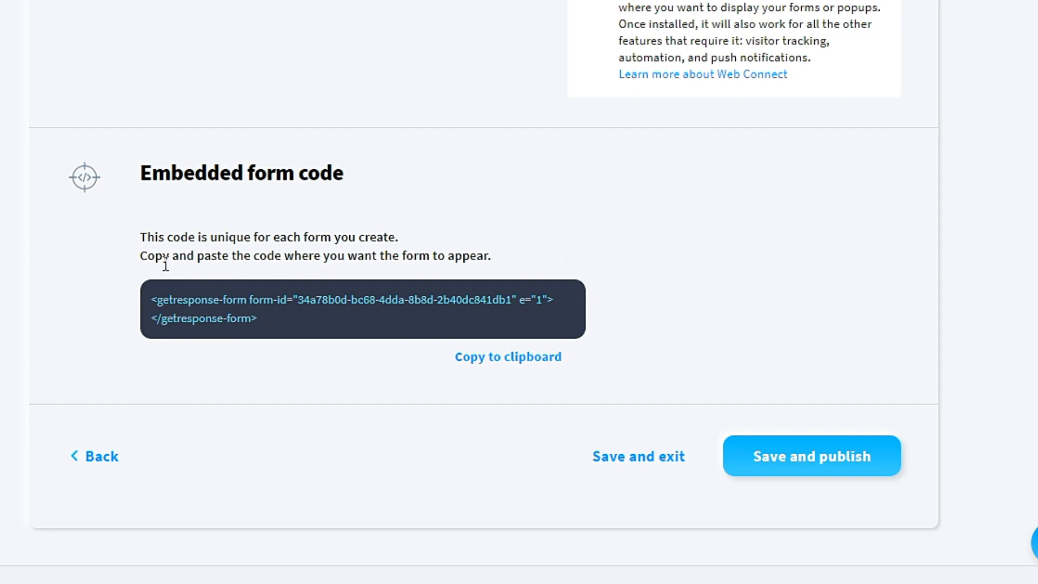
mouse_move(318, 272)
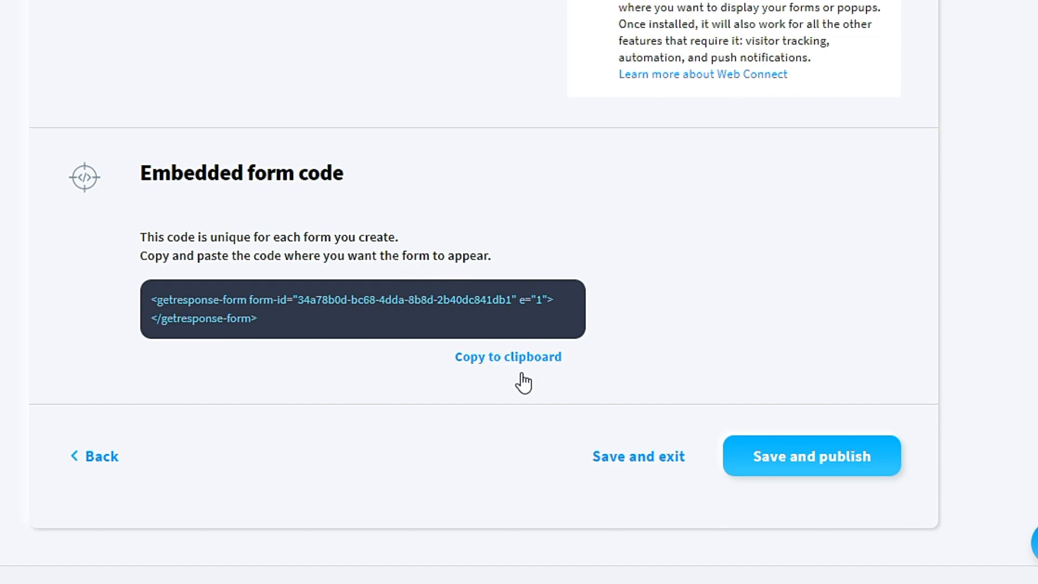
left_click(508, 356)
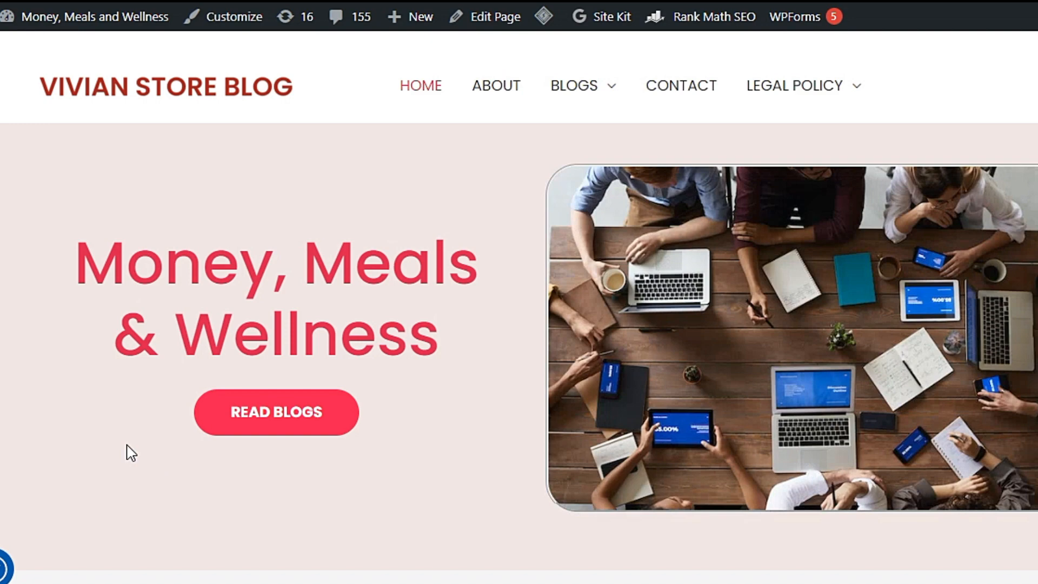
Step: Scroll the blog home page to the Canva money post, open it, and choose Edit Post
scroll("down", 3)
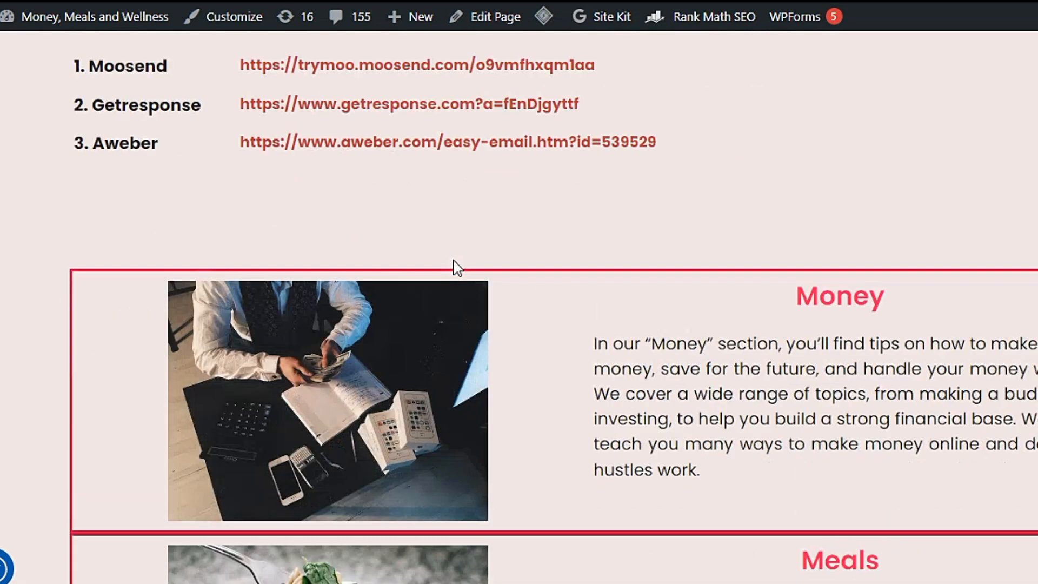
scroll("down", 3)
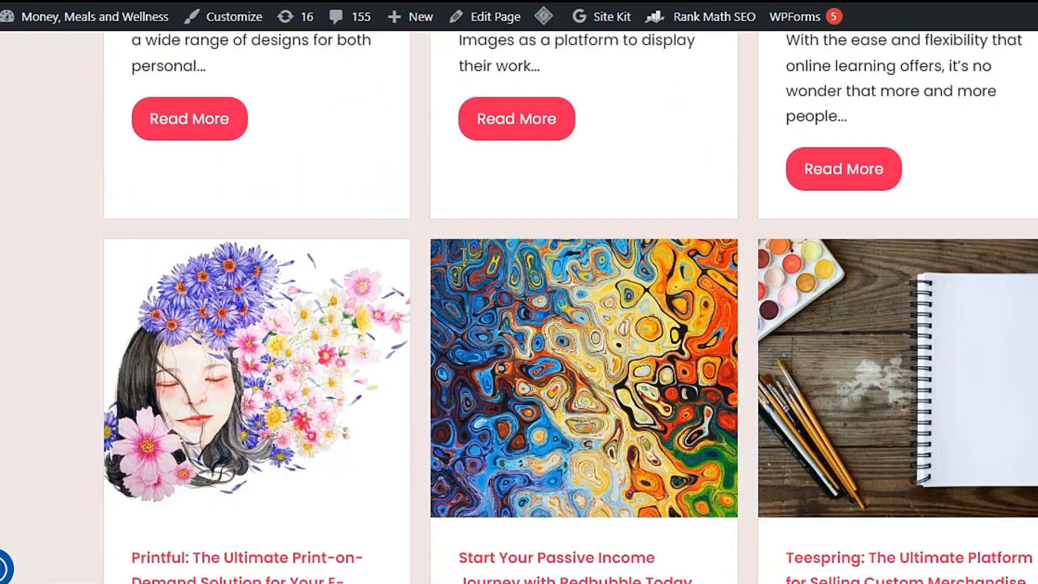
scroll("down", 3)
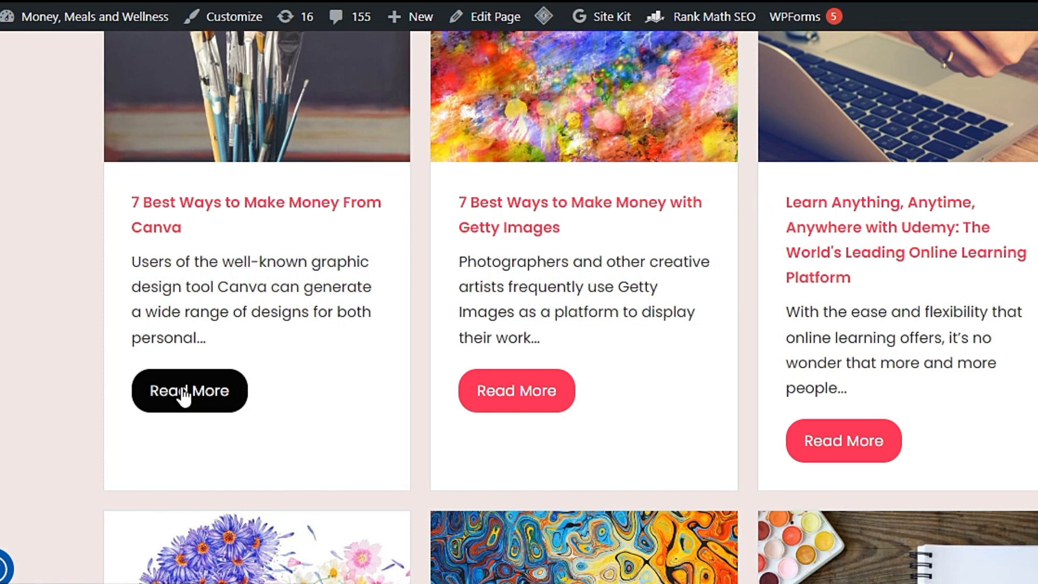
left_click(189, 390)
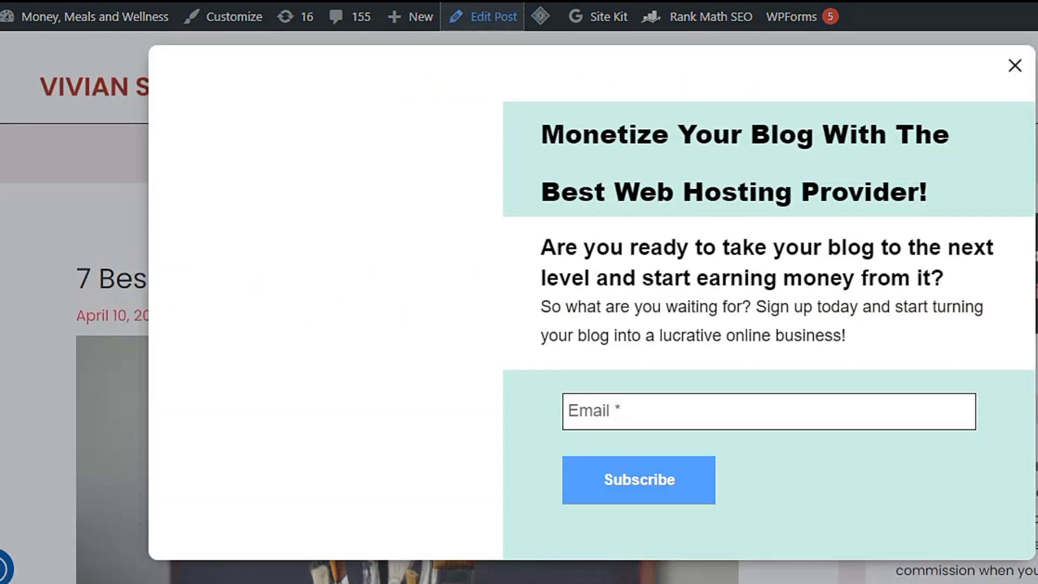
left_click(1015, 66)
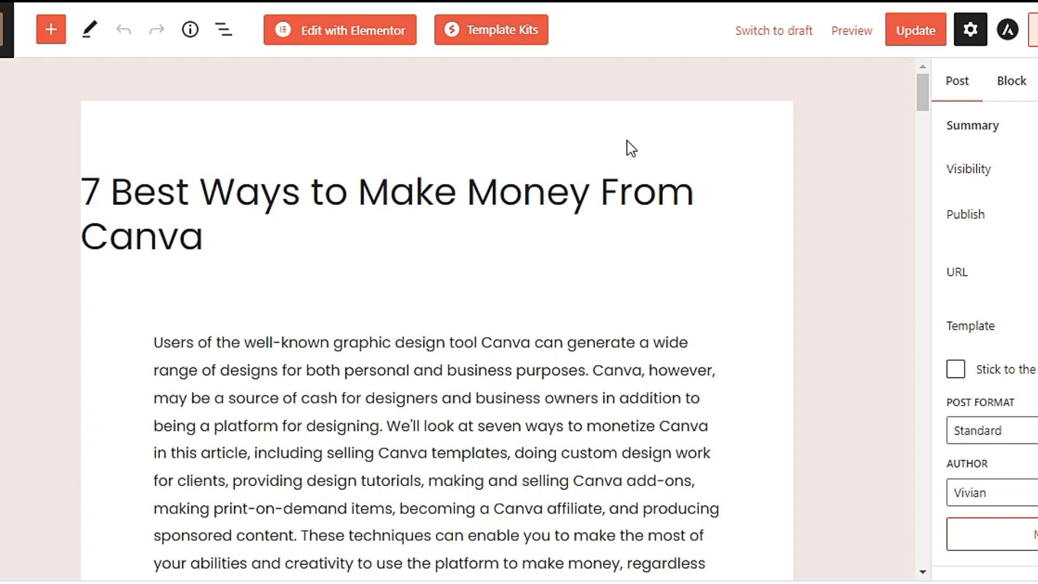
Step: Insert a Custom HTML block right below the intro paragraph
scroll("down", 3)
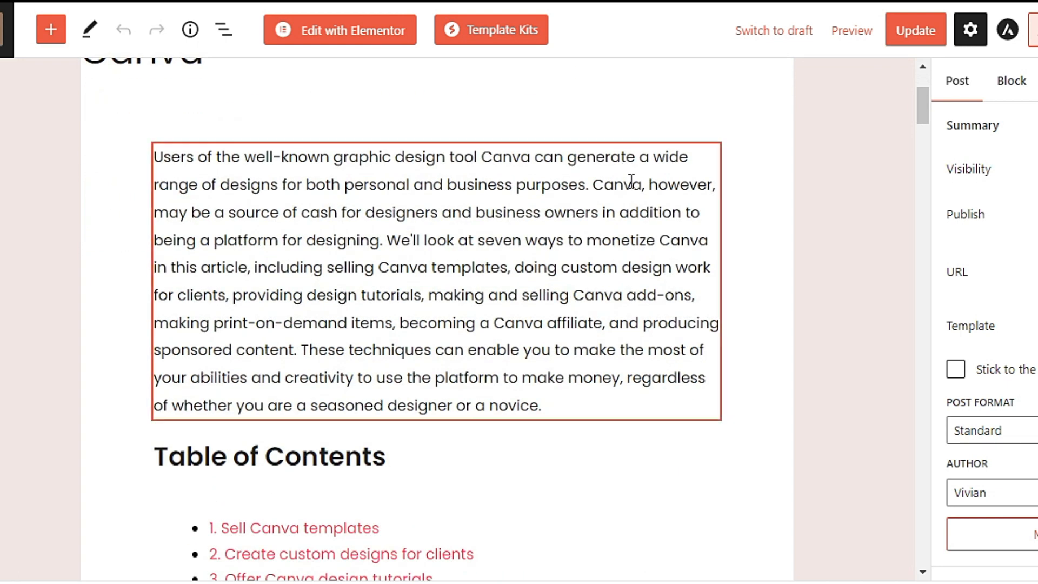
scroll("down", 3)
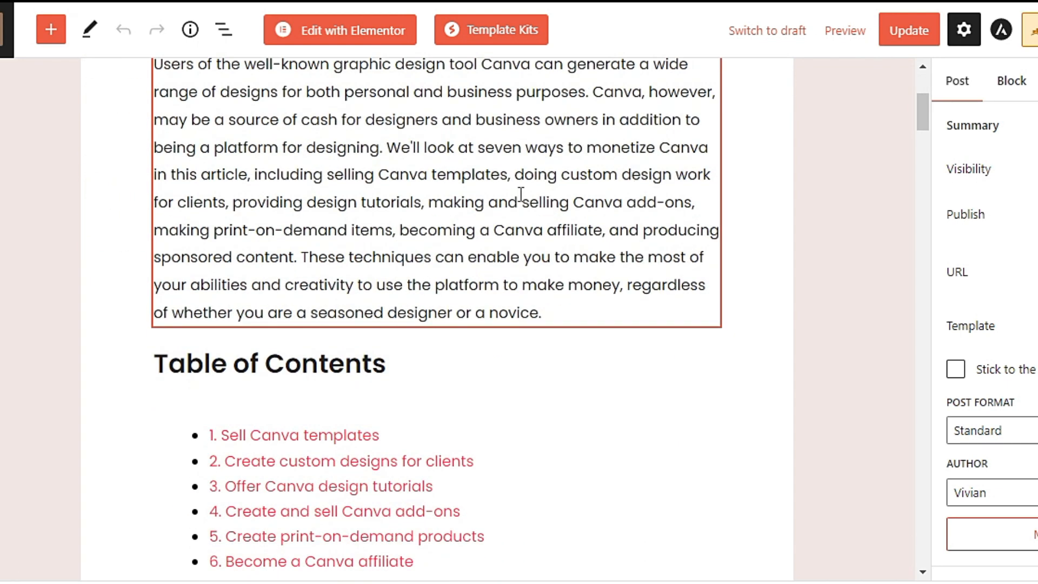
left_click(437, 338)
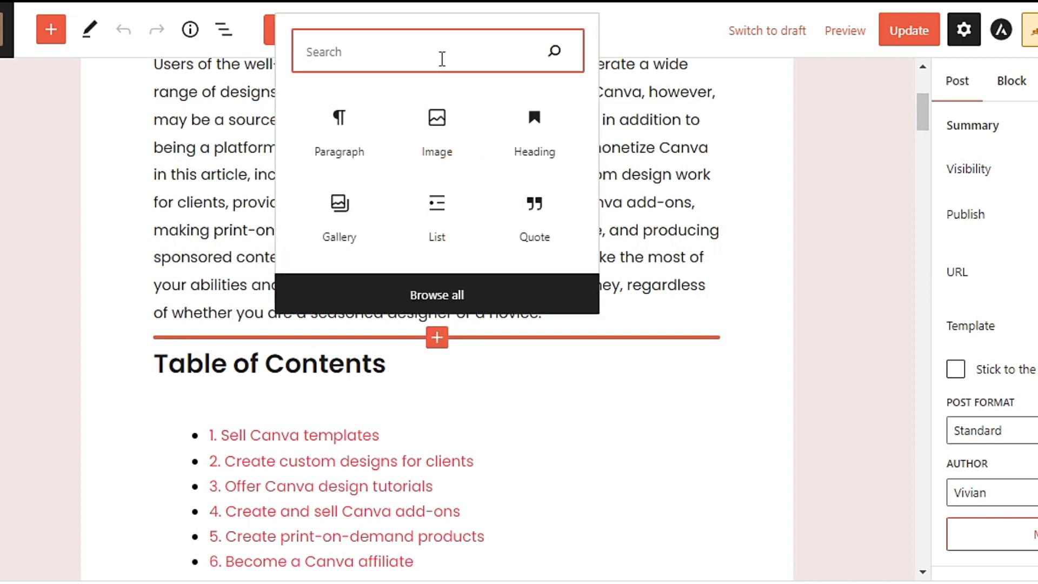
mouse_move(442, 57)
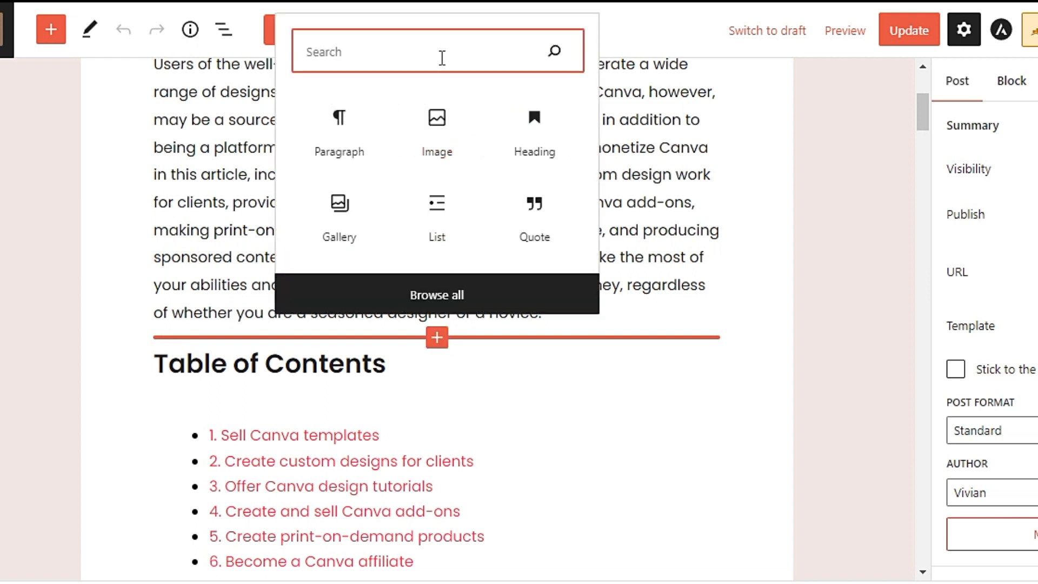
type("htm")
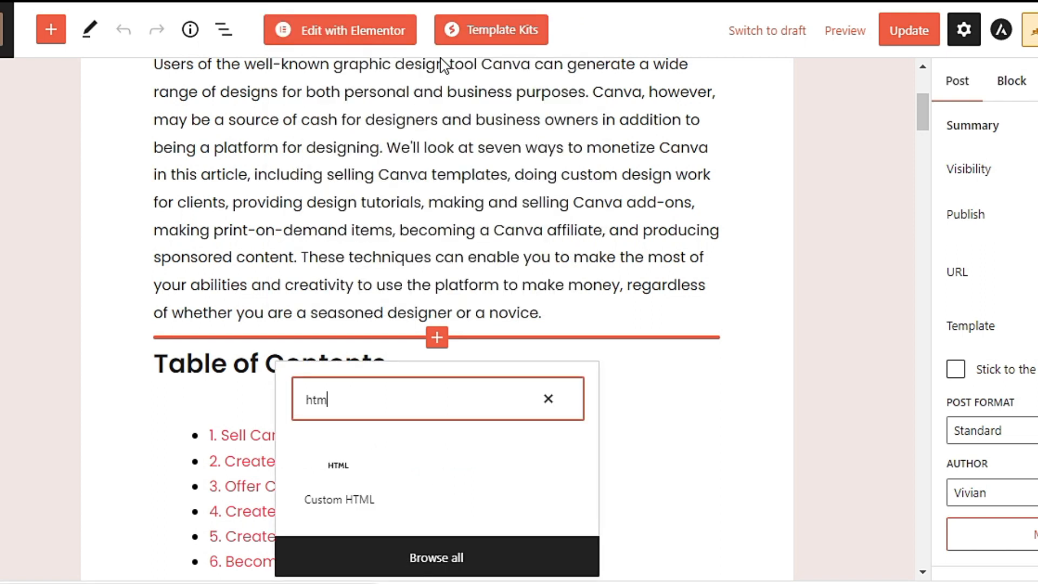
type("l")
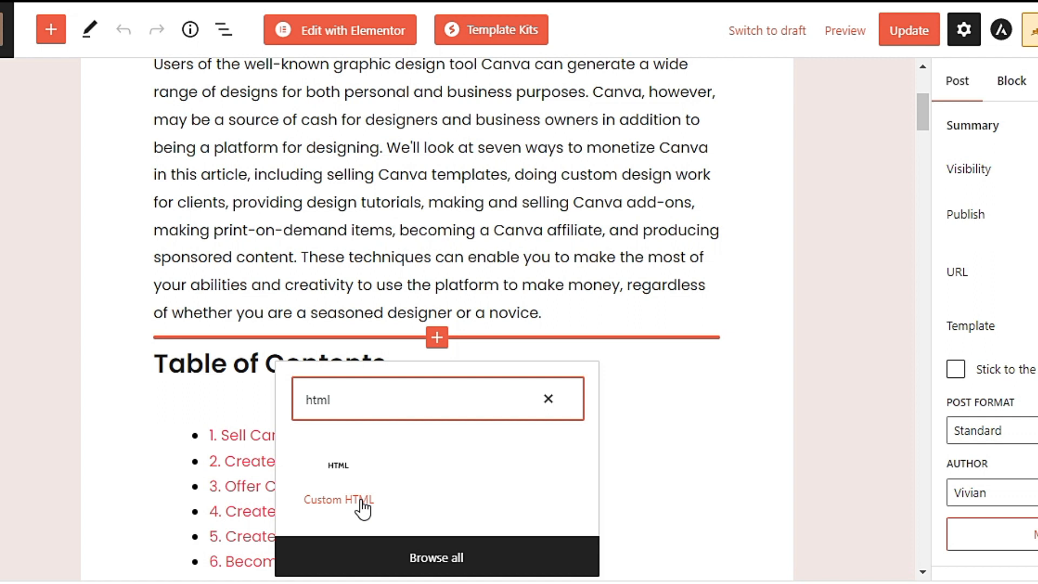
left_click(338, 499)
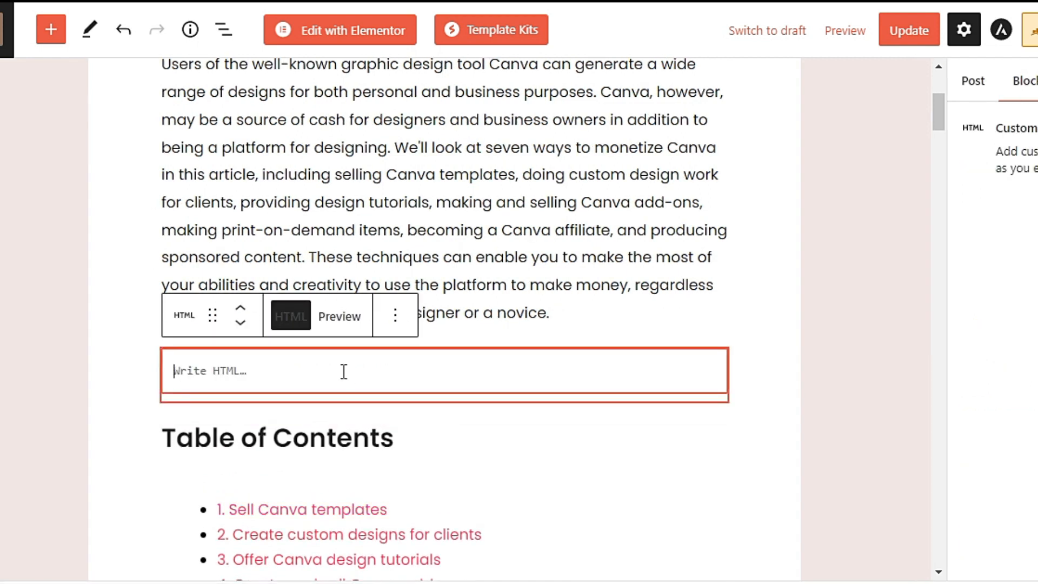
Step: Paste the GetResponse form code into the block and update the post
right_click(342, 371)
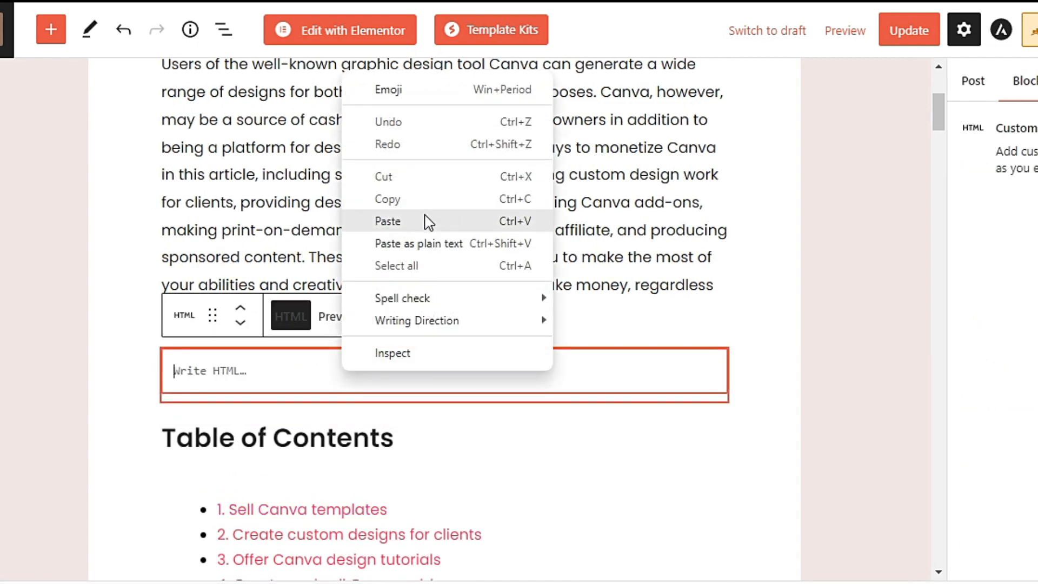
left_click(388, 221)
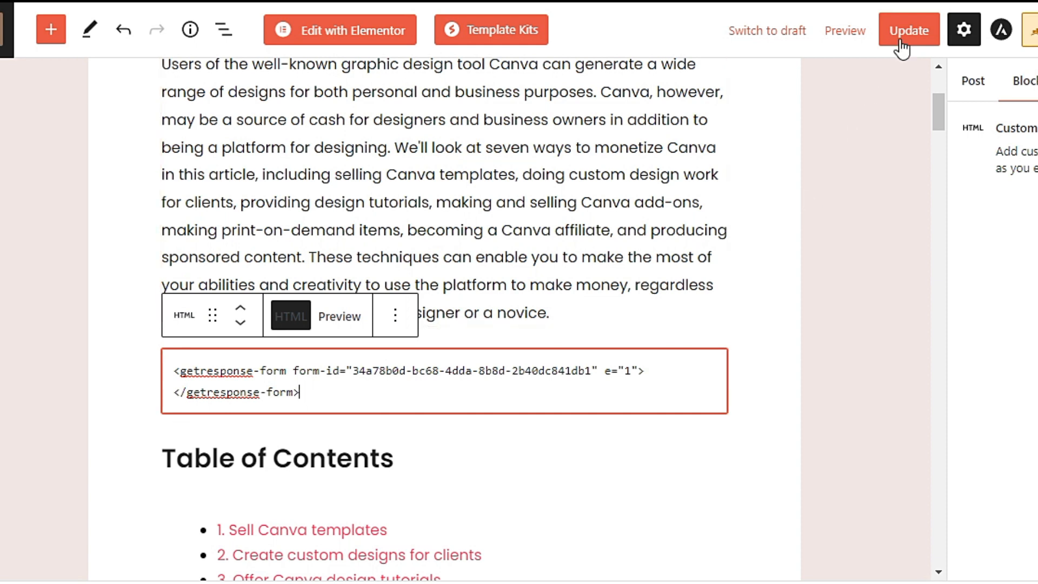
left_click(908, 29)
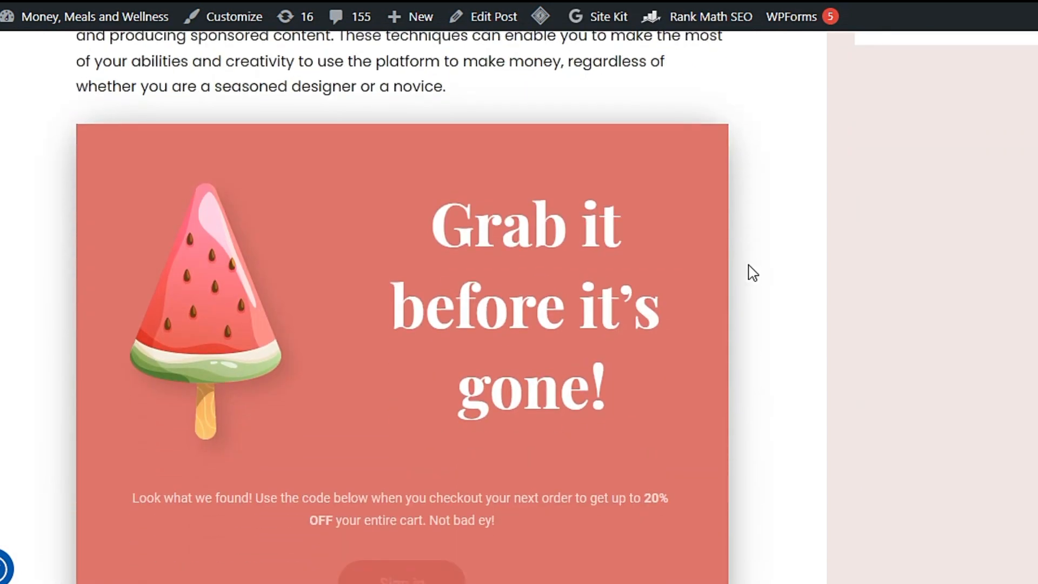
Step: Scroll the live post past the intro to the watermelon form above the Table of Contents
scroll("down", 3)
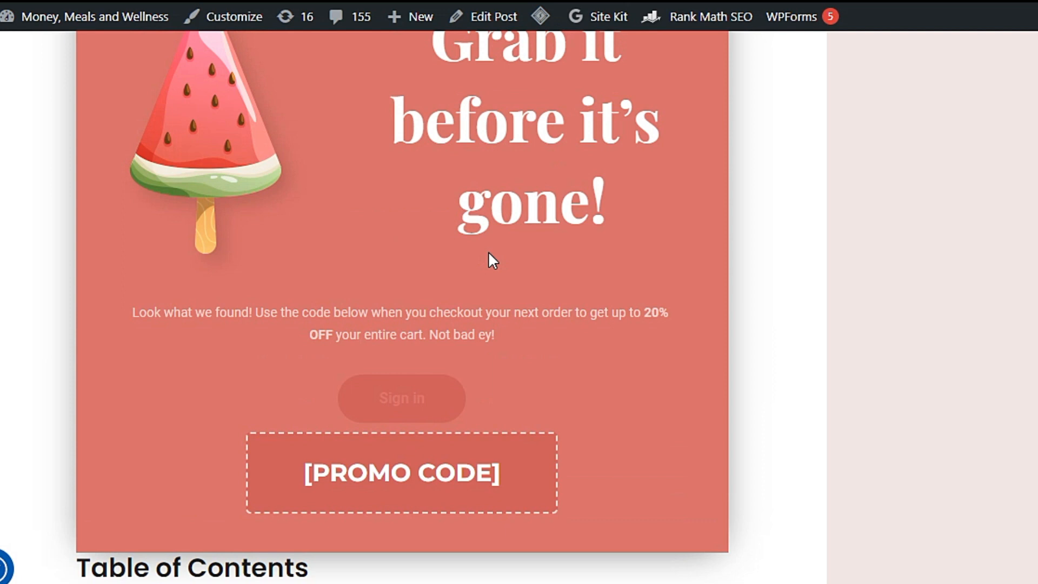
scroll("down", 3)
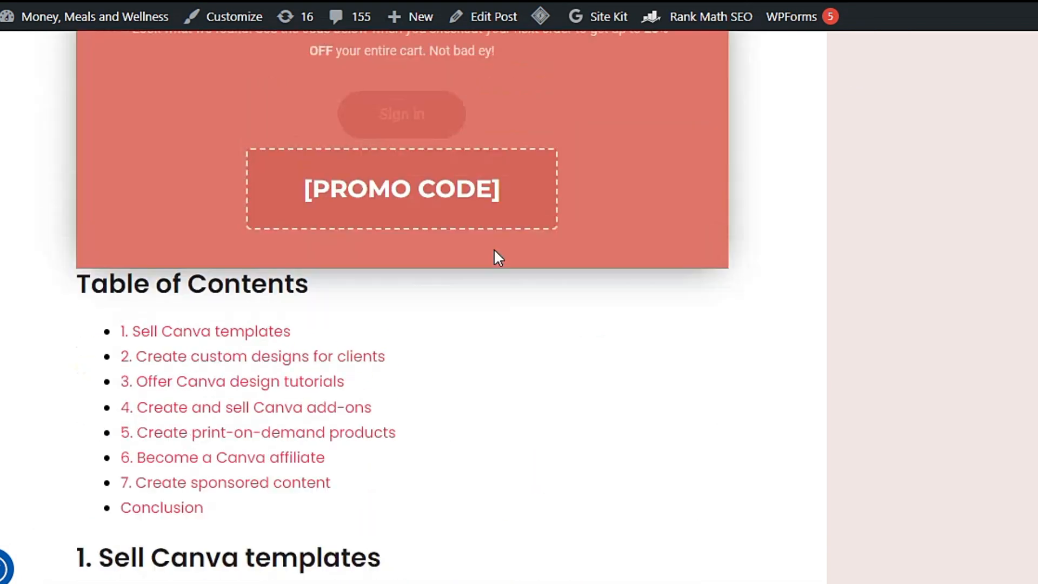
scroll("down", 3)
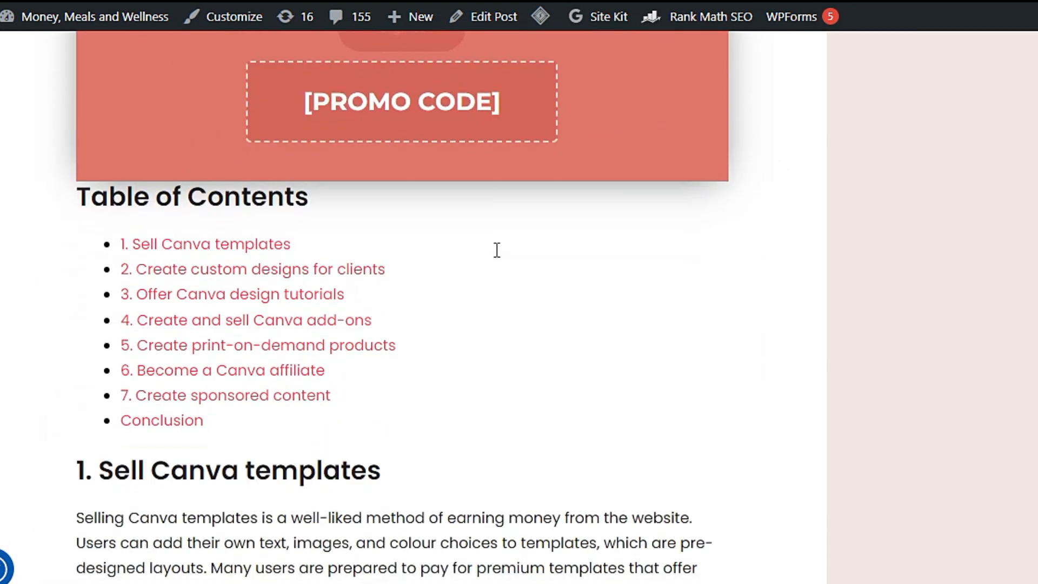